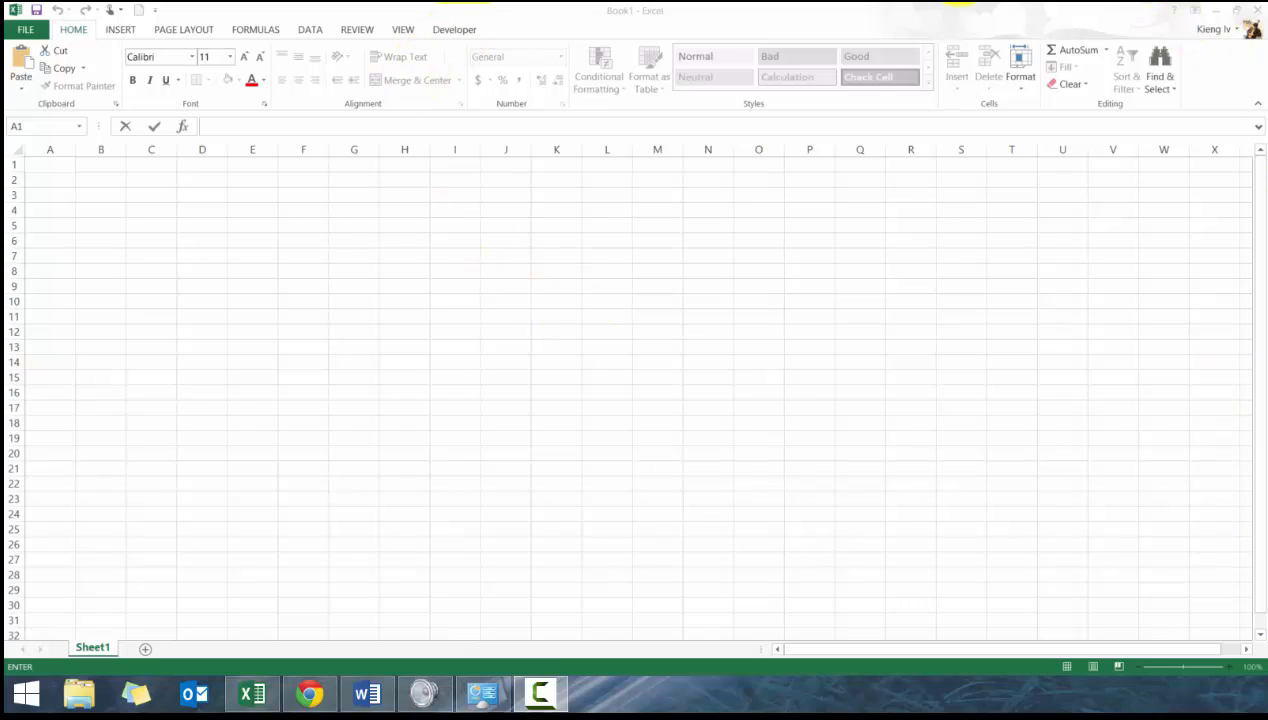
Step: Confirm the custom Developer tab is enabled under File > Options > Customize Ribbon
left_click(454, 29)
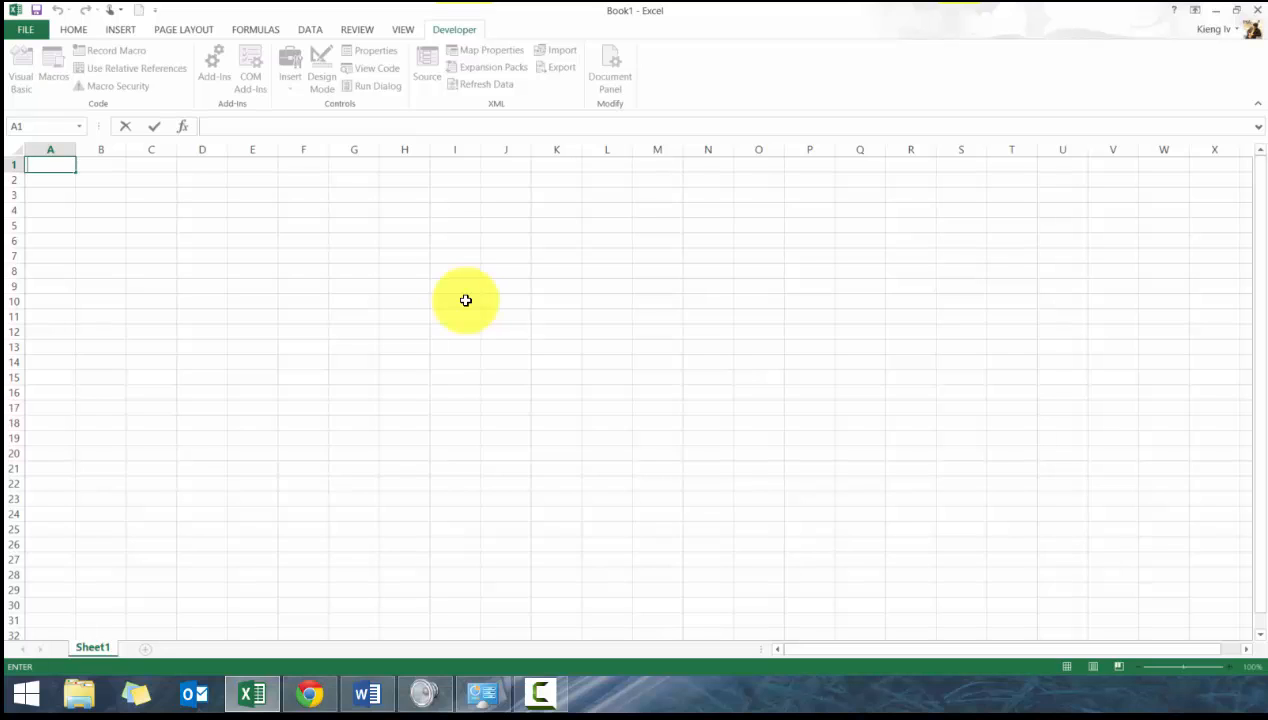
mouse_move(217, 219)
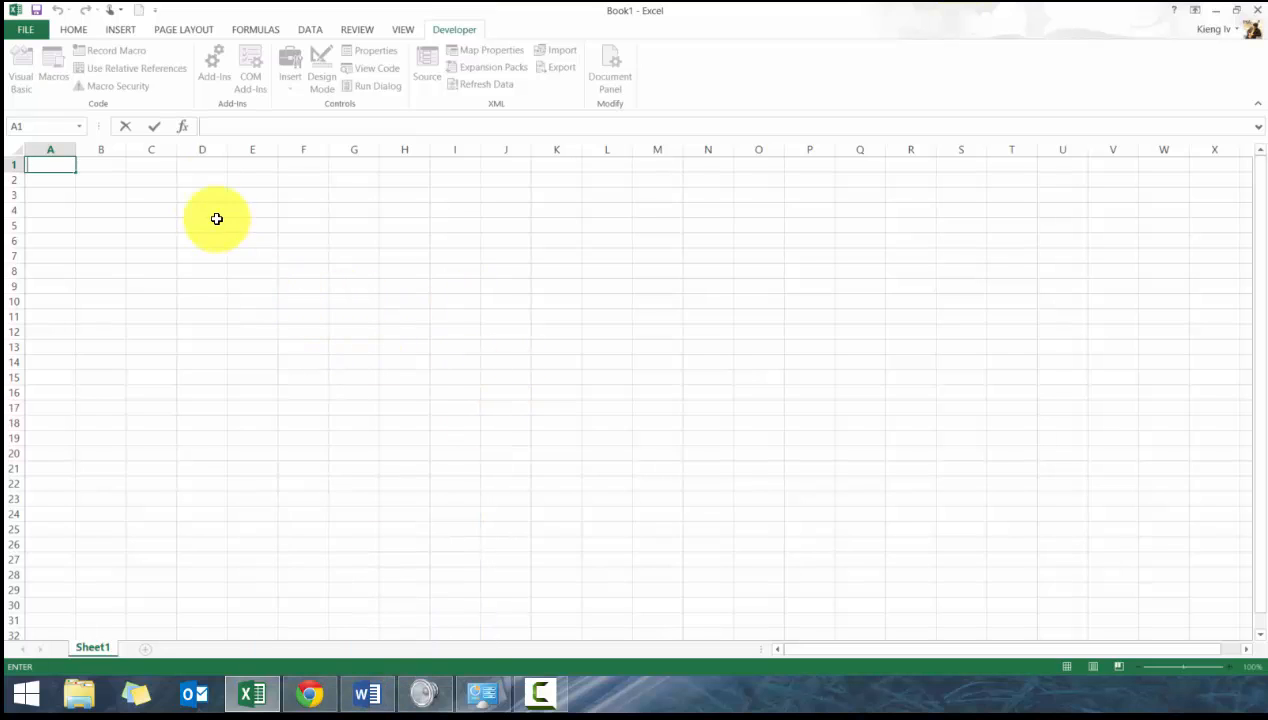
mouse_move(73, 29)
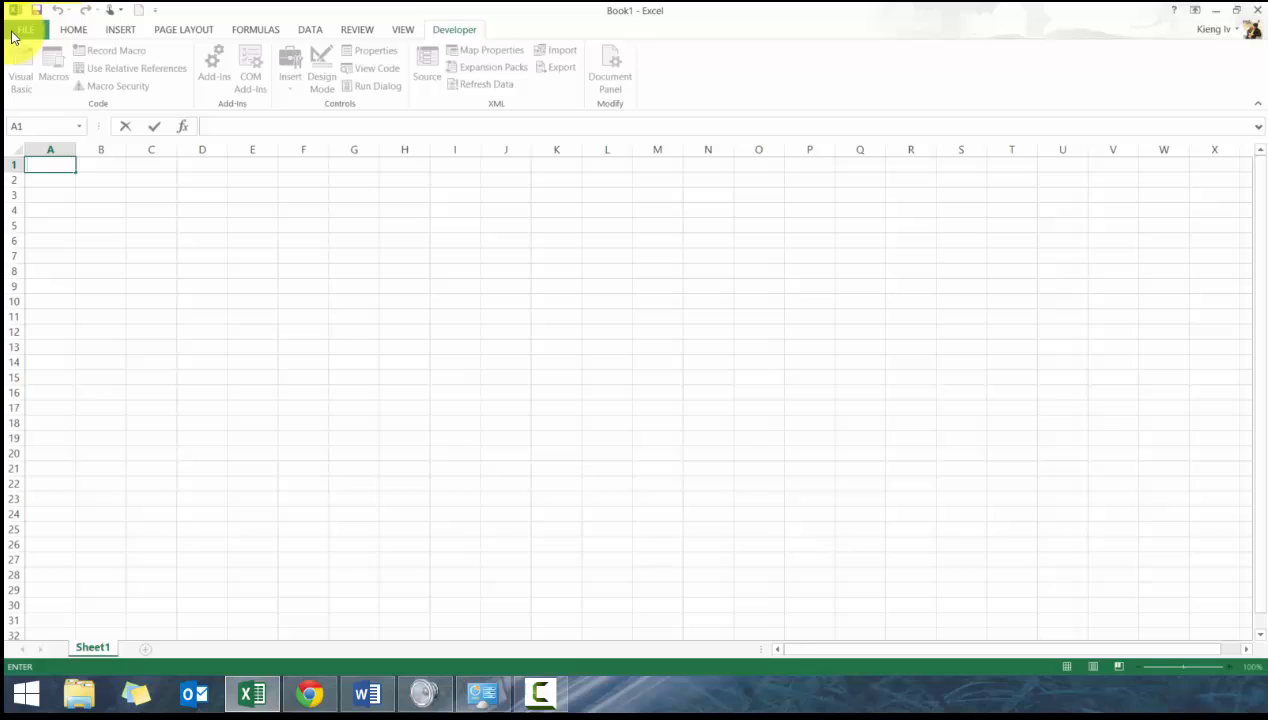
left_click(25, 29)
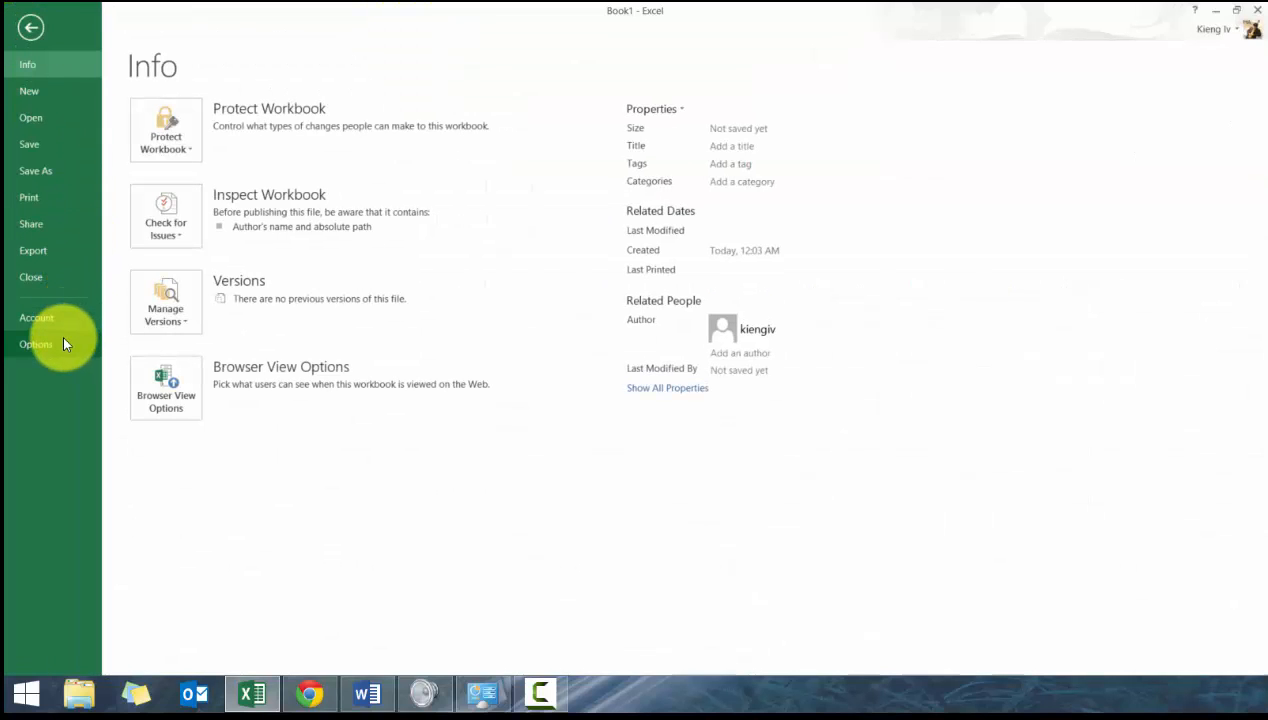
left_click(36, 344)
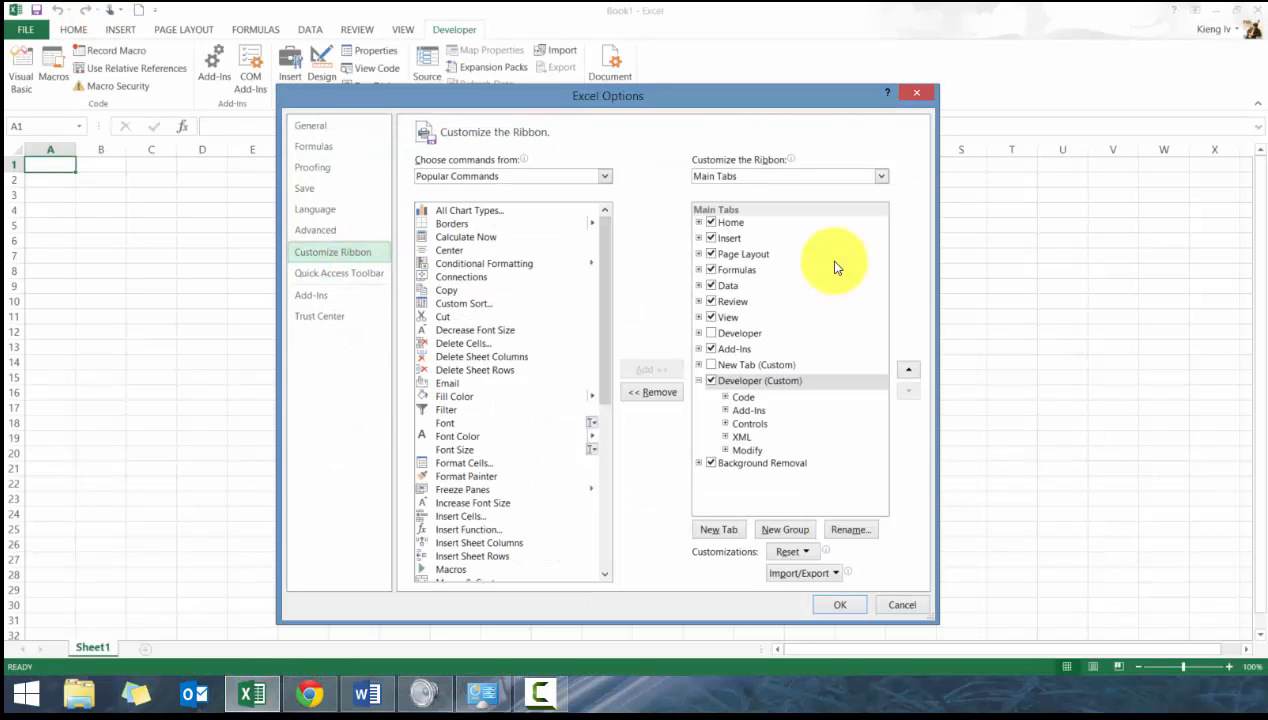
mouse_move(993, 168)
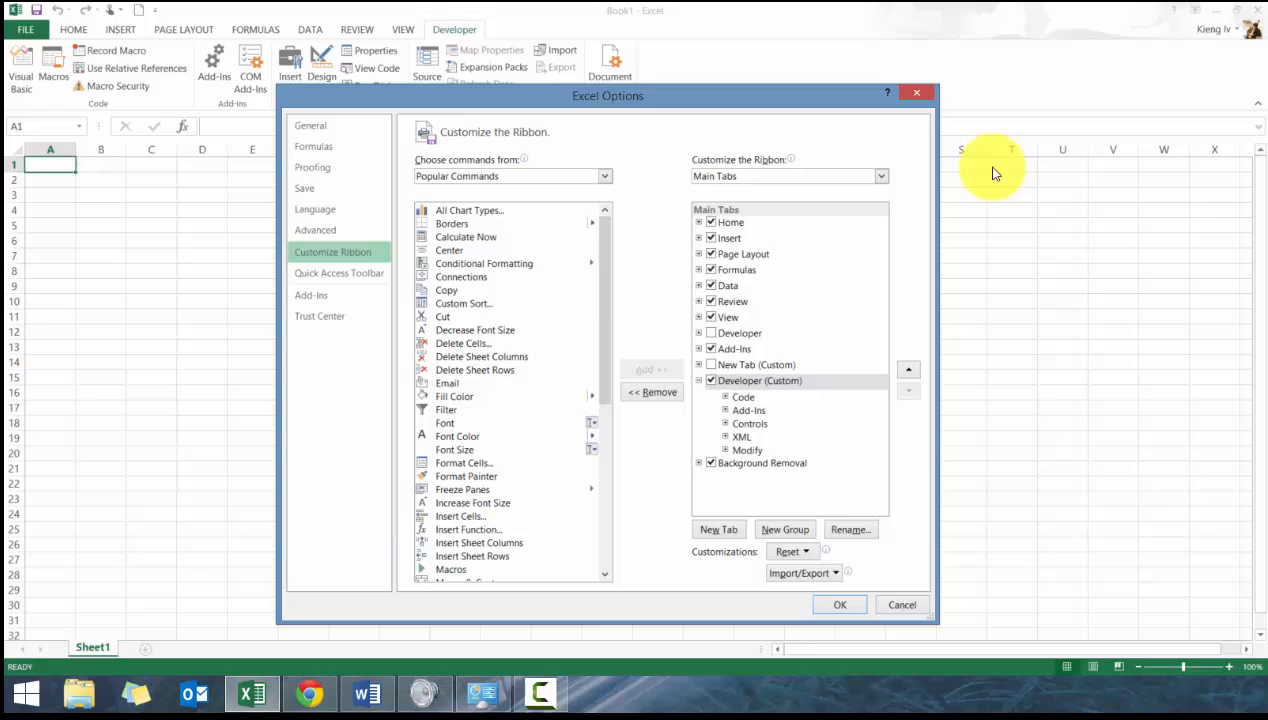
left_click(604, 176)
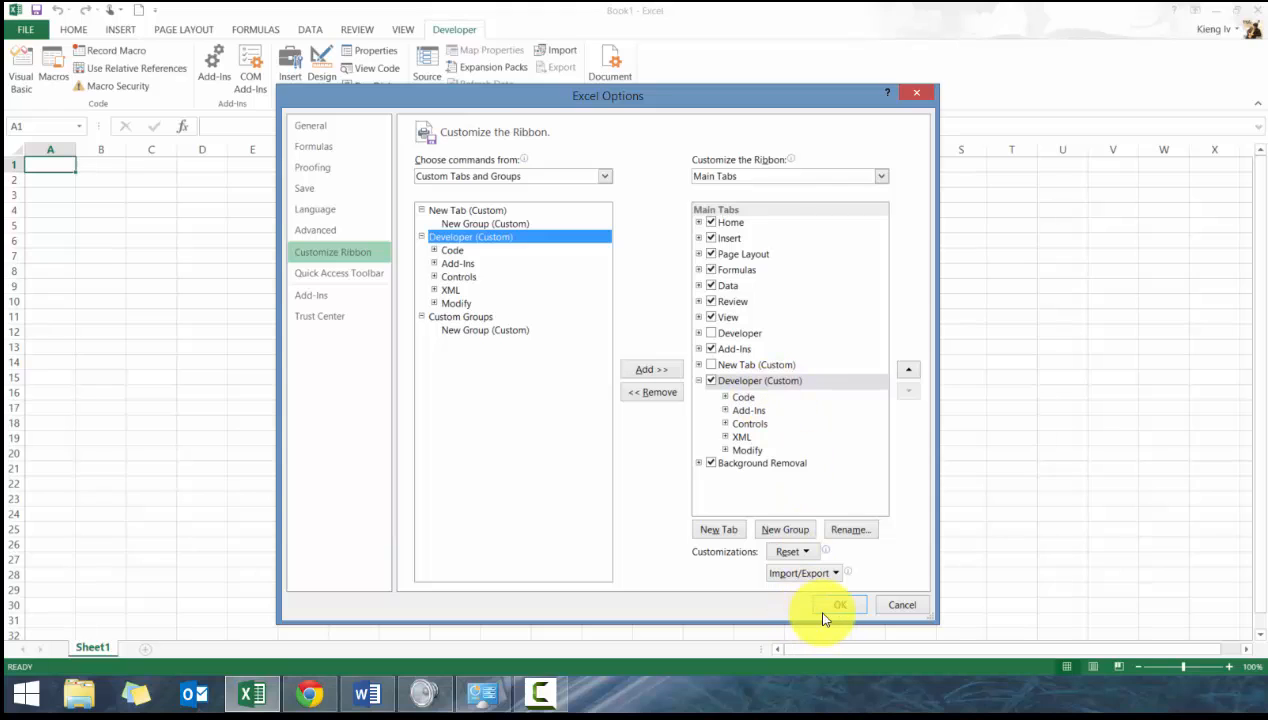
left_click(840, 604)
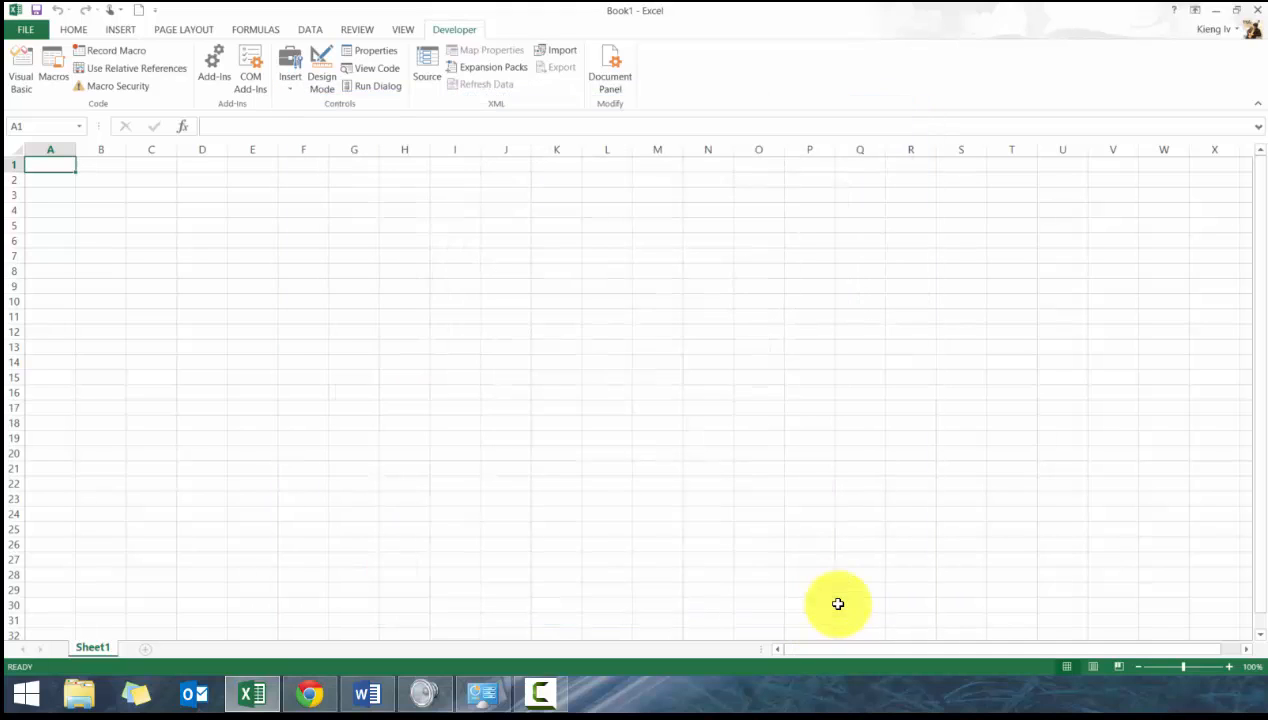
mouse_move(315, 115)
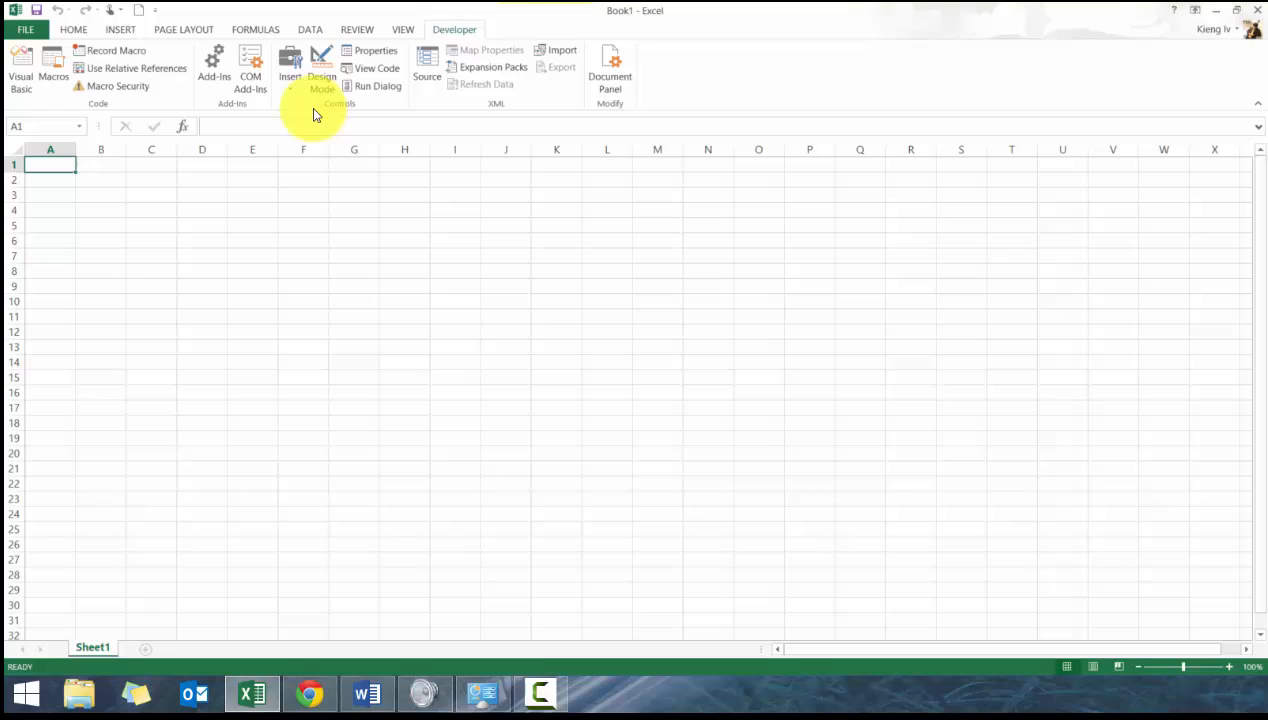
mouse_move(53, 76)
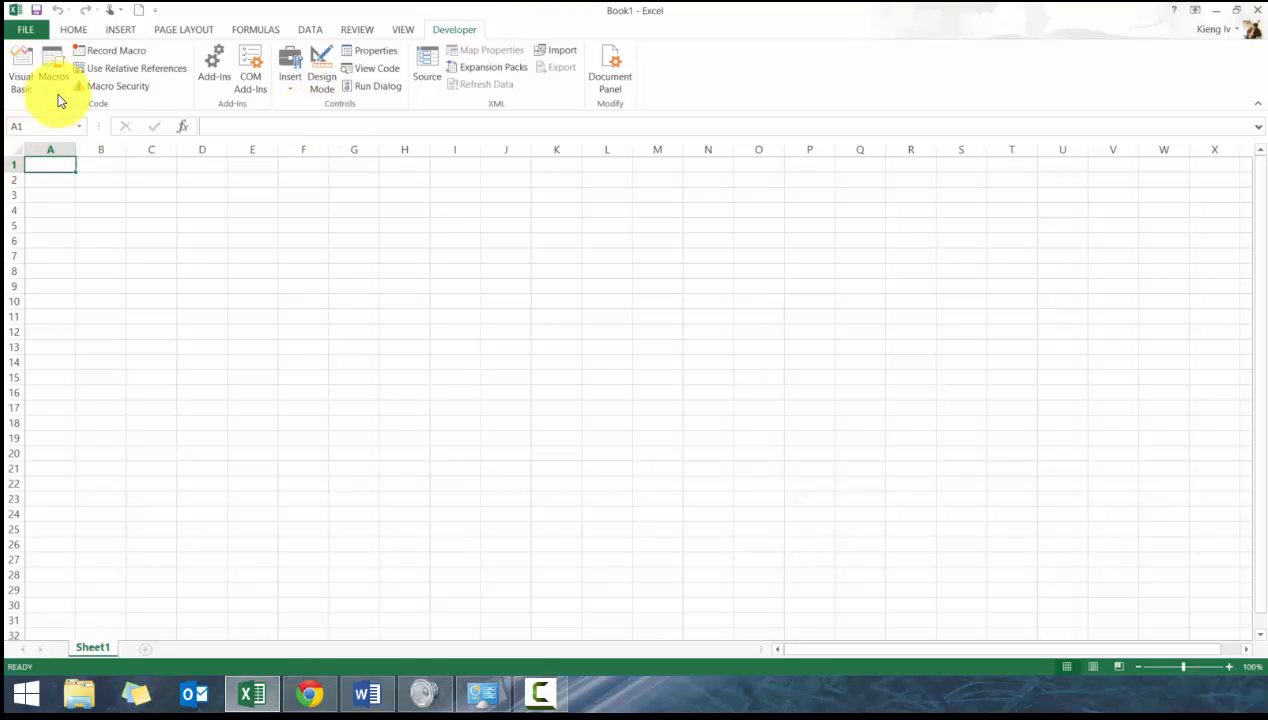
Step: Open the Visual Basic editor for Book1, switch back to Excel, then reopen it
left_click(21, 68)
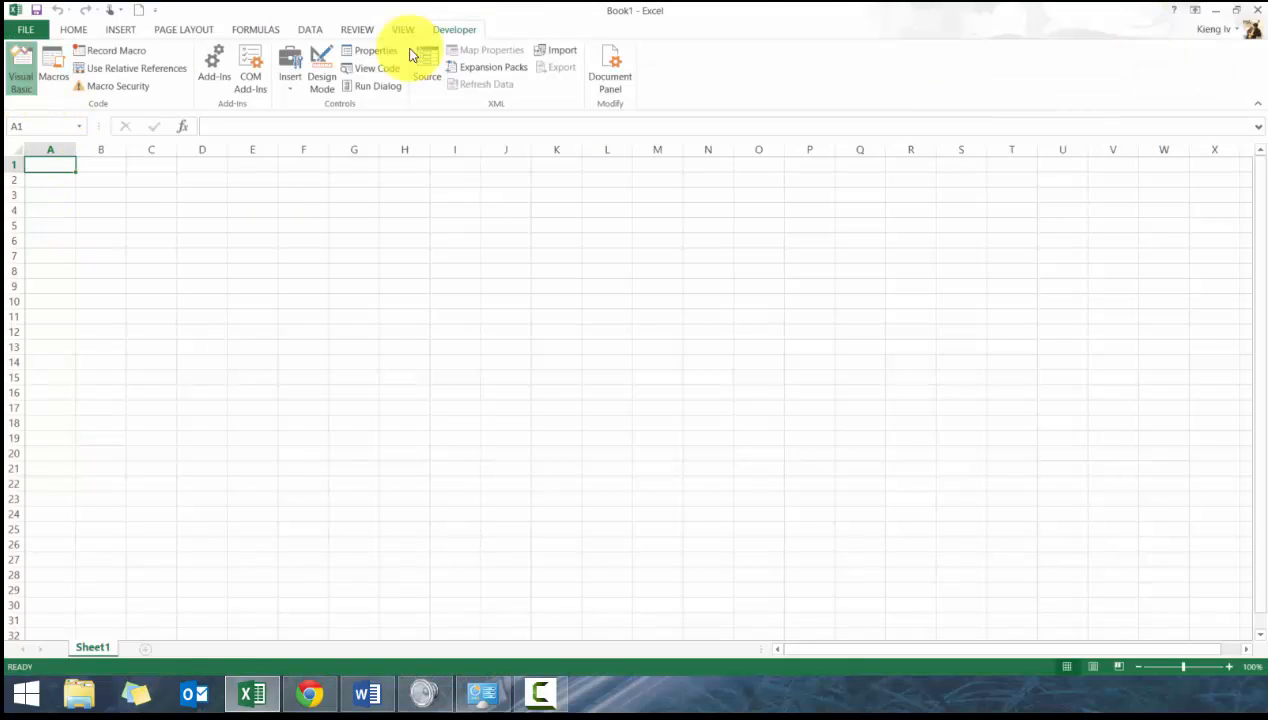
left_click(20, 68)
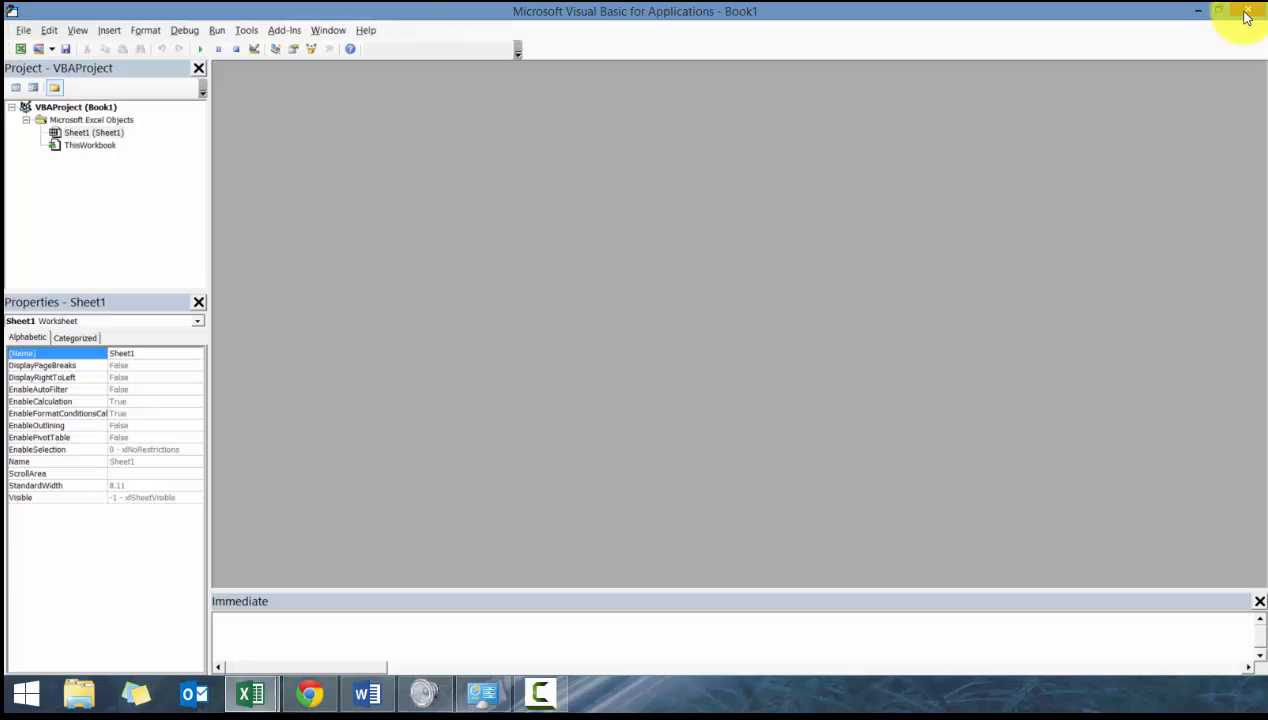
left_click(1247, 11)
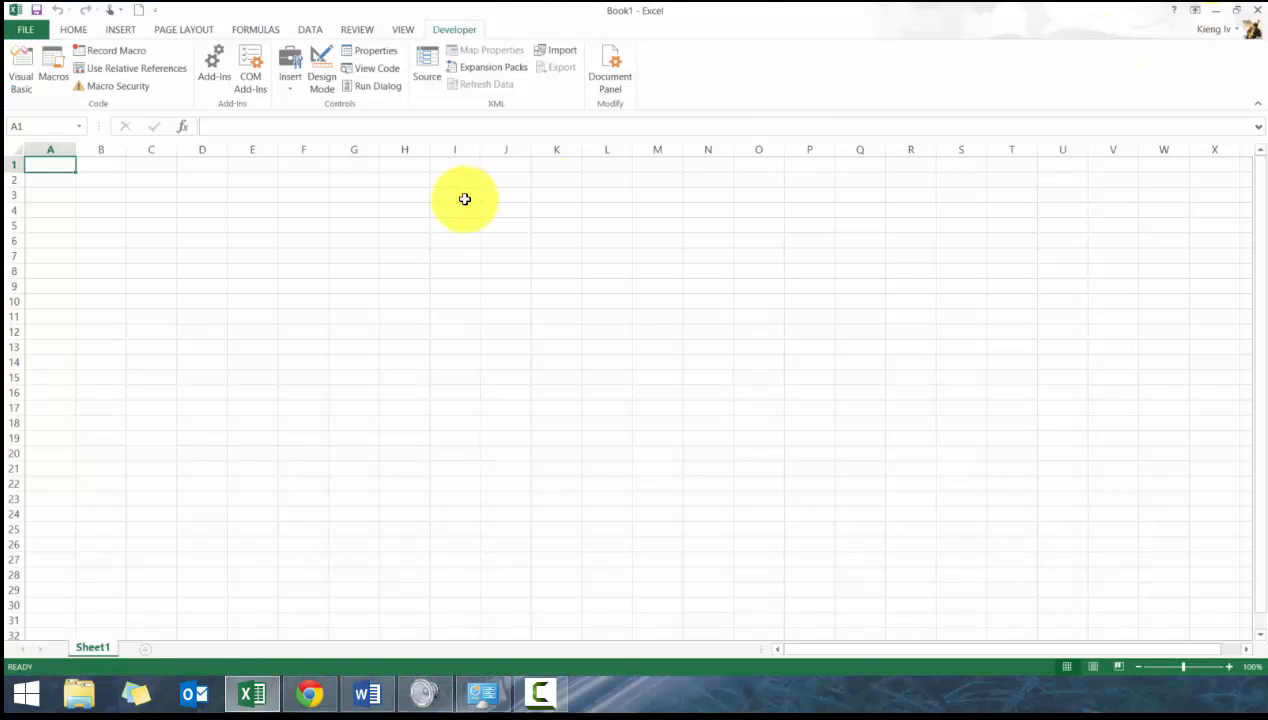
left_click(21, 67)
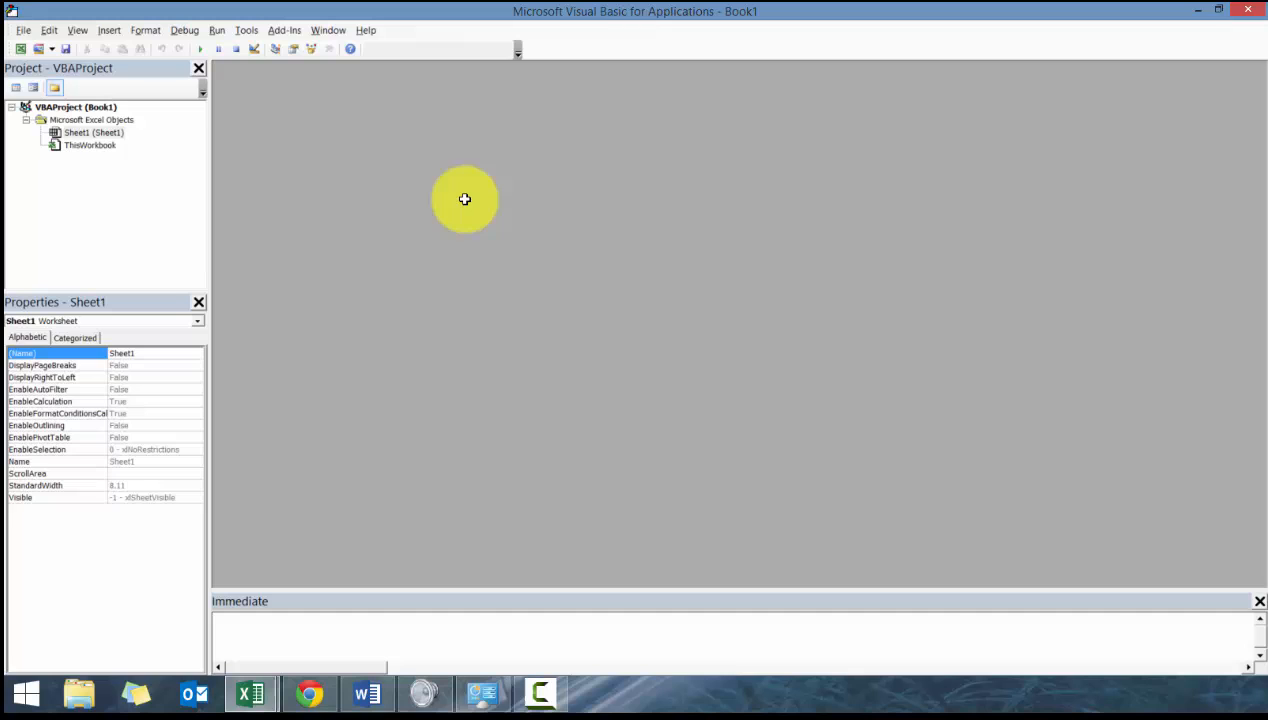
mouse_move(281, 361)
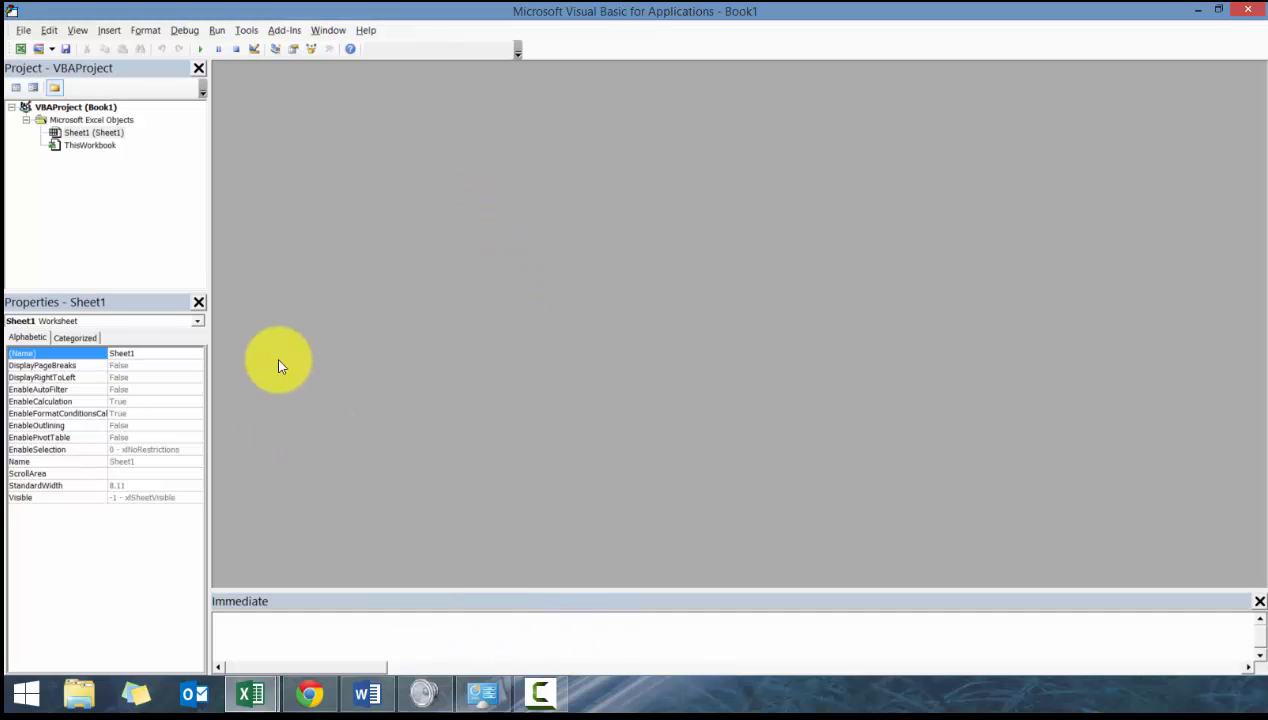
mouse_move(520, 40)
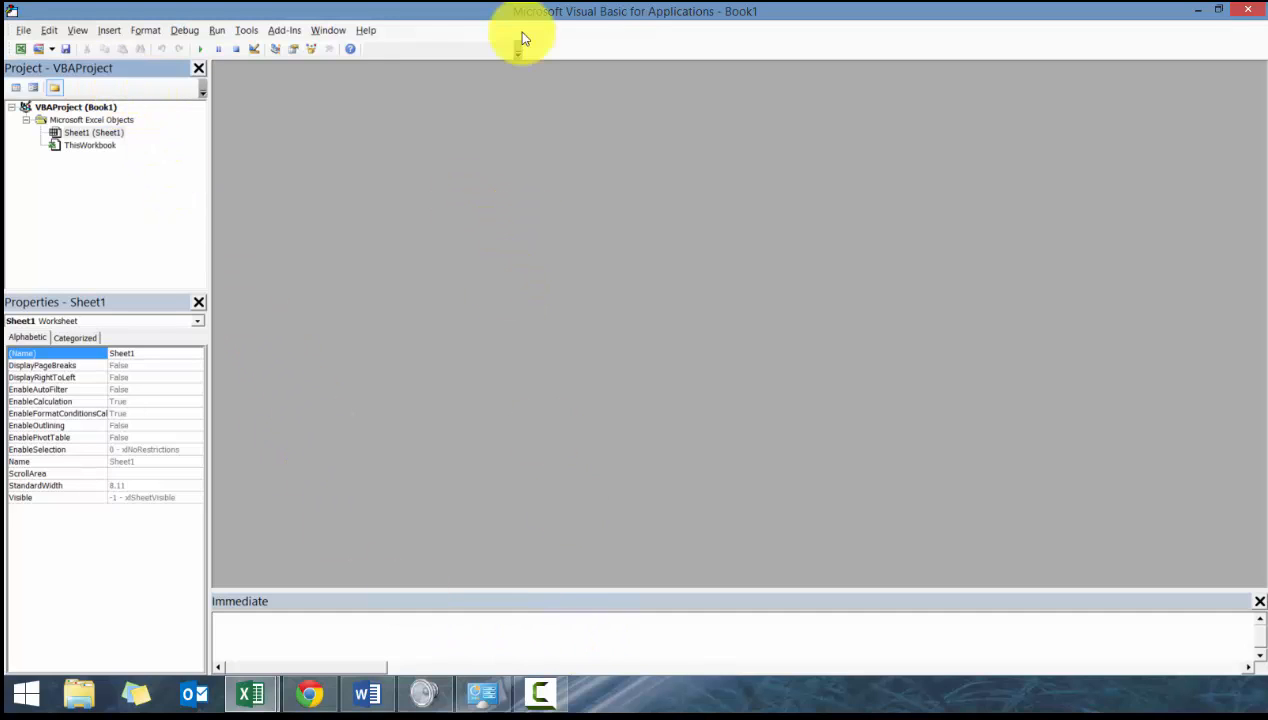
left_click(93, 132)
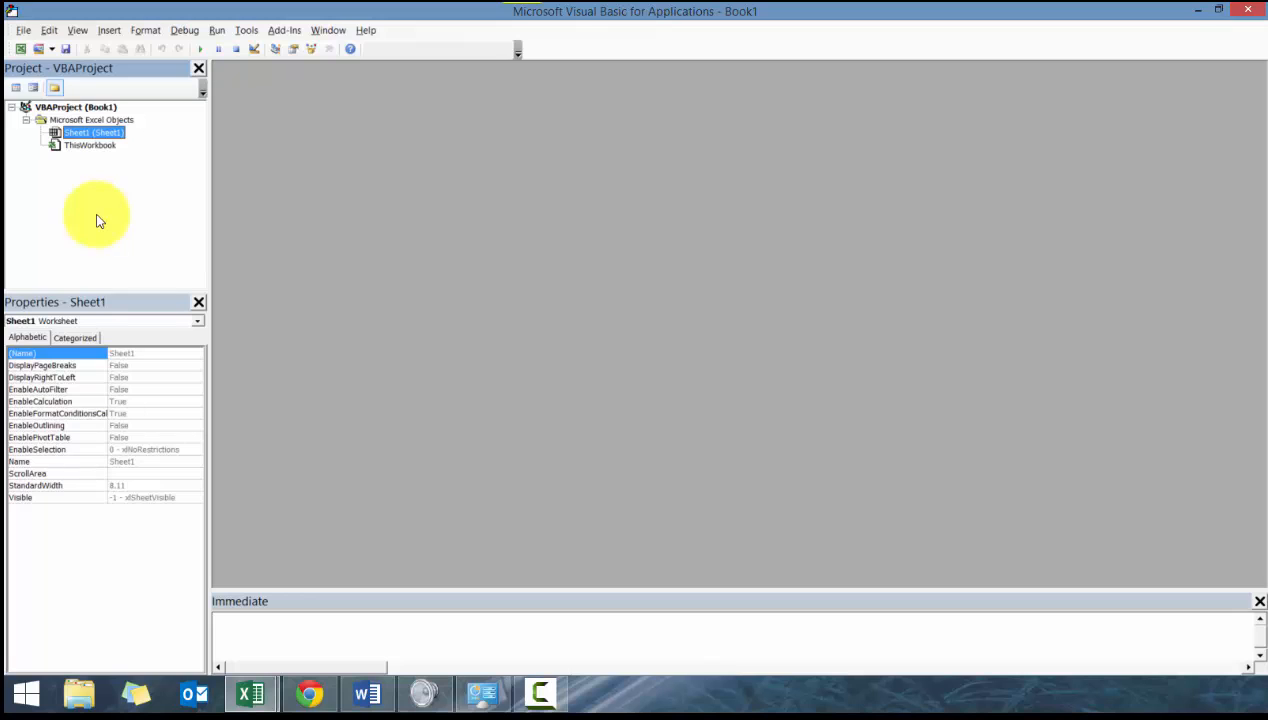
mouse_move(135, 115)
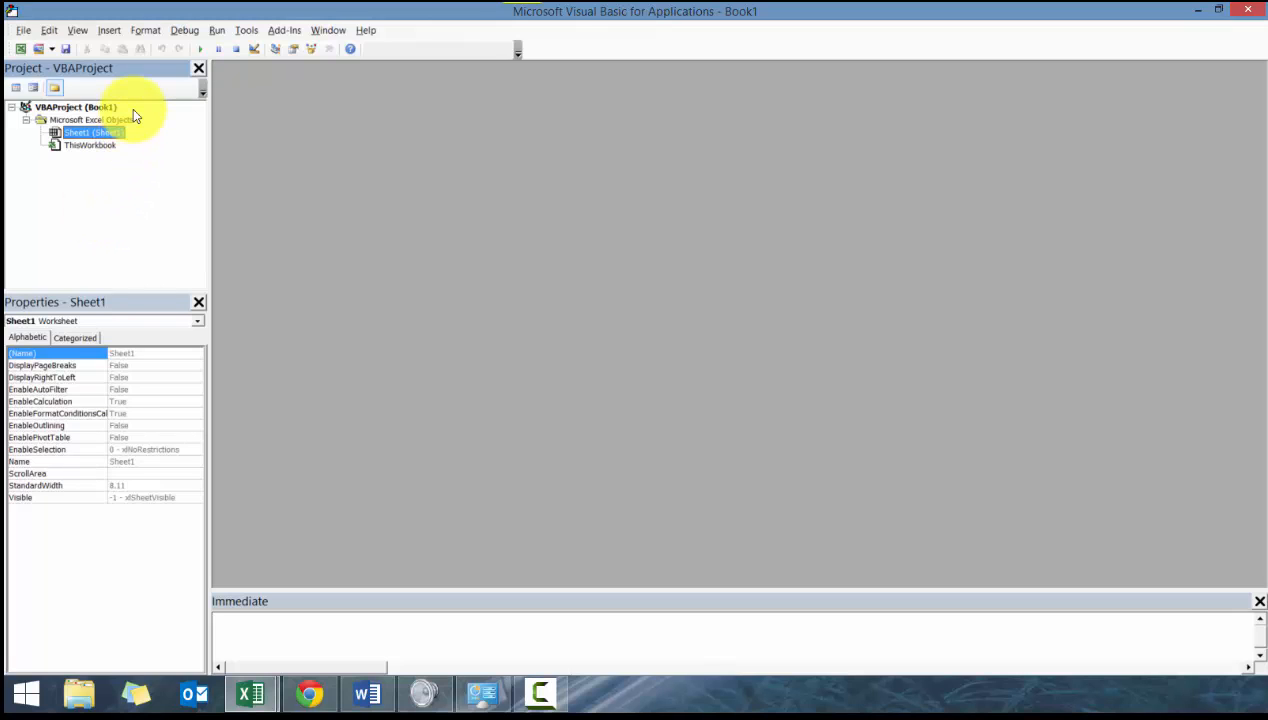
left_click(198, 67)
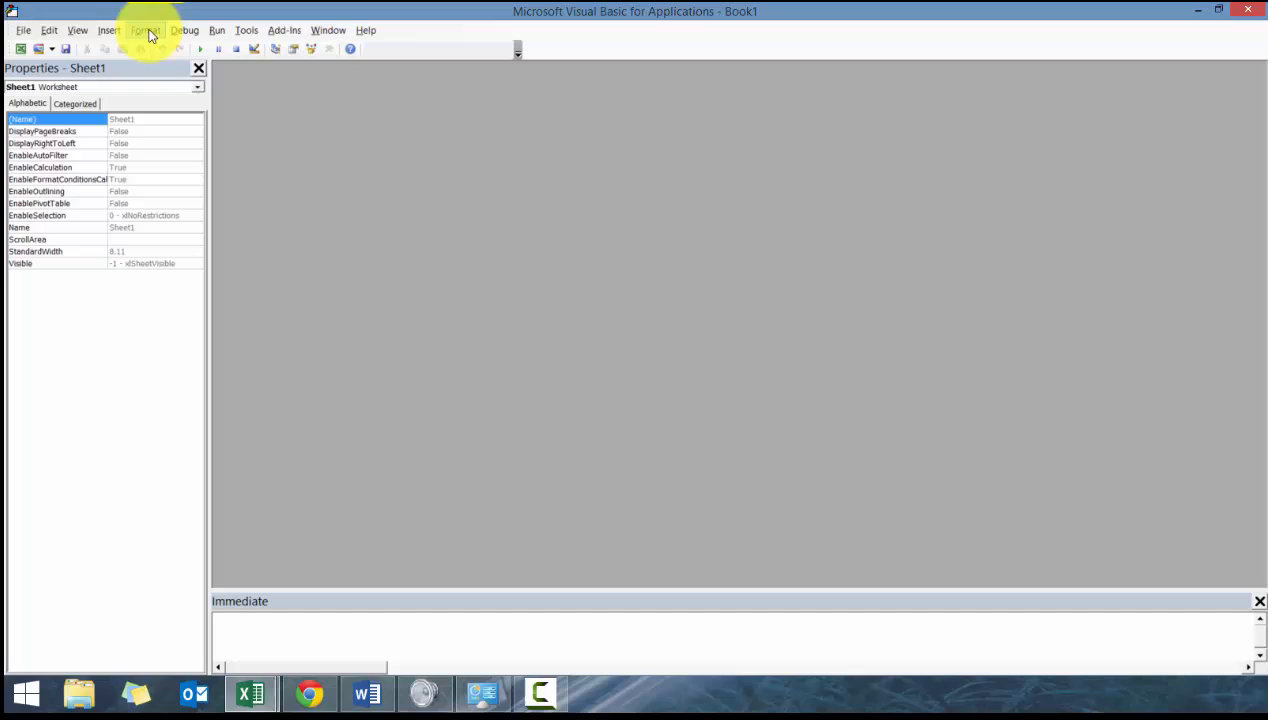
left_click(77, 29)
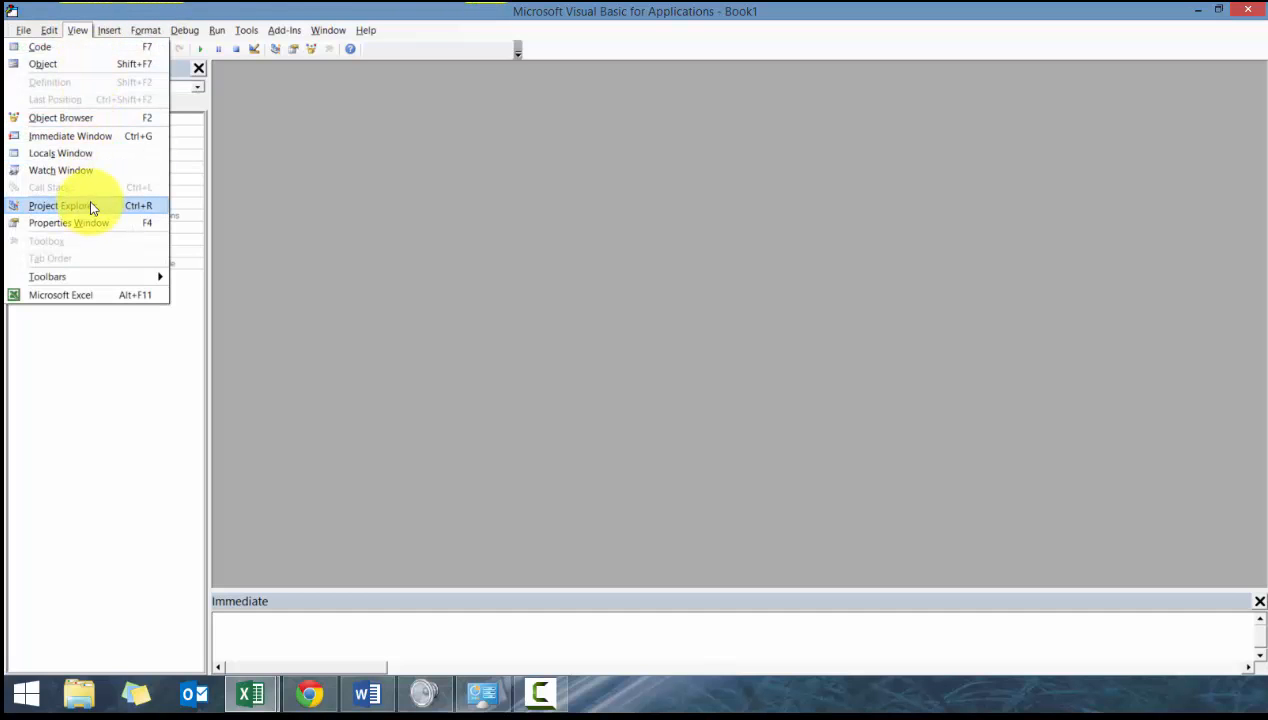
left_click(58, 205)
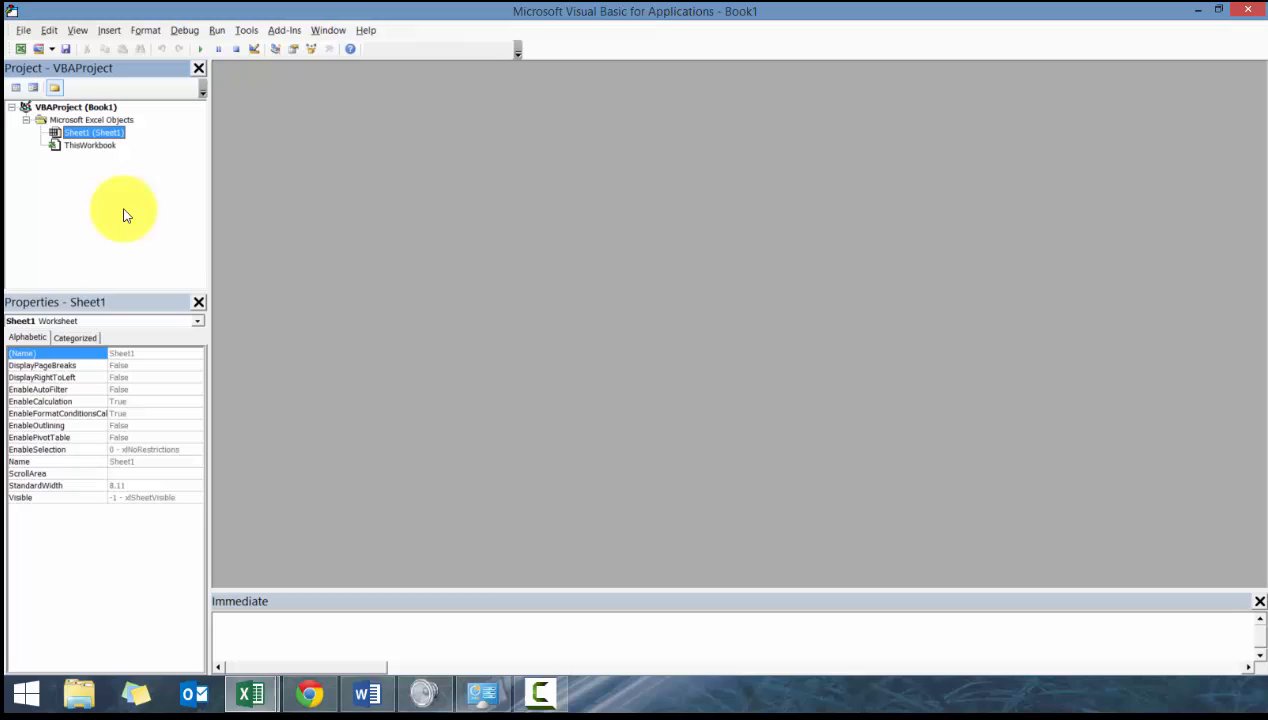
mouse_move(130, 125)
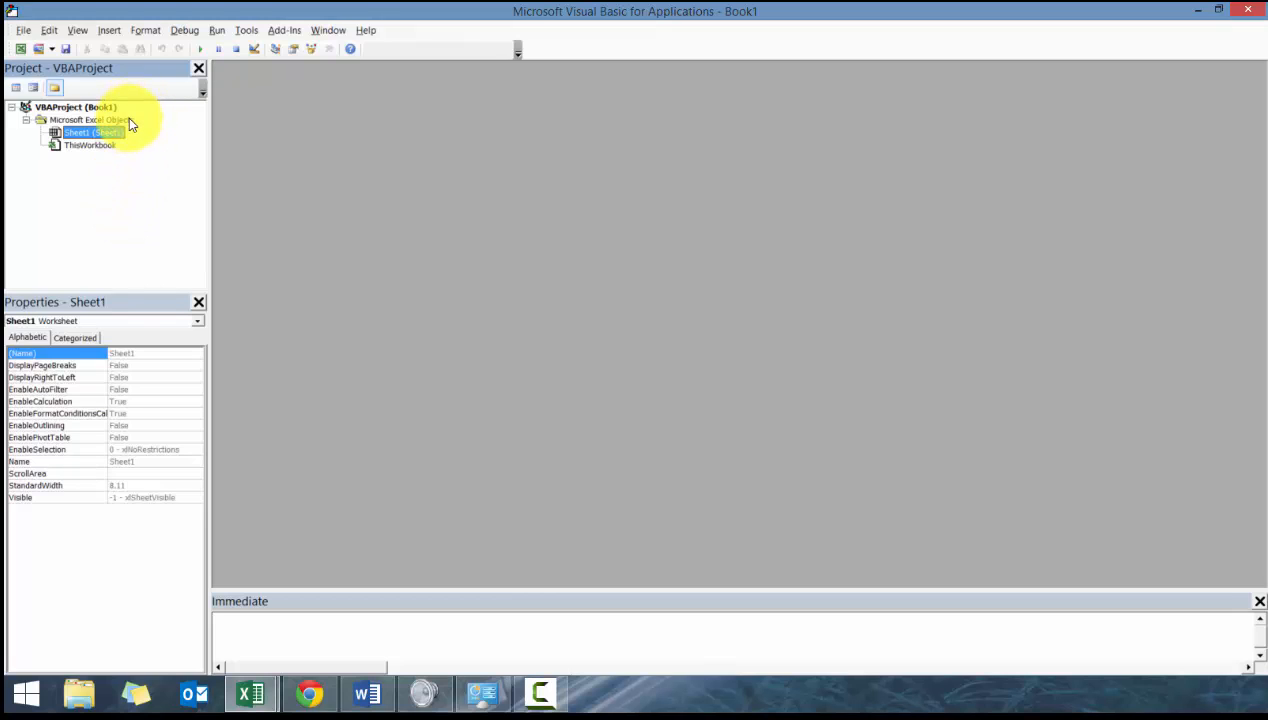
Step: Insert Module1 into Book1's project and open its code window
right_click(90, 119)
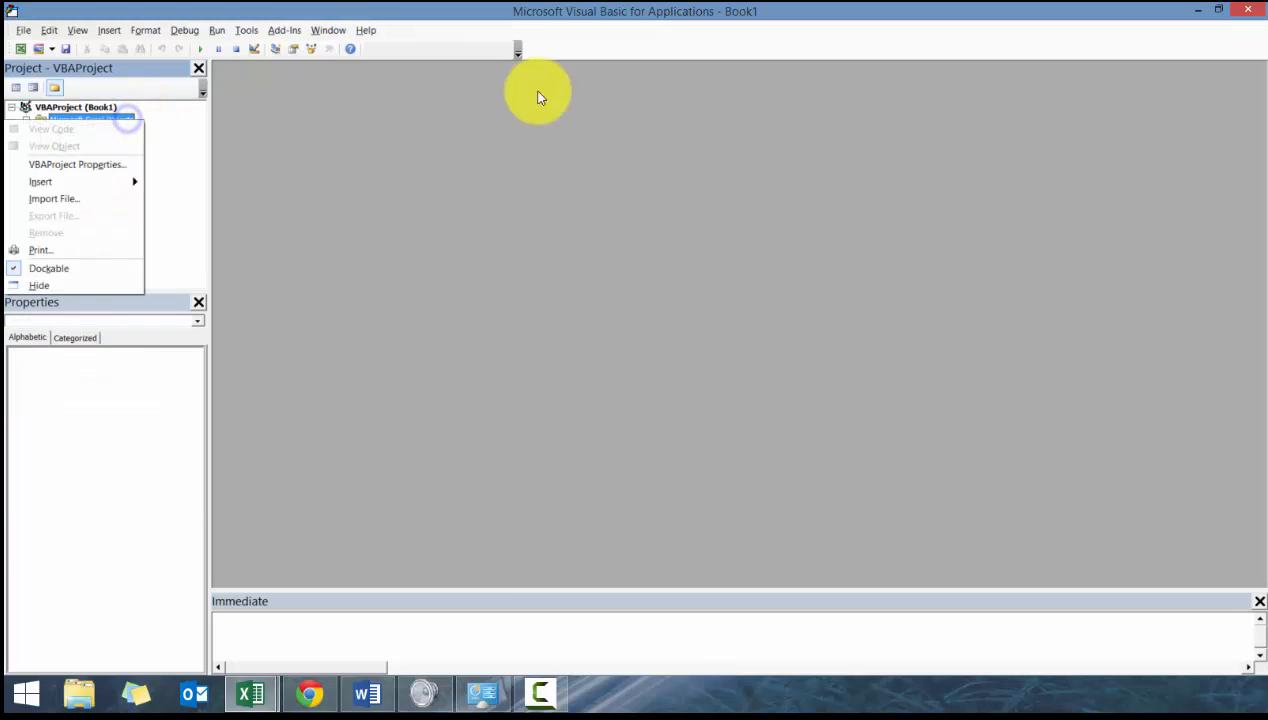
mouse_move(115, 165)
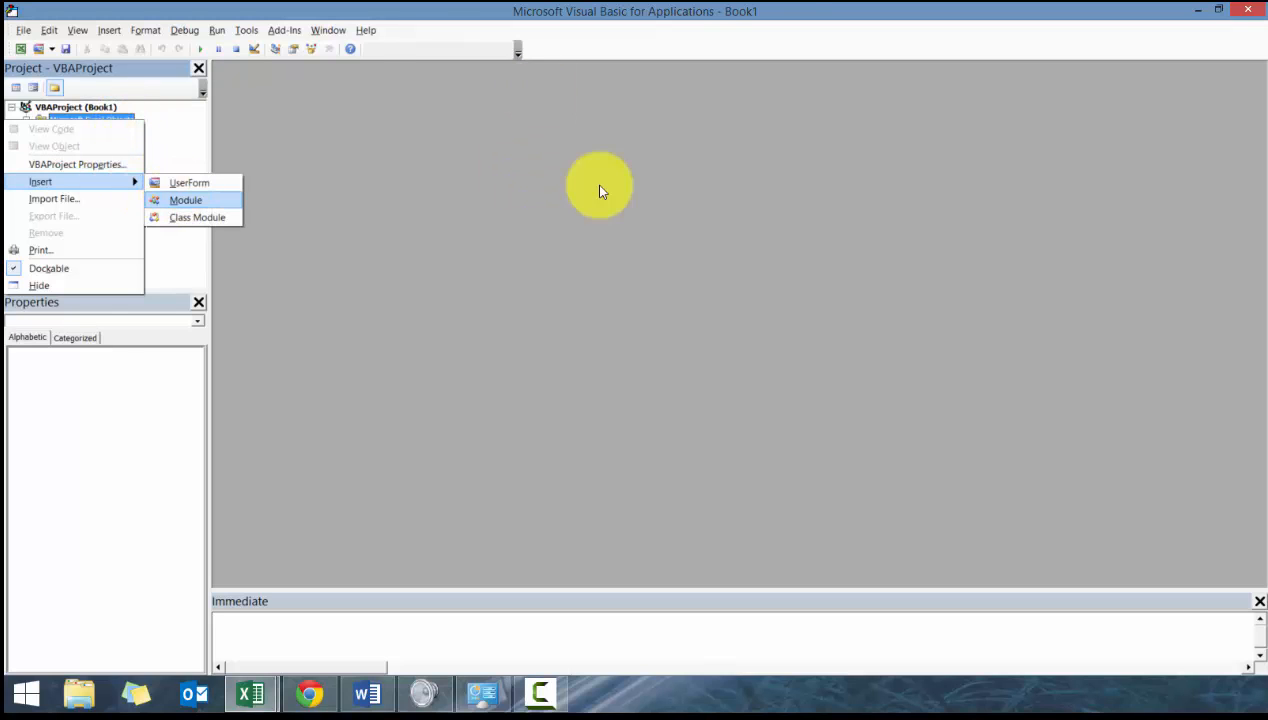
left_click(185, 200)
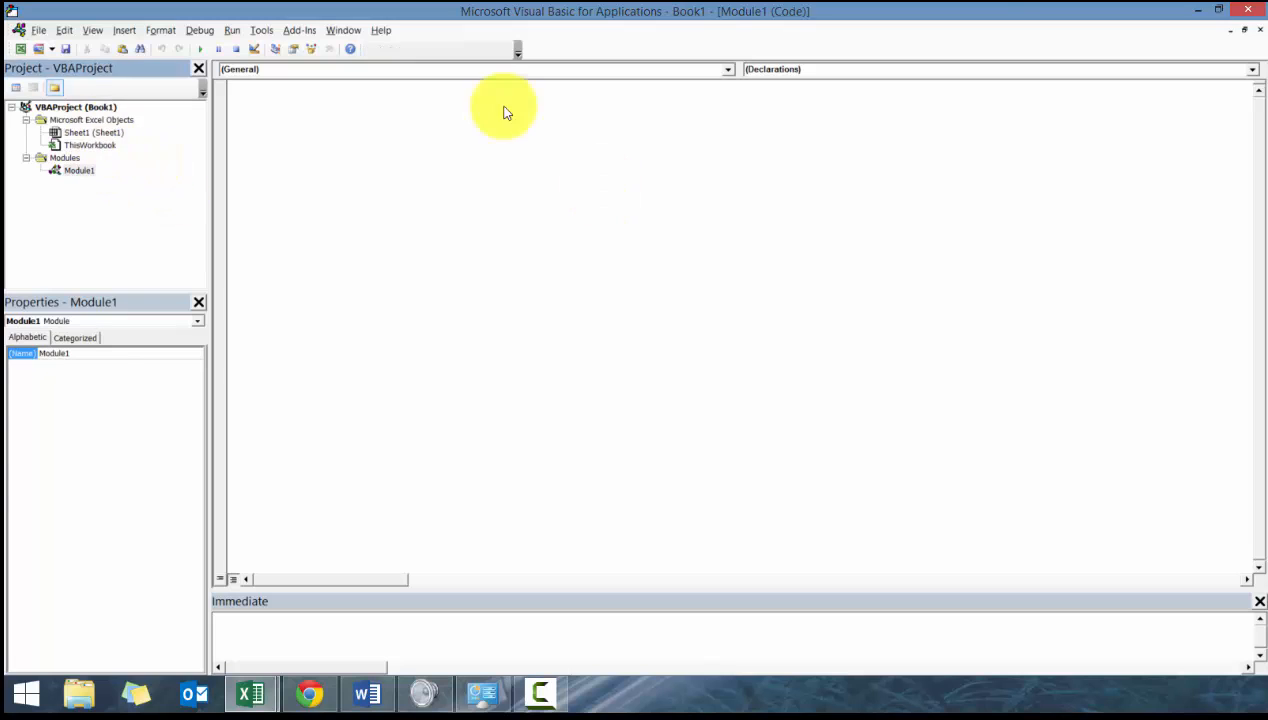
left_click(93, 132)
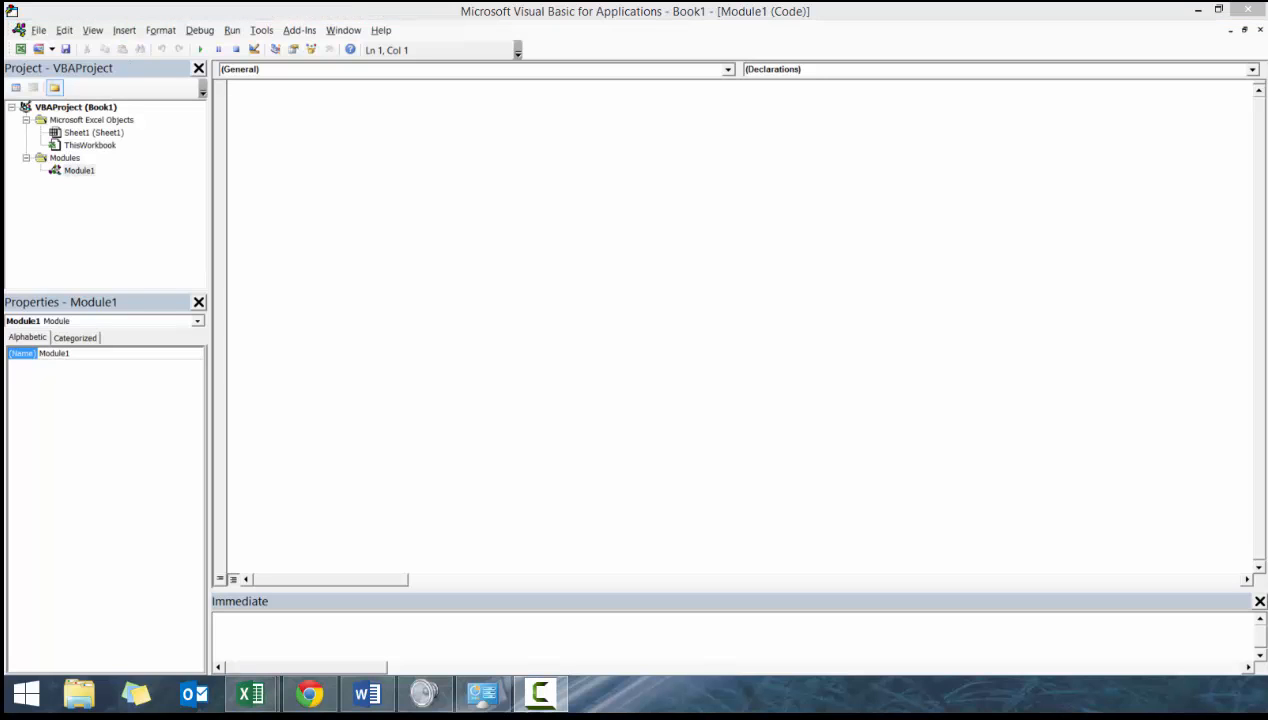
left_click(822, 374)
type("'dfljadlfja")
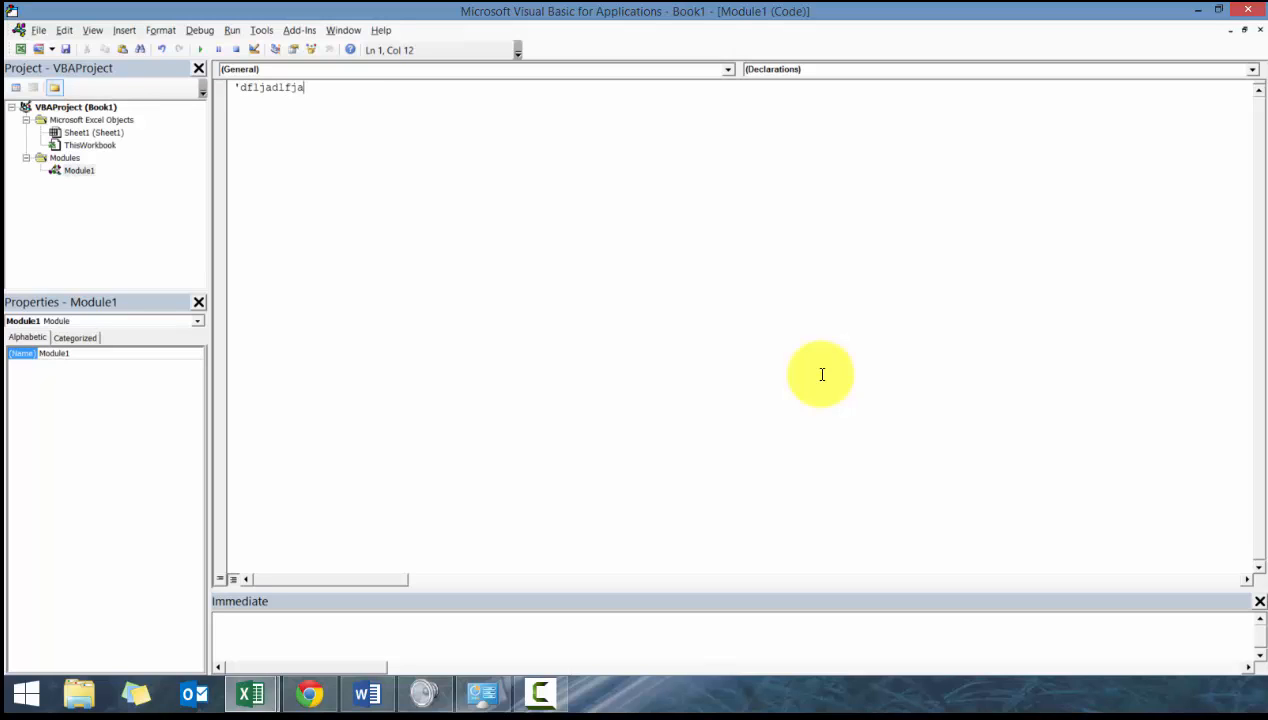
type("sdkfjasfda")
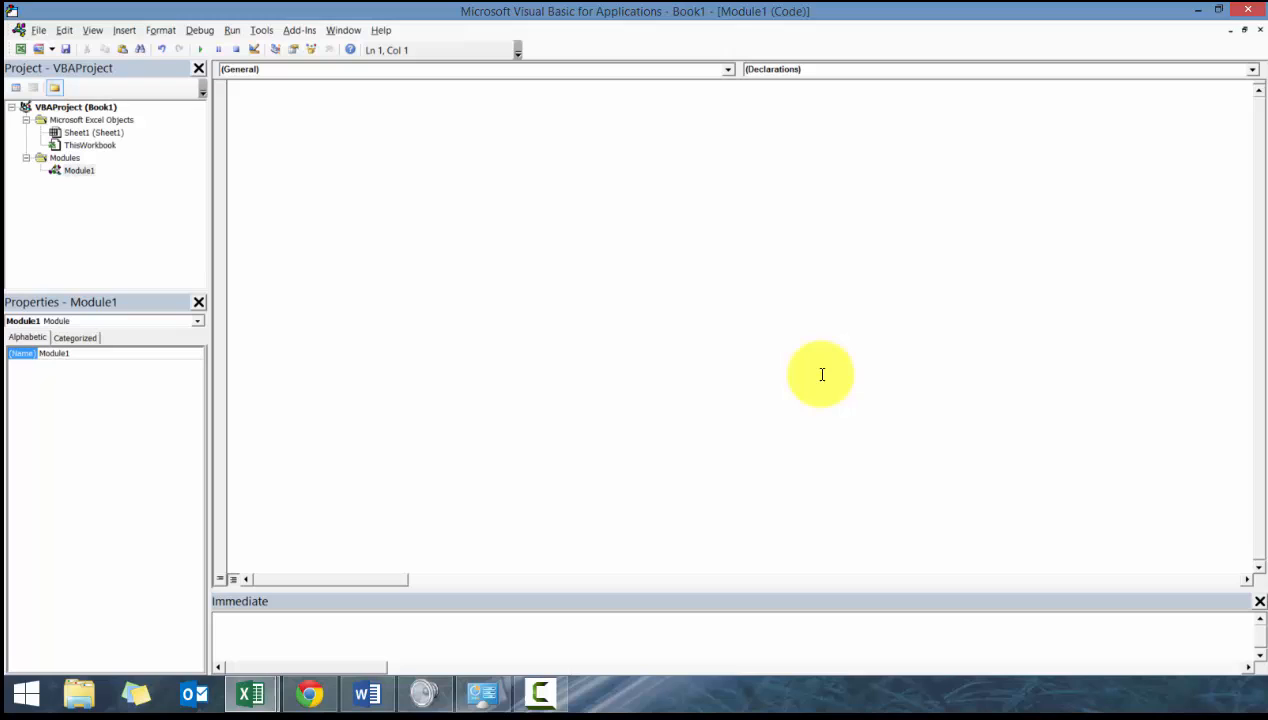
type("Range (\"A!")
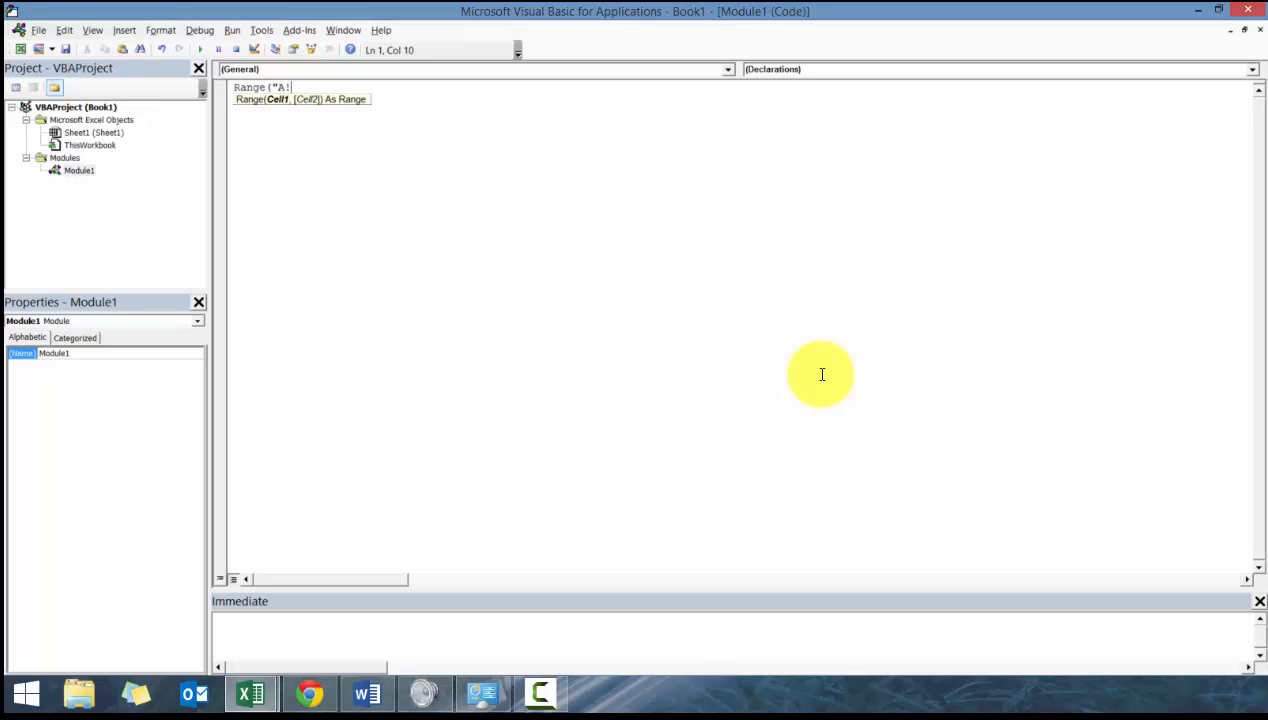
key("Backspace")
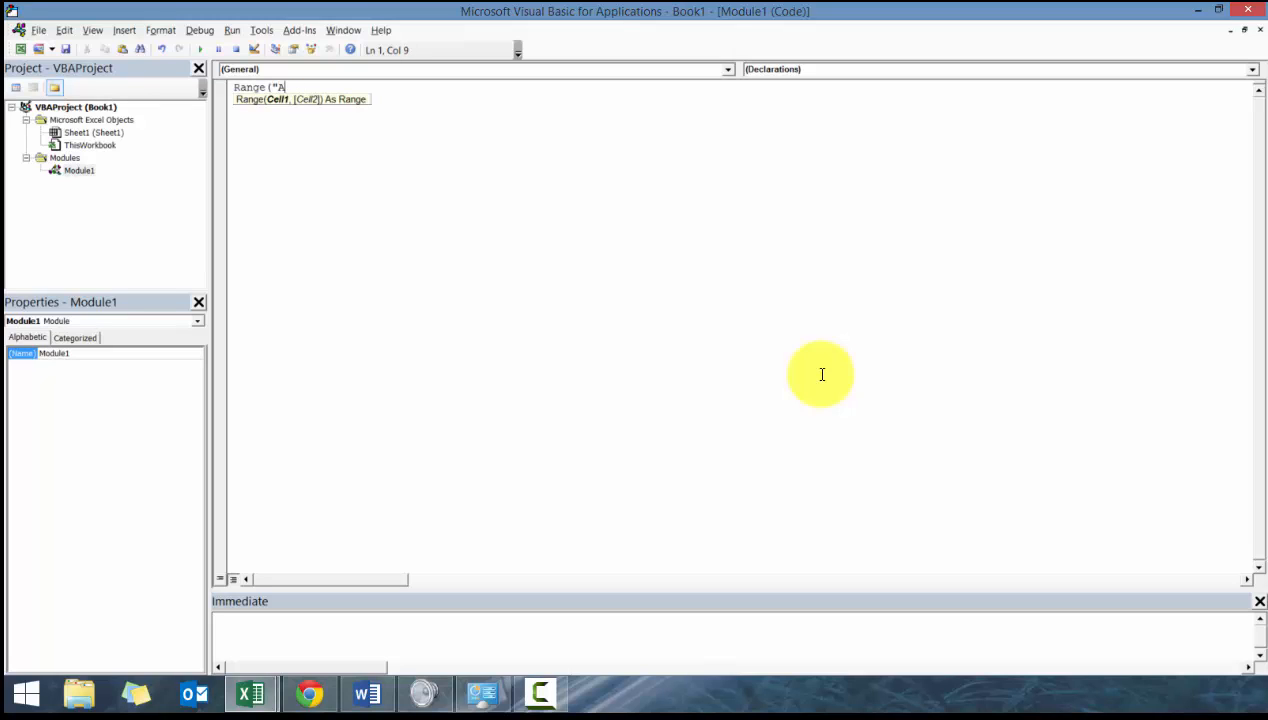
type("1\")")
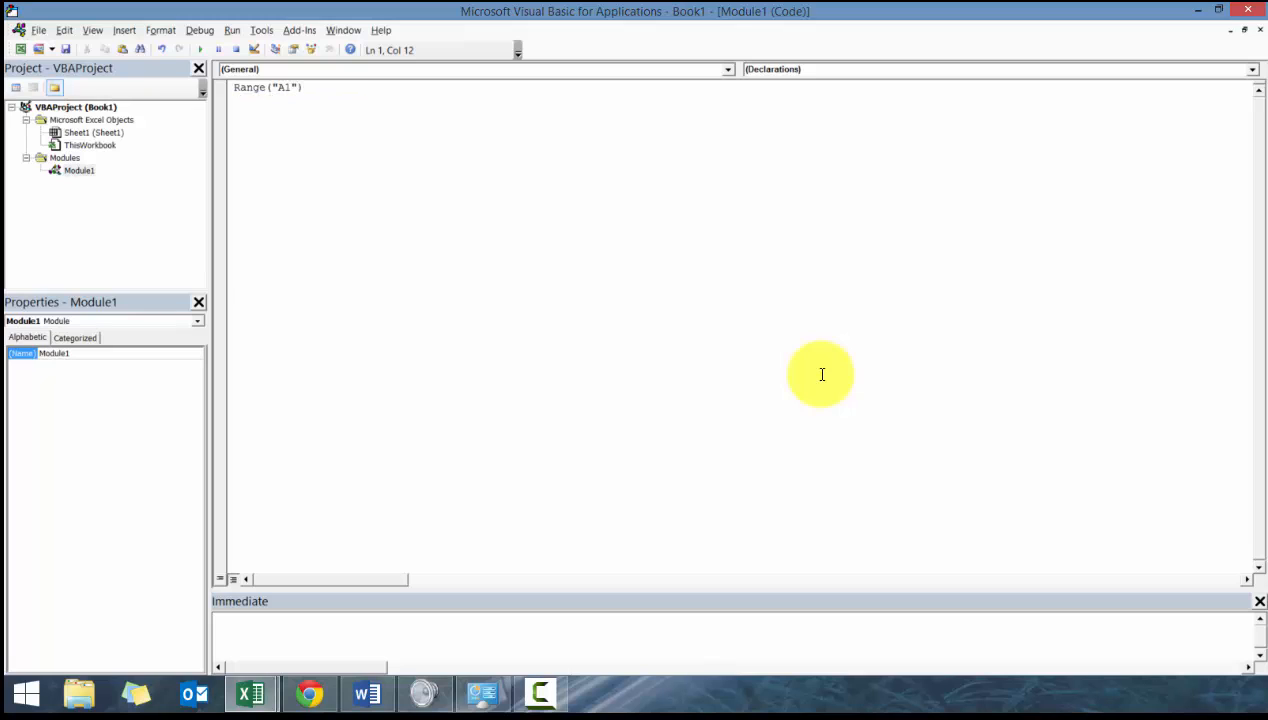
type(".Value = 1")
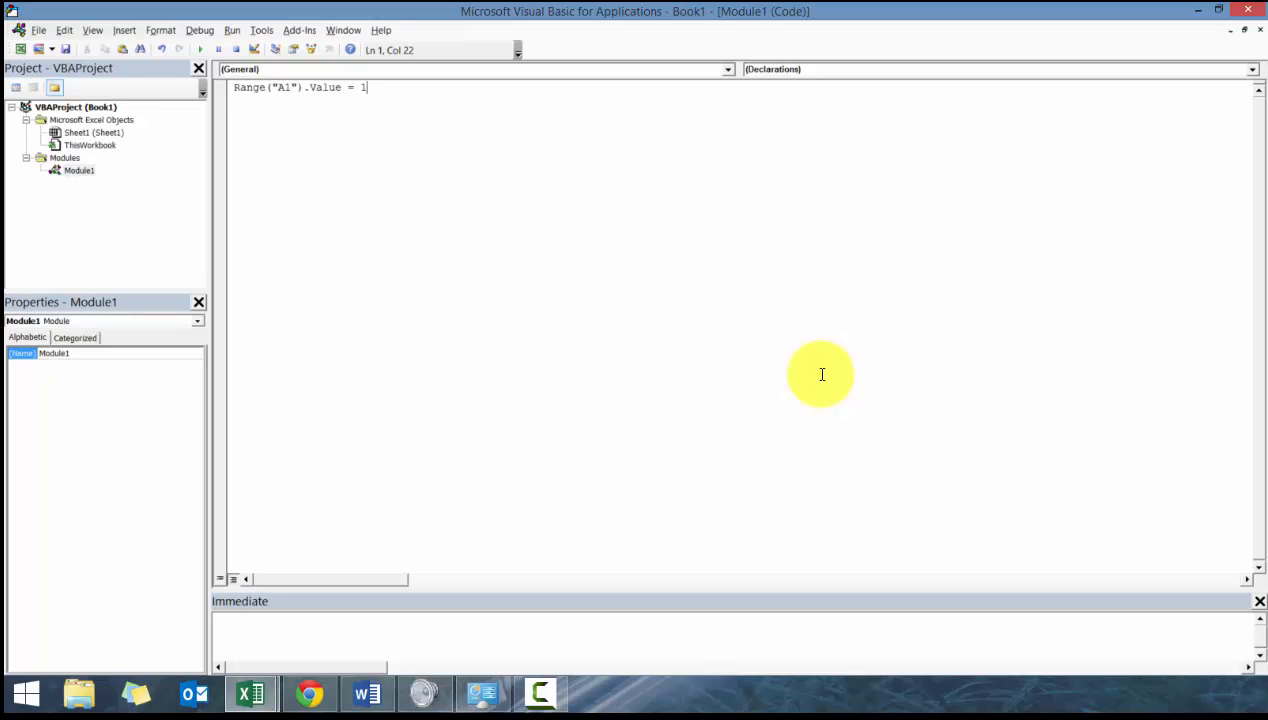
type("'")
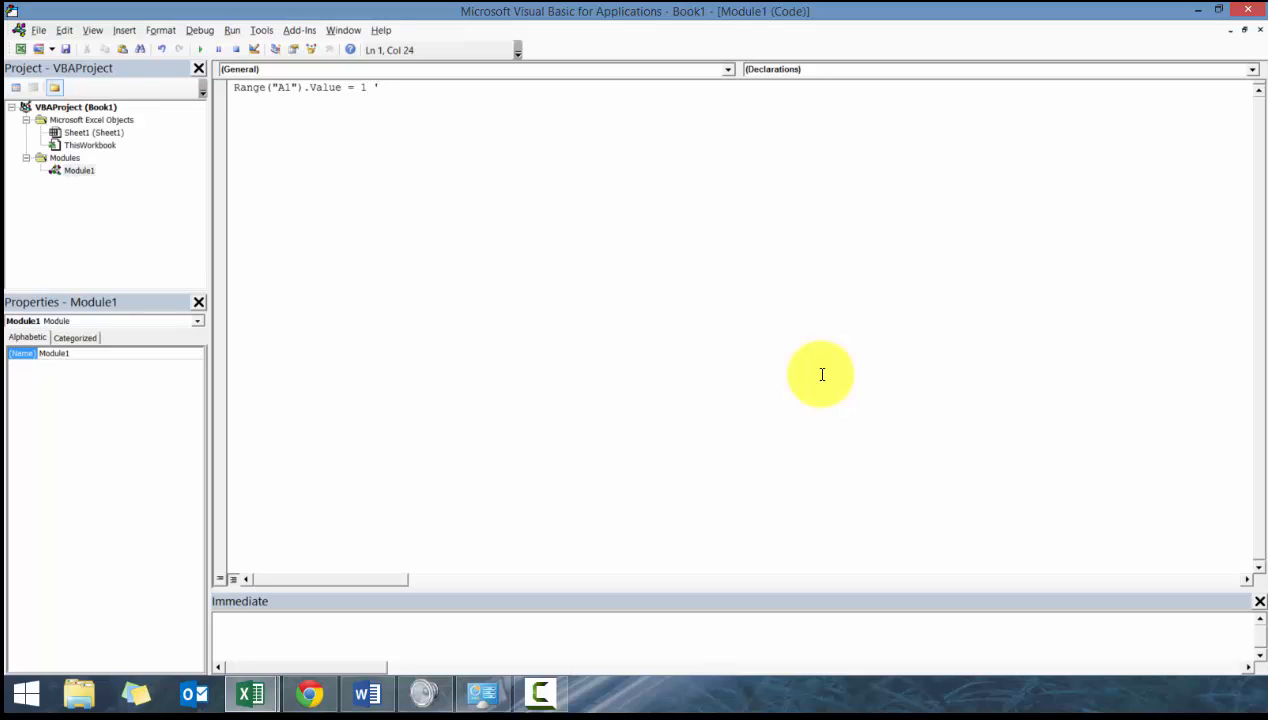
type("d")
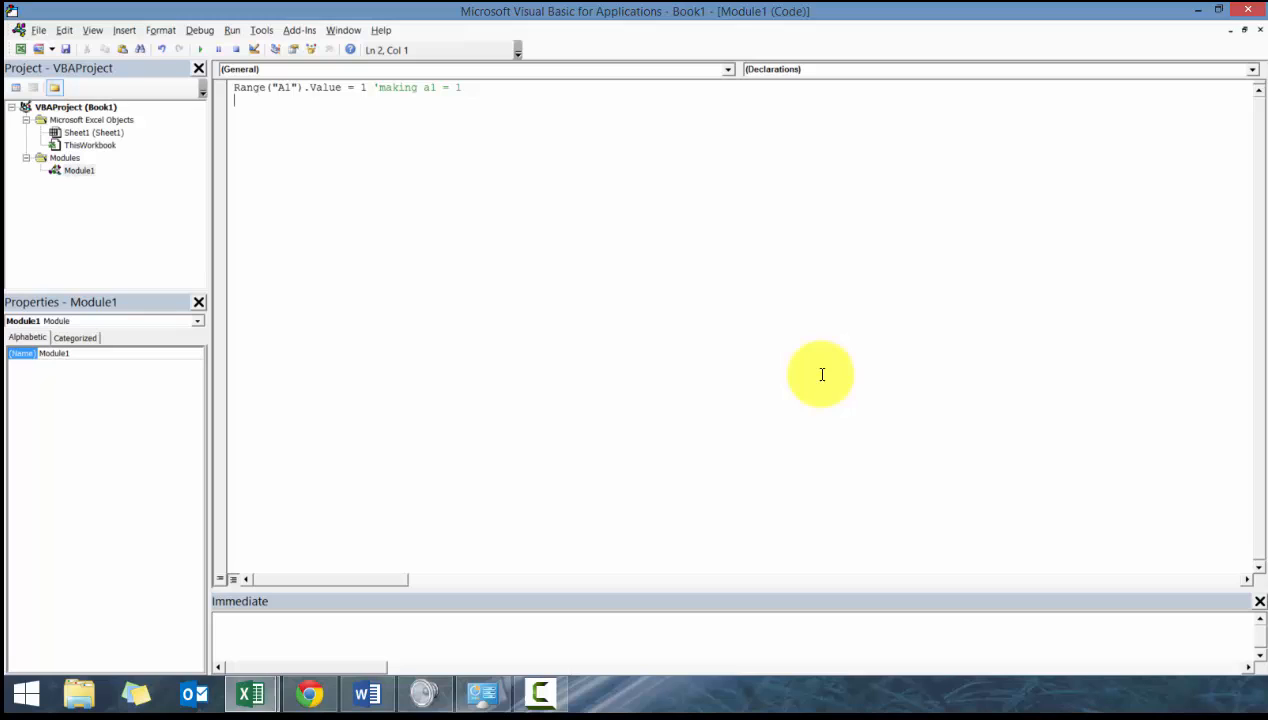
mouse_move(447, 260)
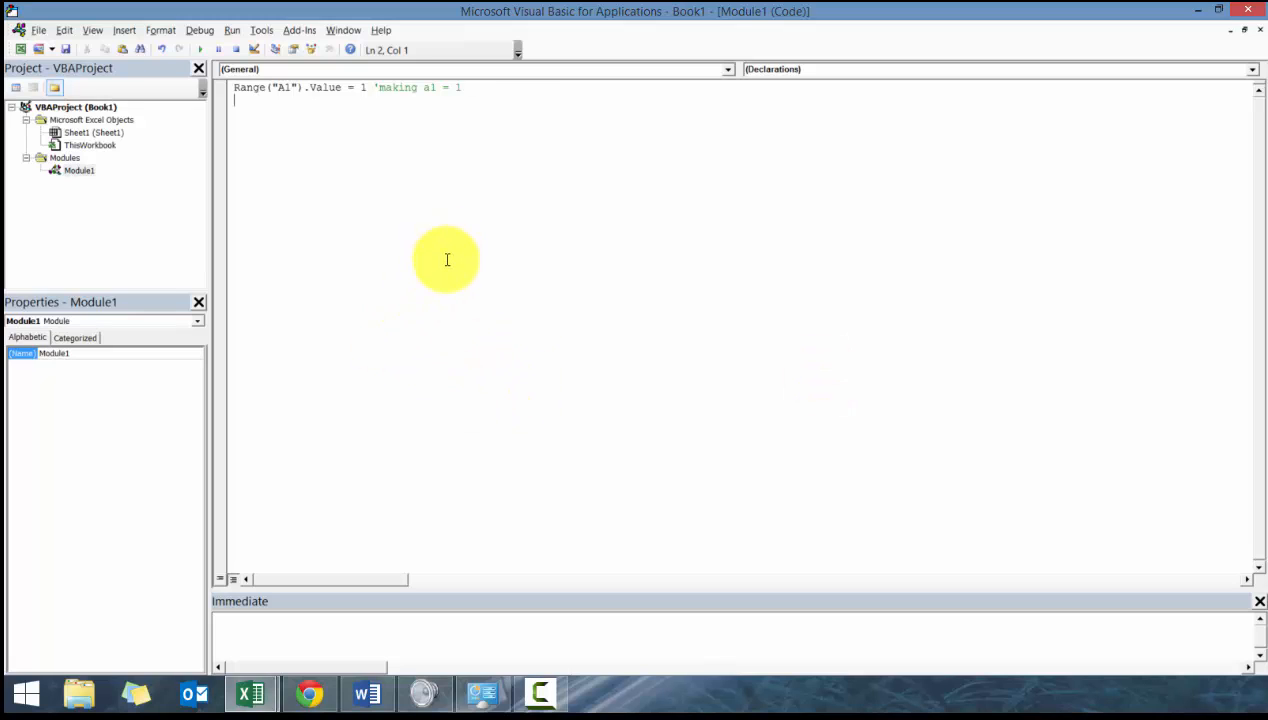
mouse_move(471, 265)
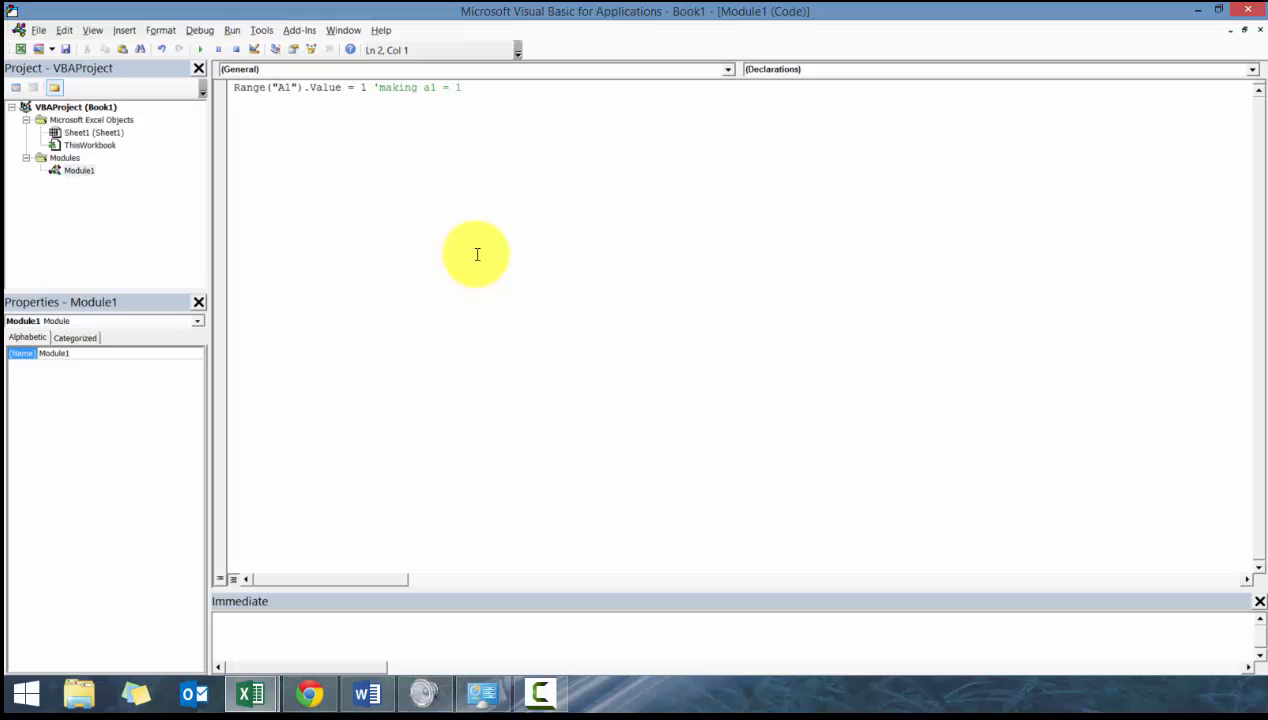
mouse_move(477, 261)
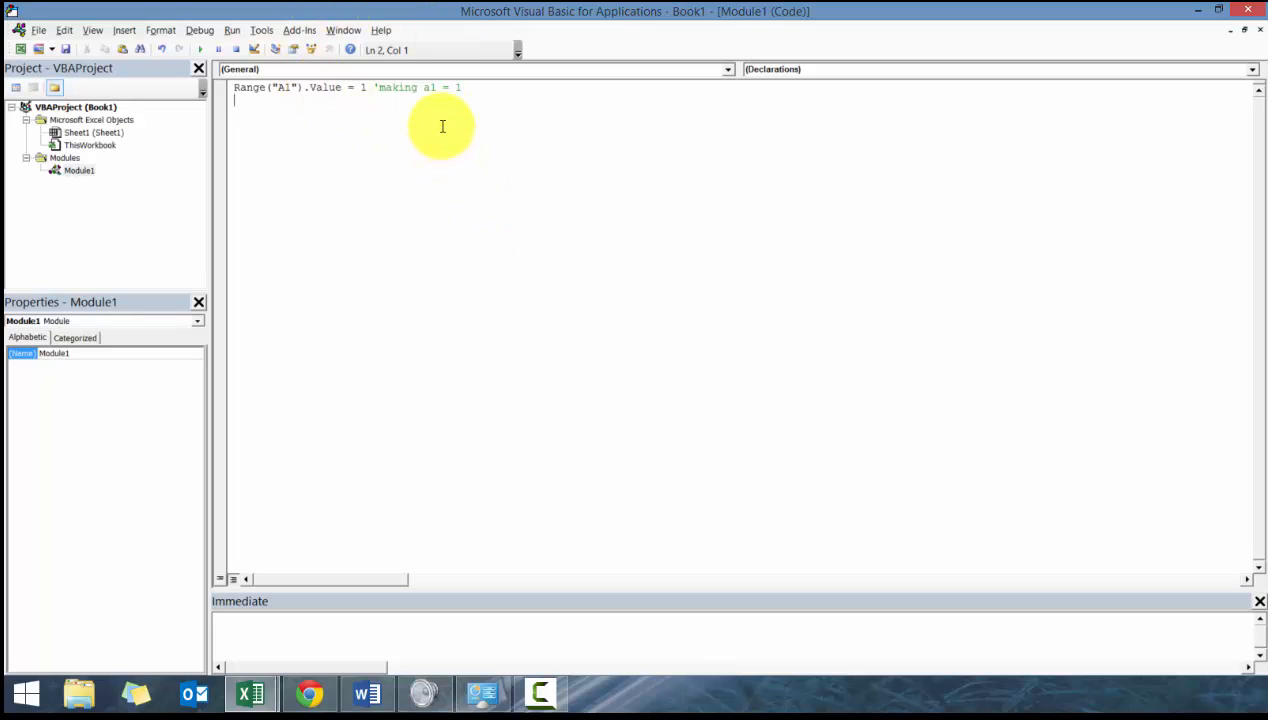
mouse_move(521, 109)
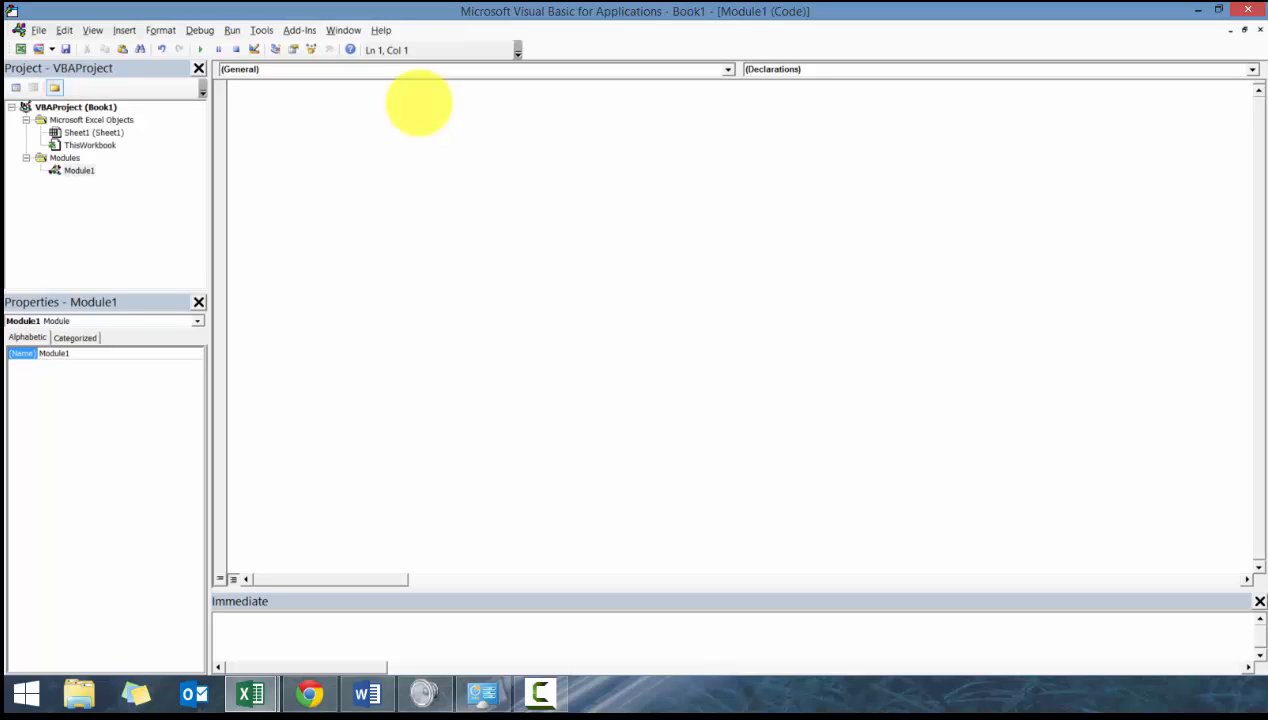
Step: Create an empty Sub Format procedure in Module1
type("Sub")
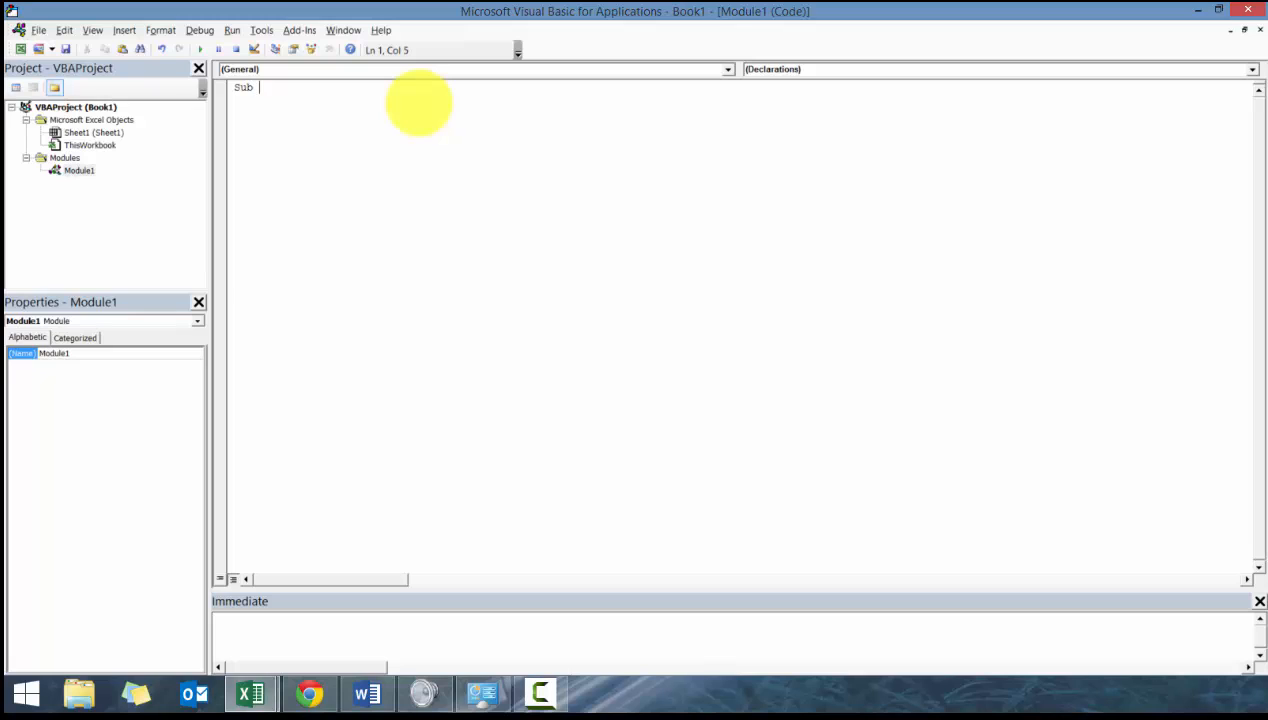
type("Format")
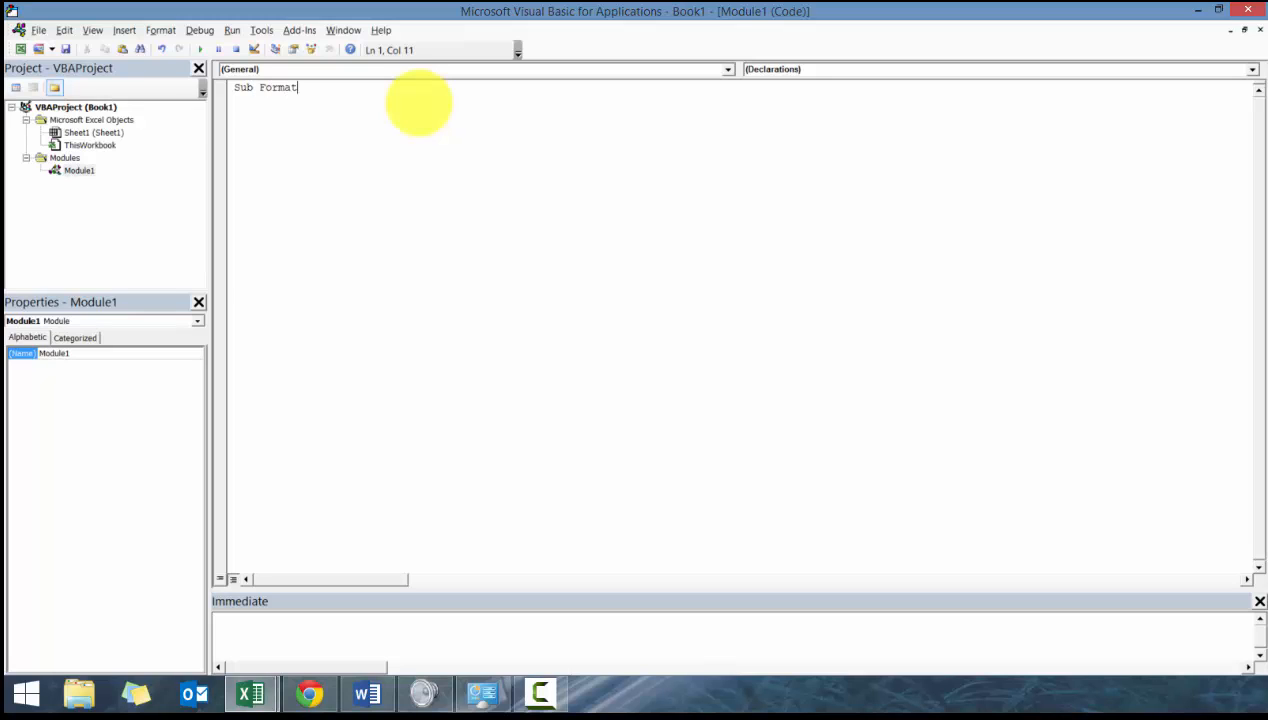
key("Return")
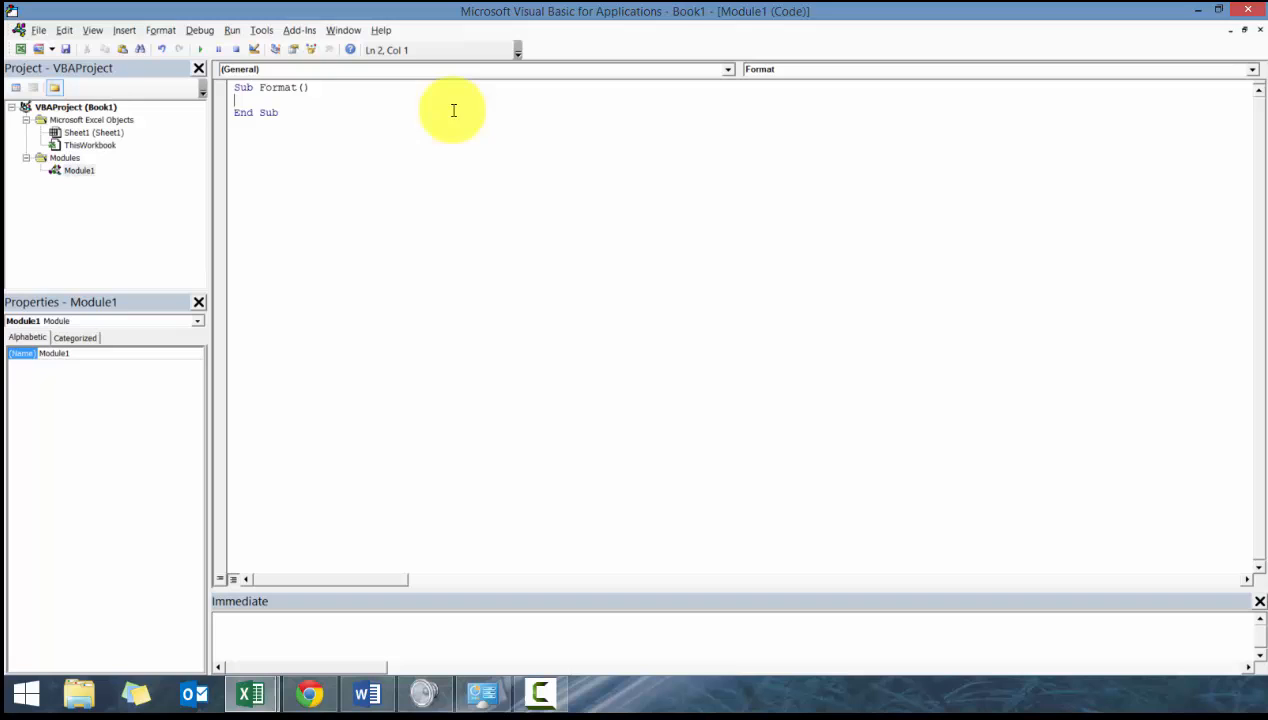
mouse_move(316, 93)
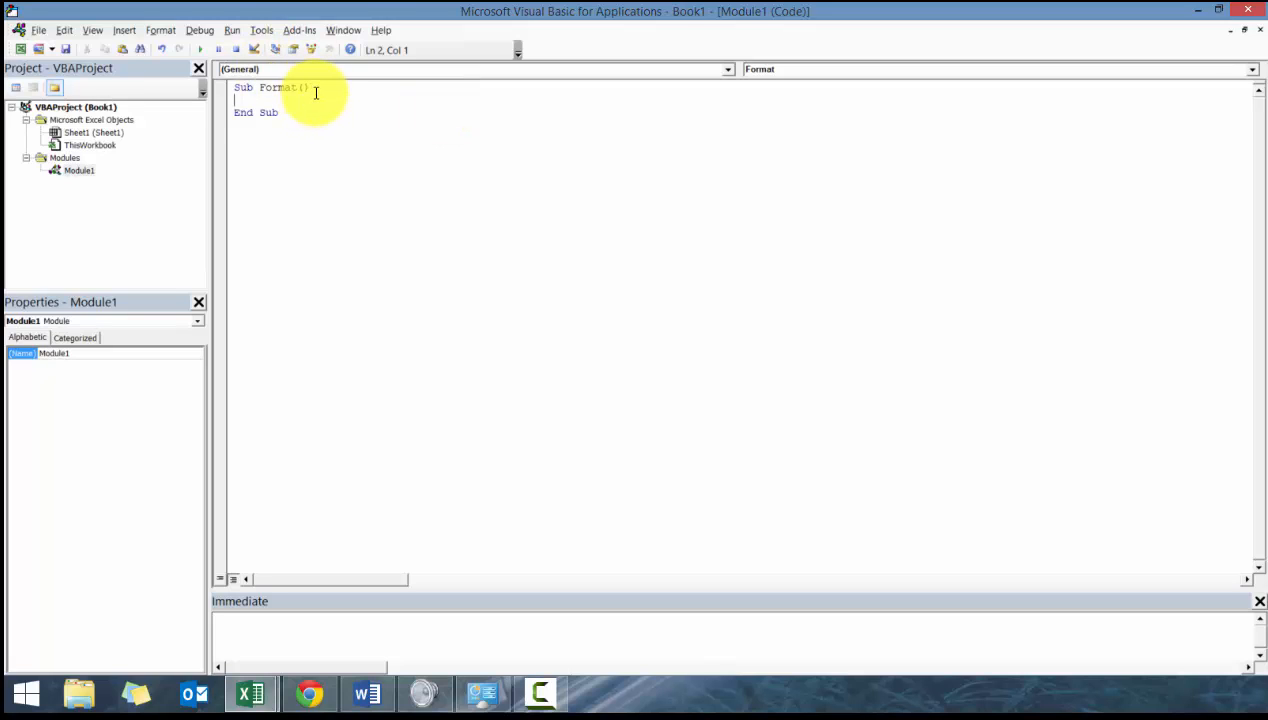
Step: Select the Format subroutine's text and switch back to the Excel workbook
double_click(255, 112)
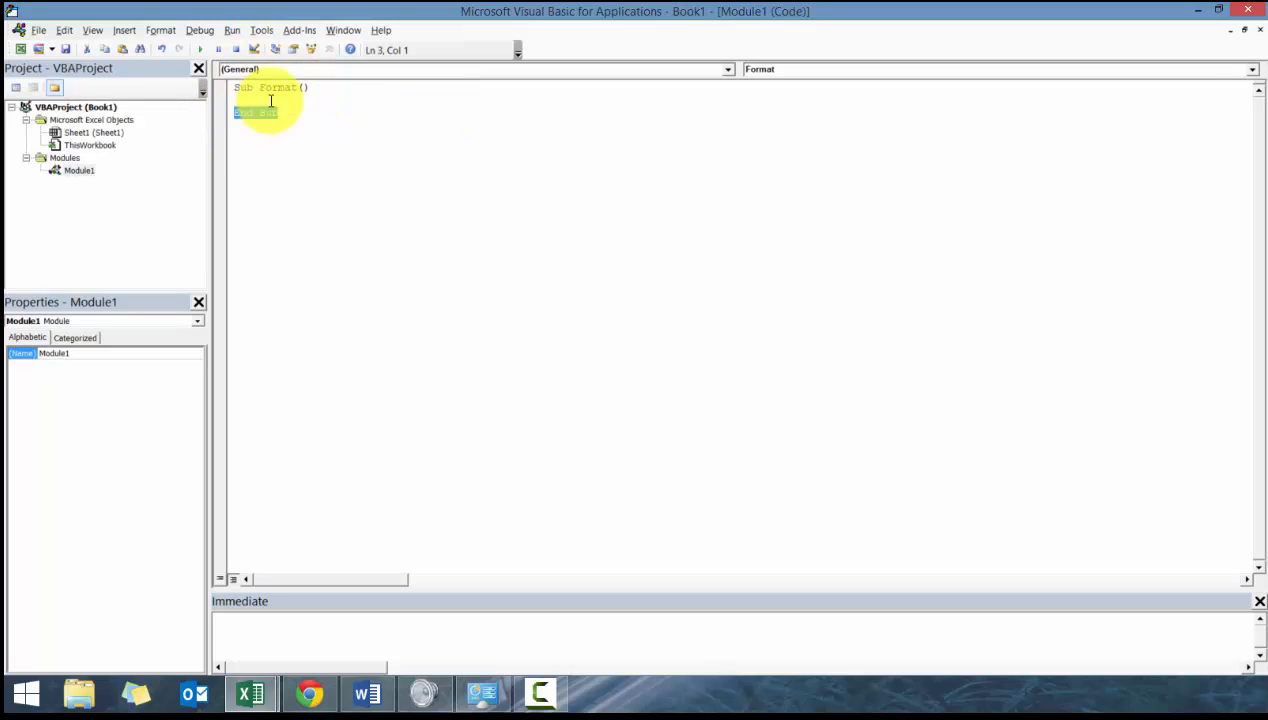
left_click(255, 112)
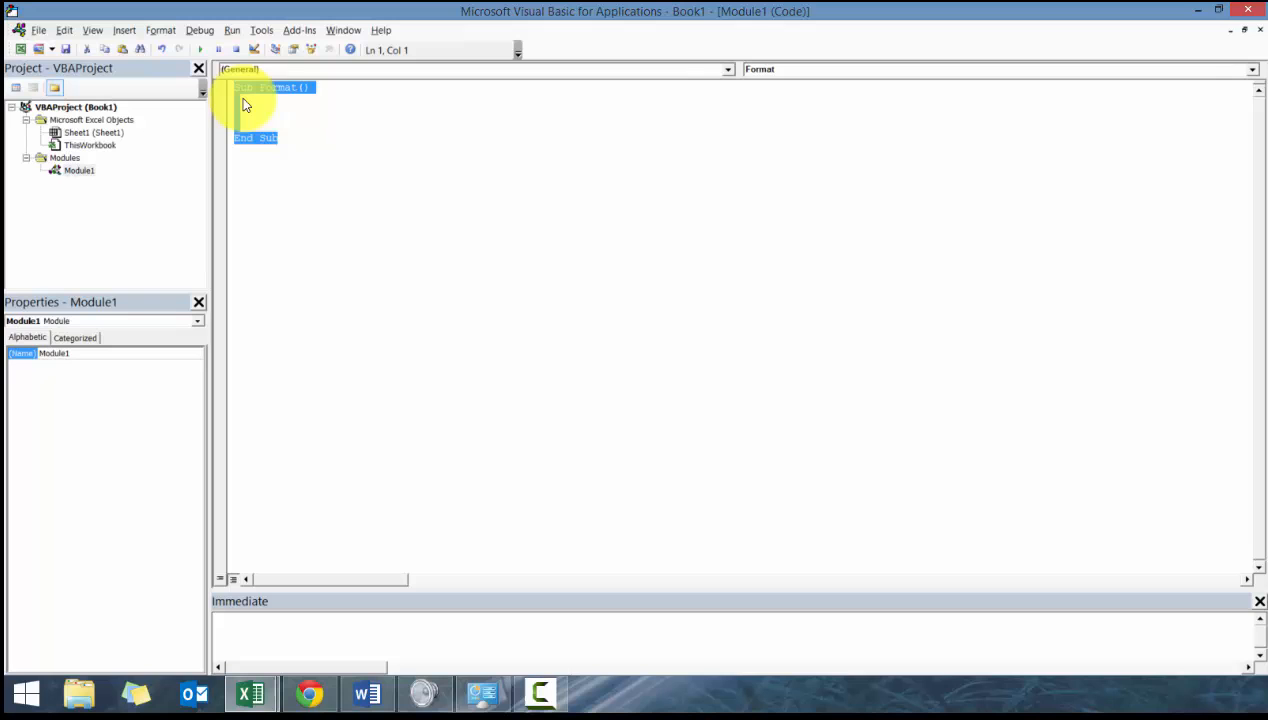
left_click(250, 692)
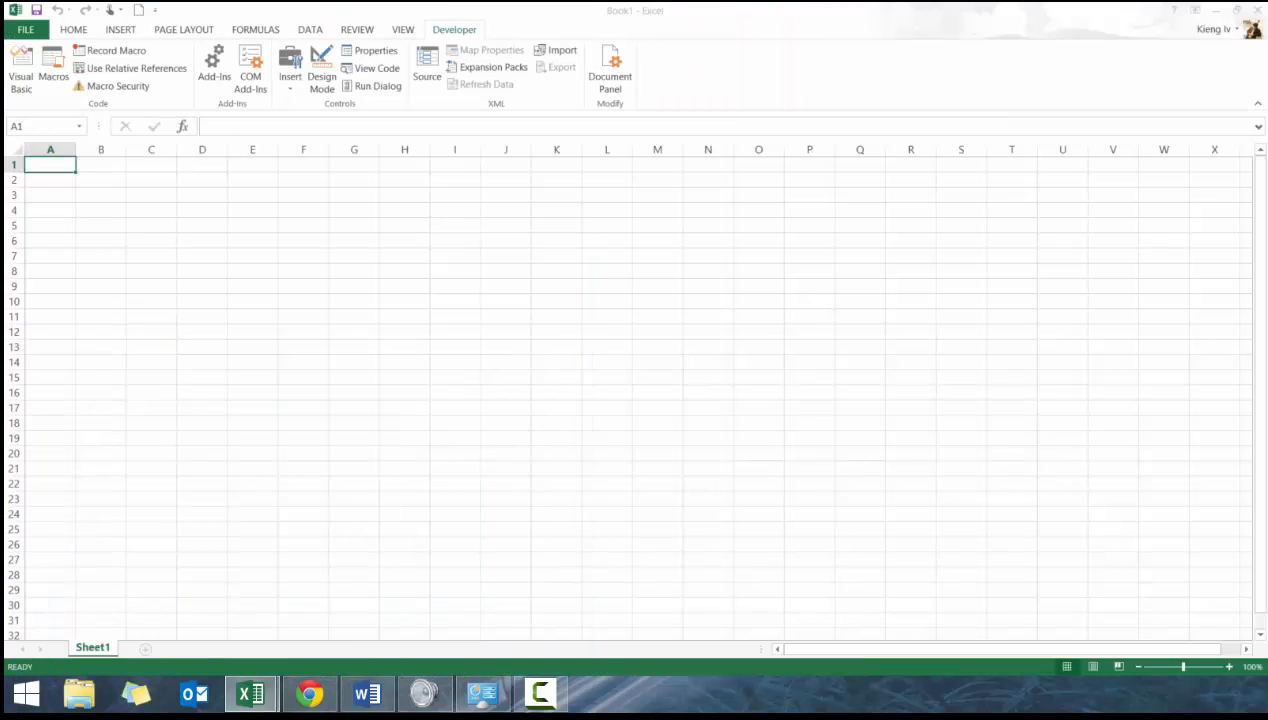
Step: Choose Record Macro from the View tab's Macros dropdown
left_click(20, 68)
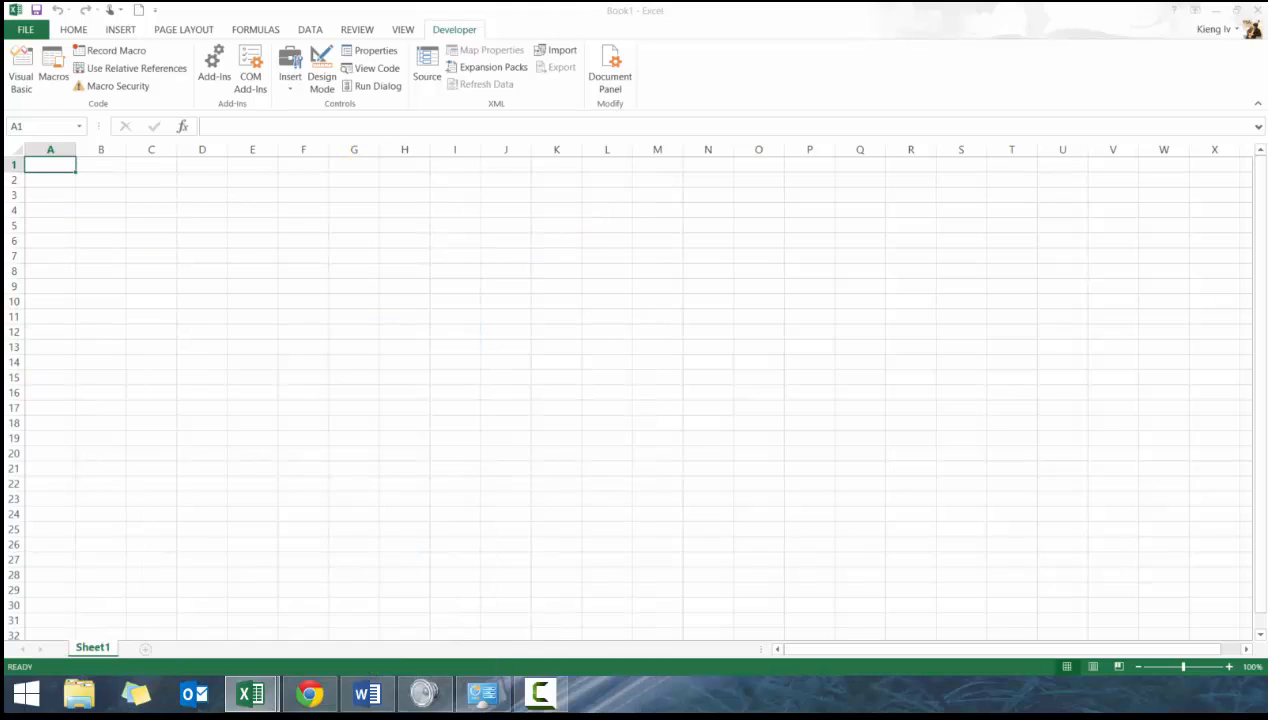
mouse_move(901, 6)
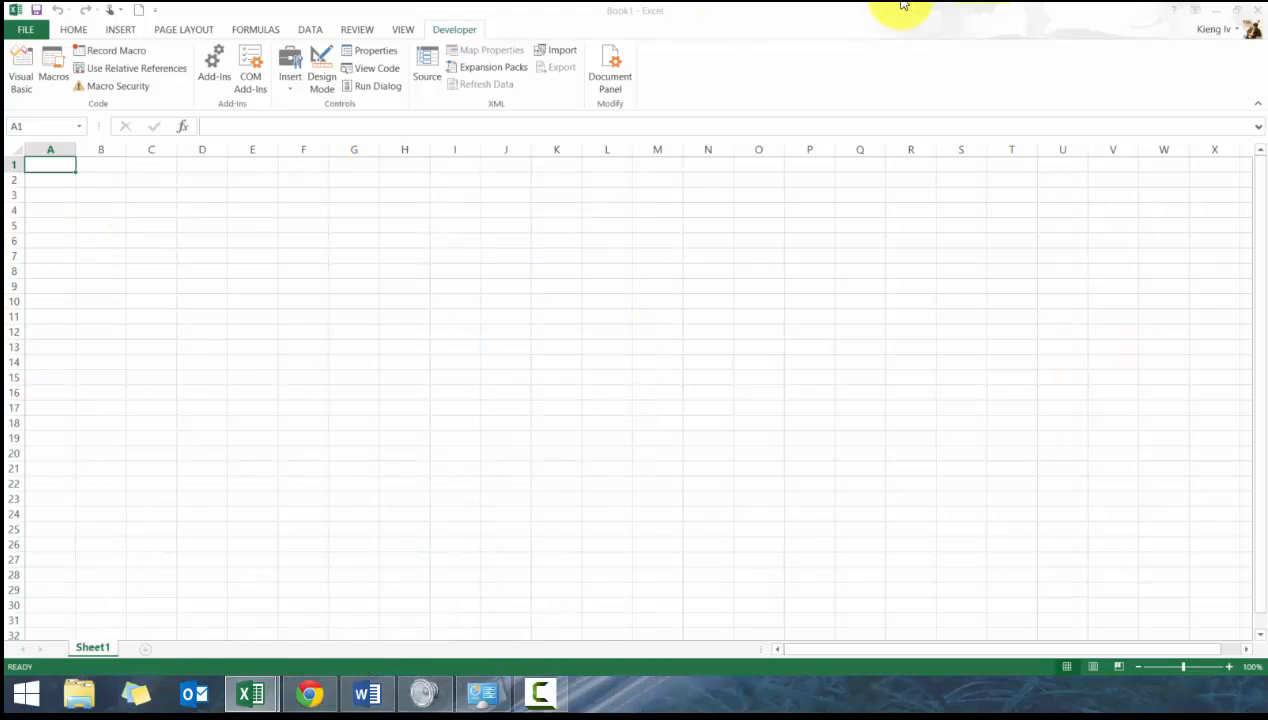
left_click(402, 29)
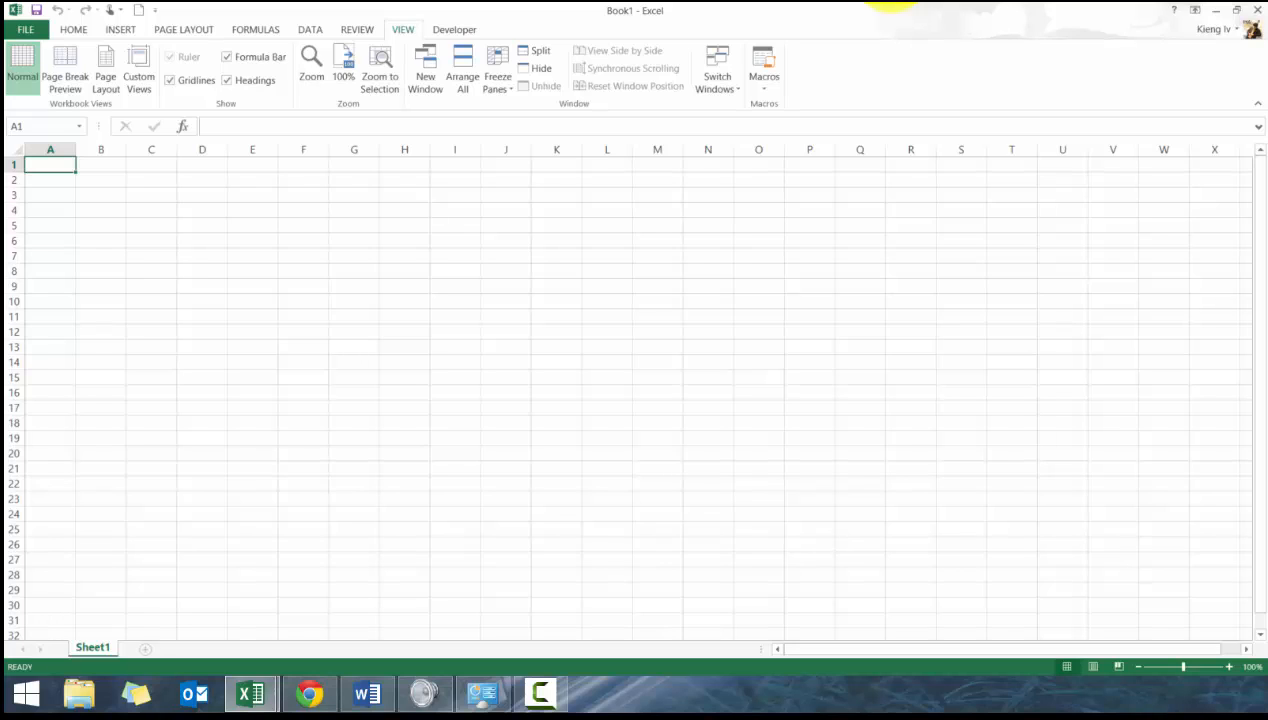
mouse_move(567, 176)
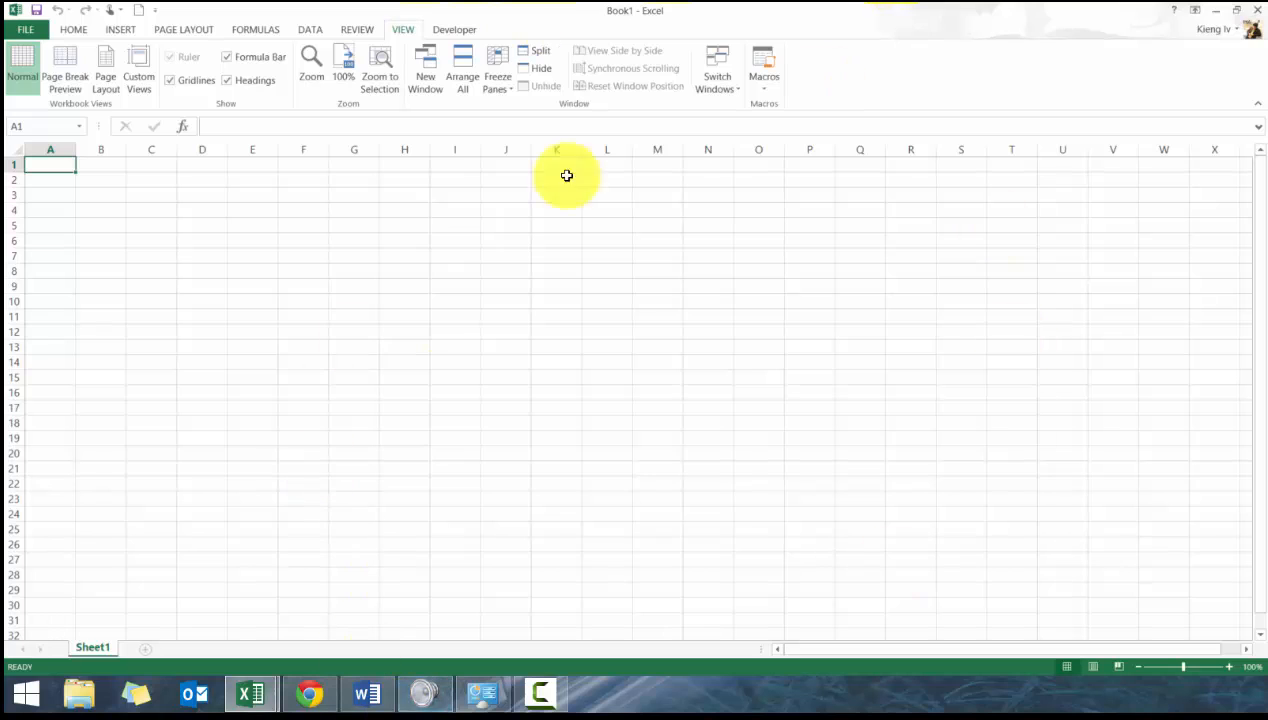
left_click(764, 70)
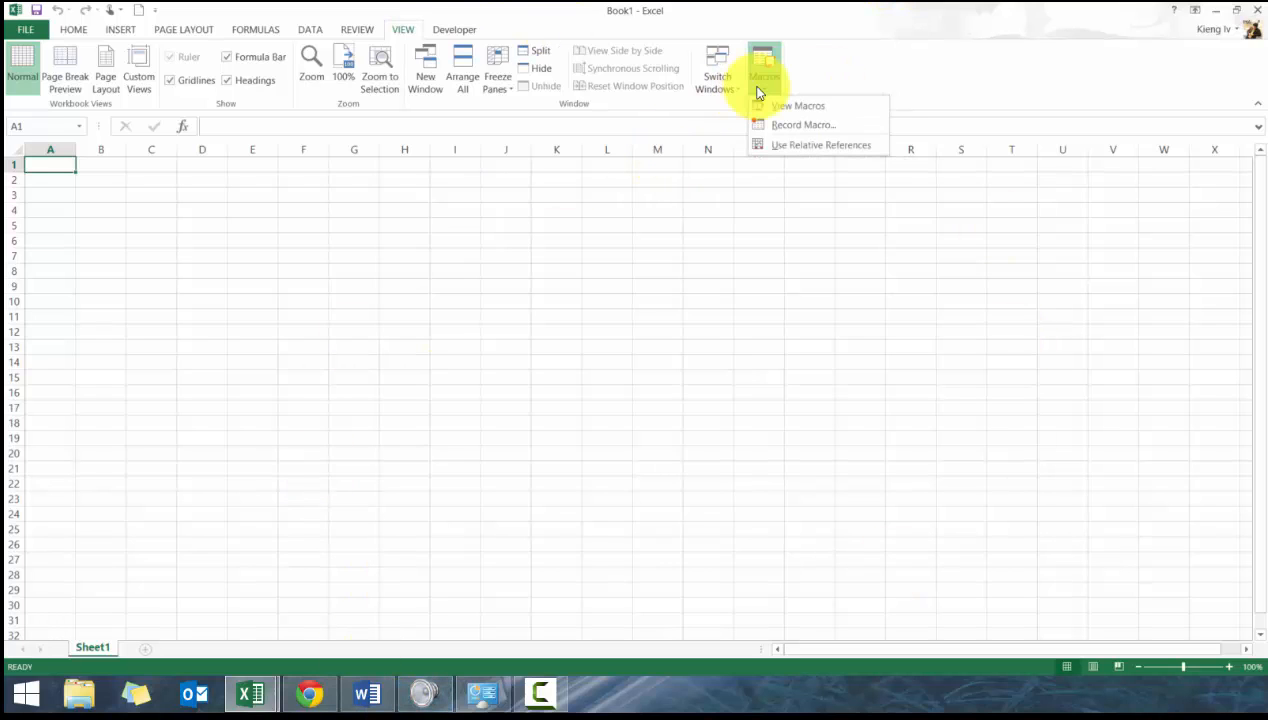
mouse_move(798, 106)
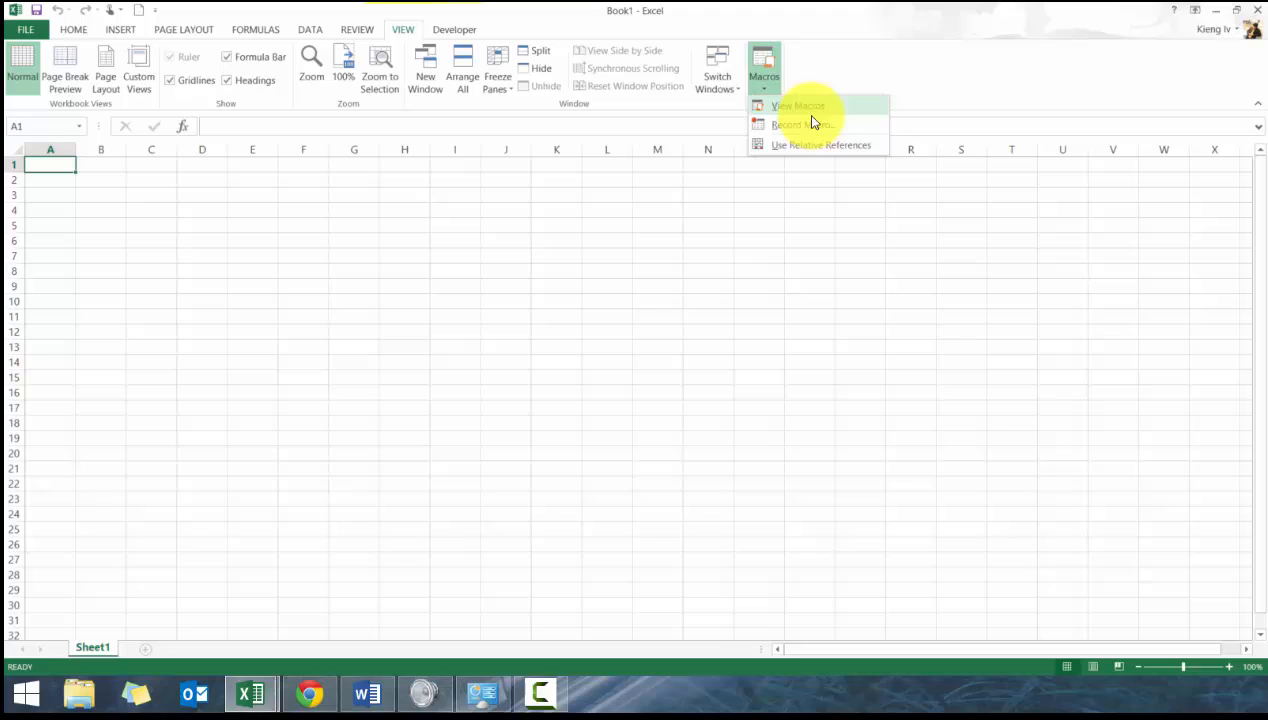
mouse_move(812, 124)
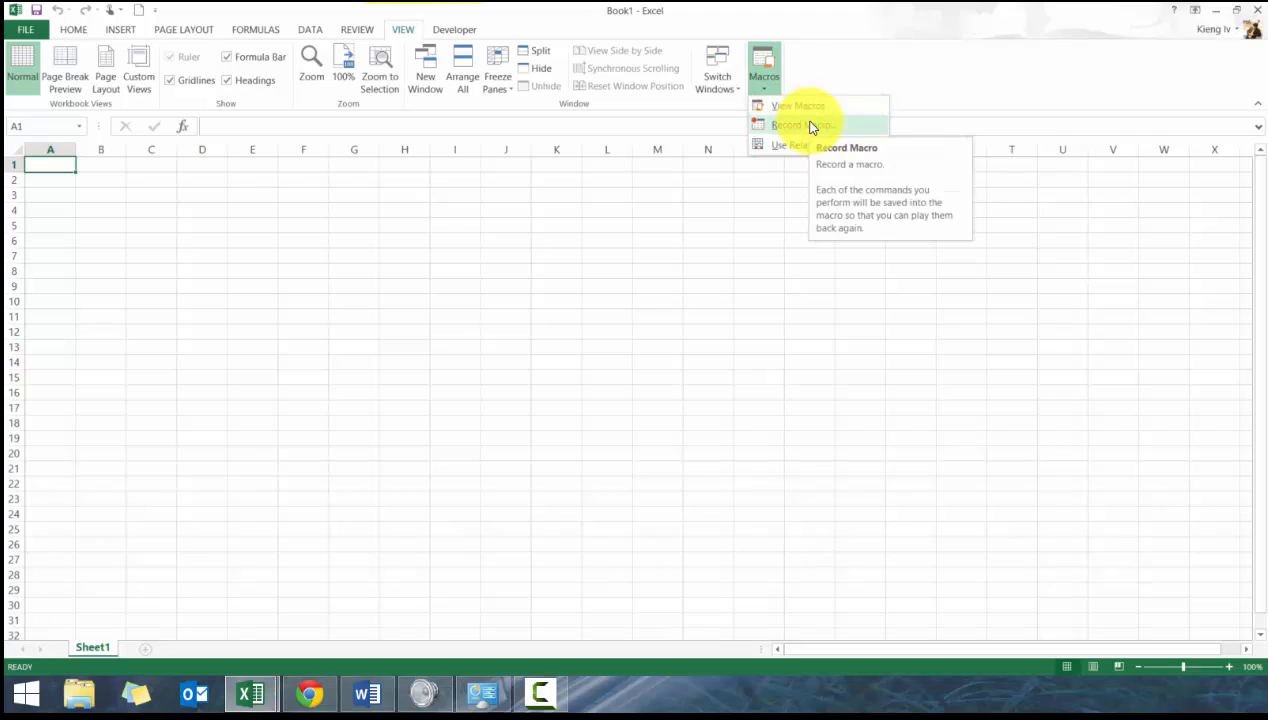
left_click(795, 124)
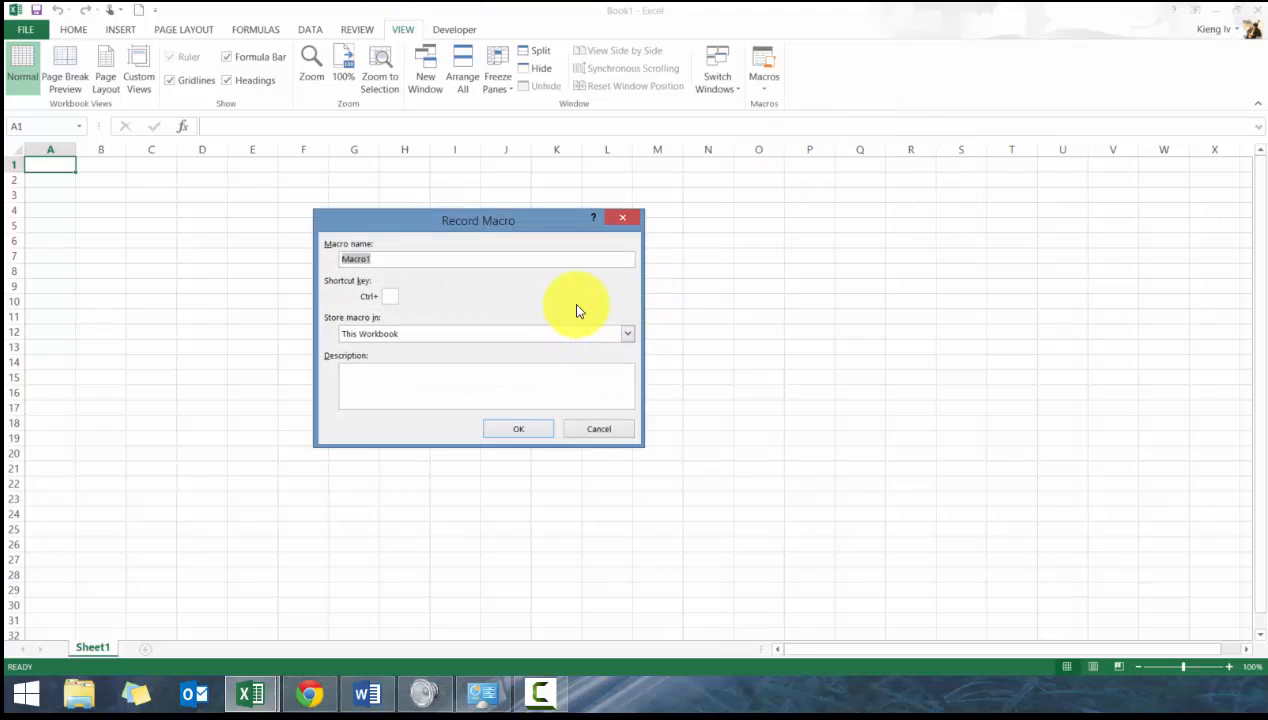
Step: Name the new macro Test and store it in This Workbook
type("Te")
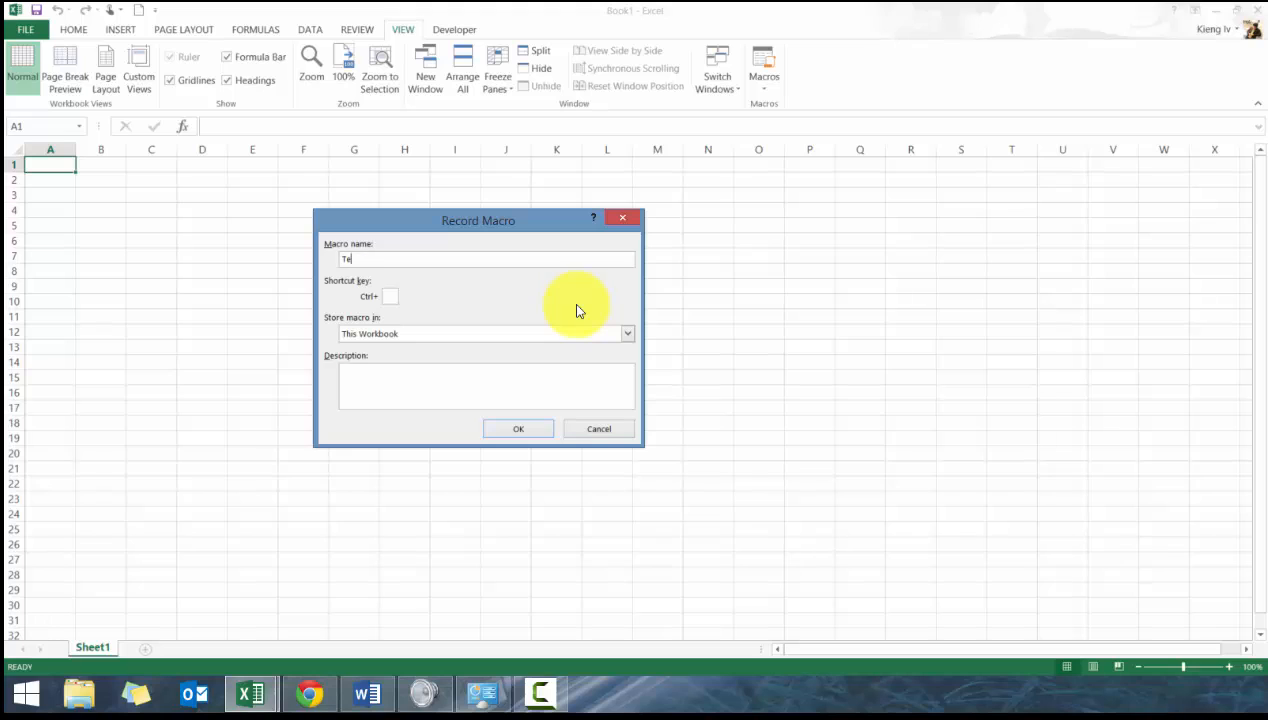
type("st")
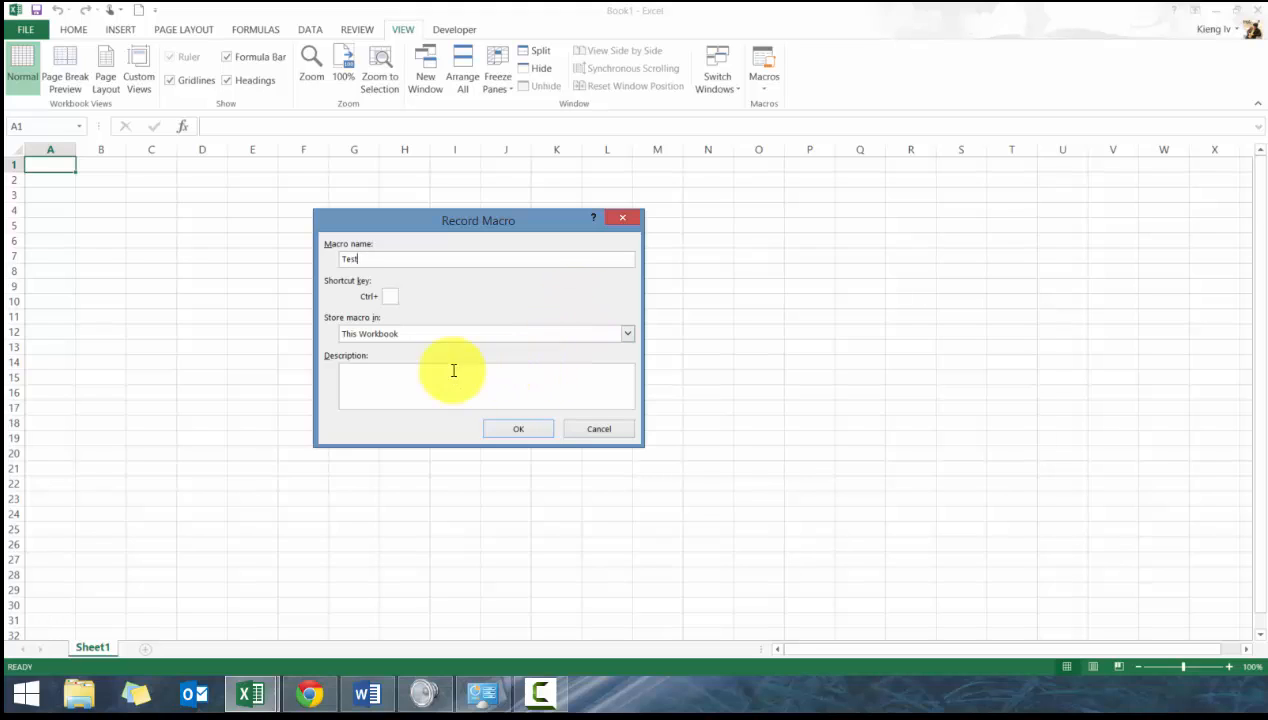
mouse_move(410, 348)
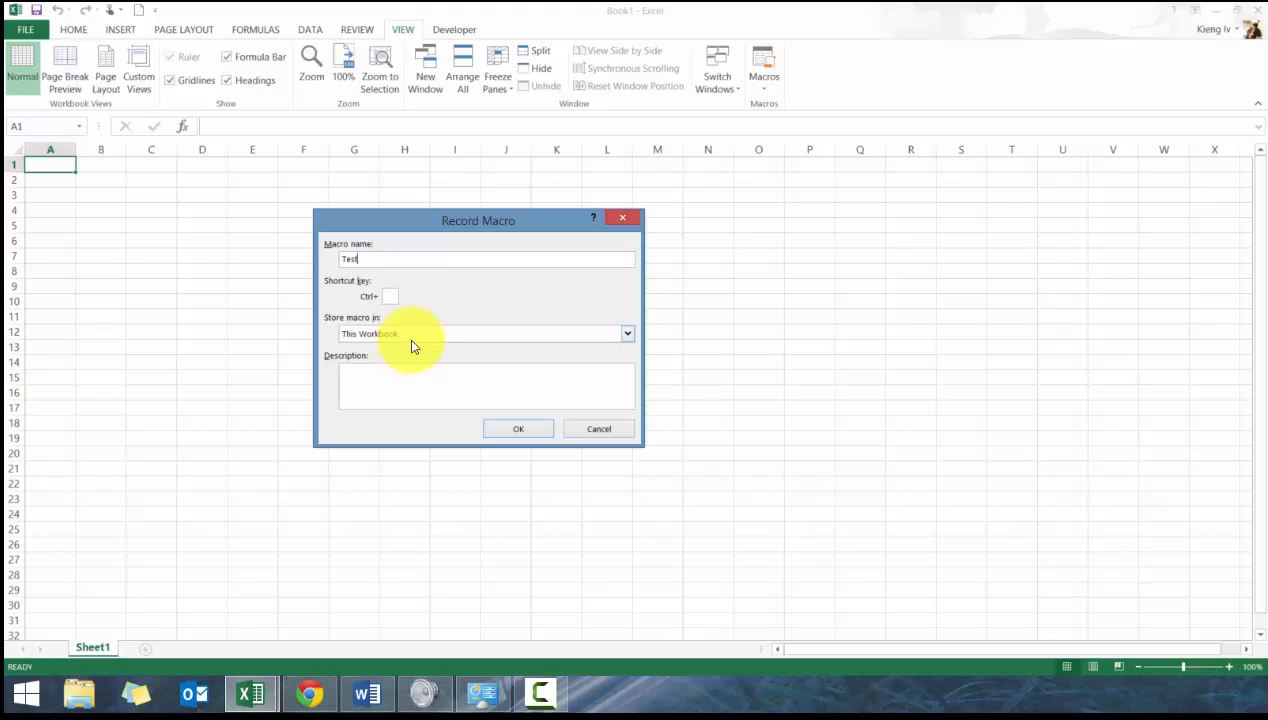
left_click(627, 333)
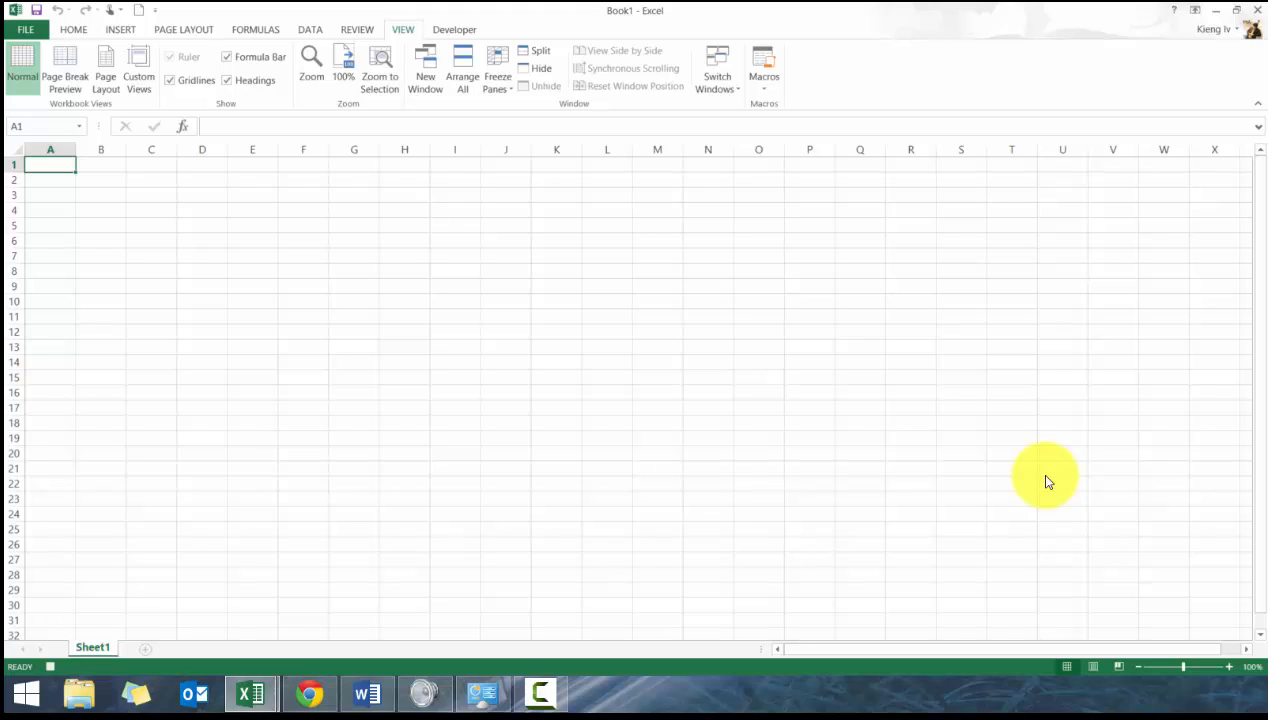
mouse_move(197, 293)
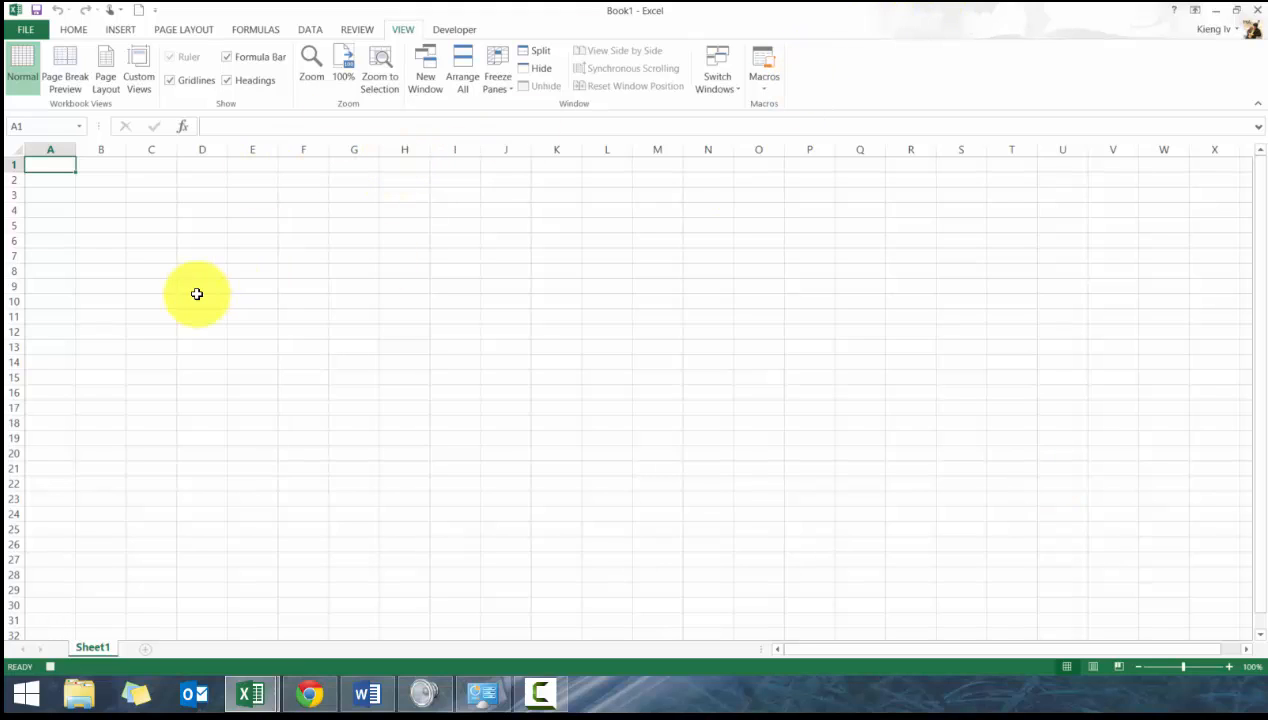
mouse_move(184, 310)
type("1")
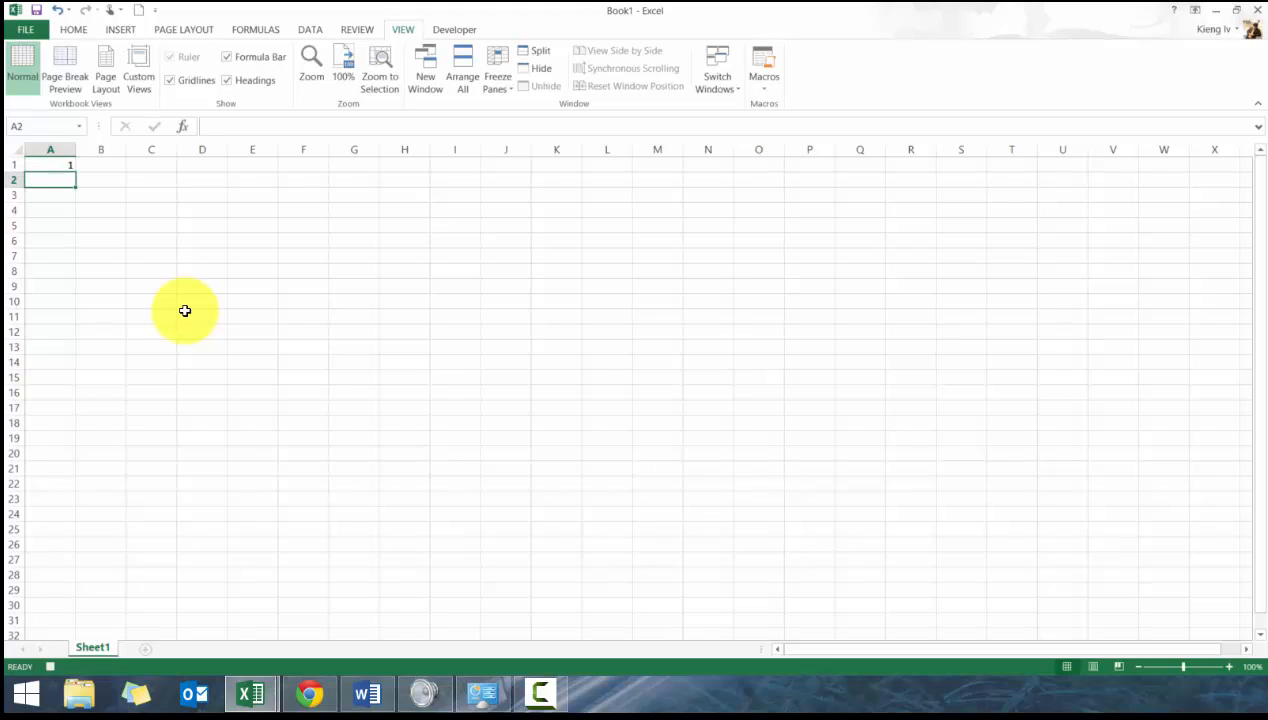
Step: Enter 3 and r in column A below 1 and 2, then stop recording
type("3")
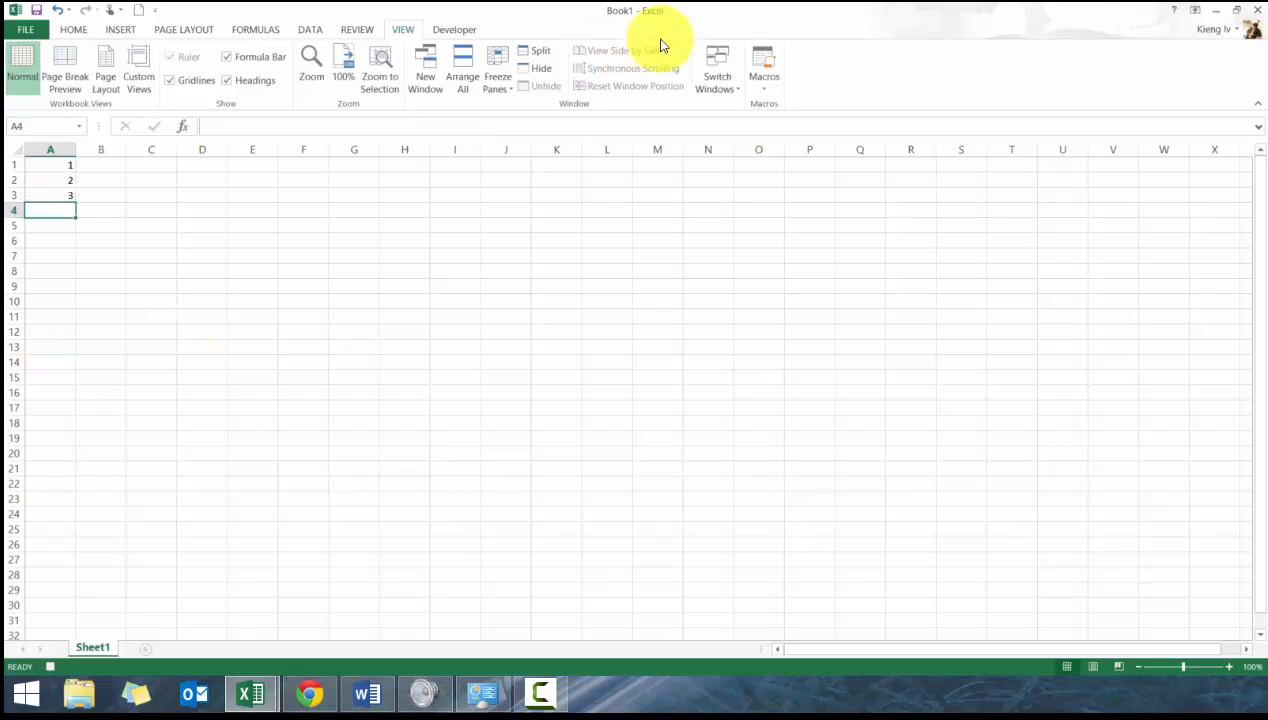
mouse_move(764, 77)
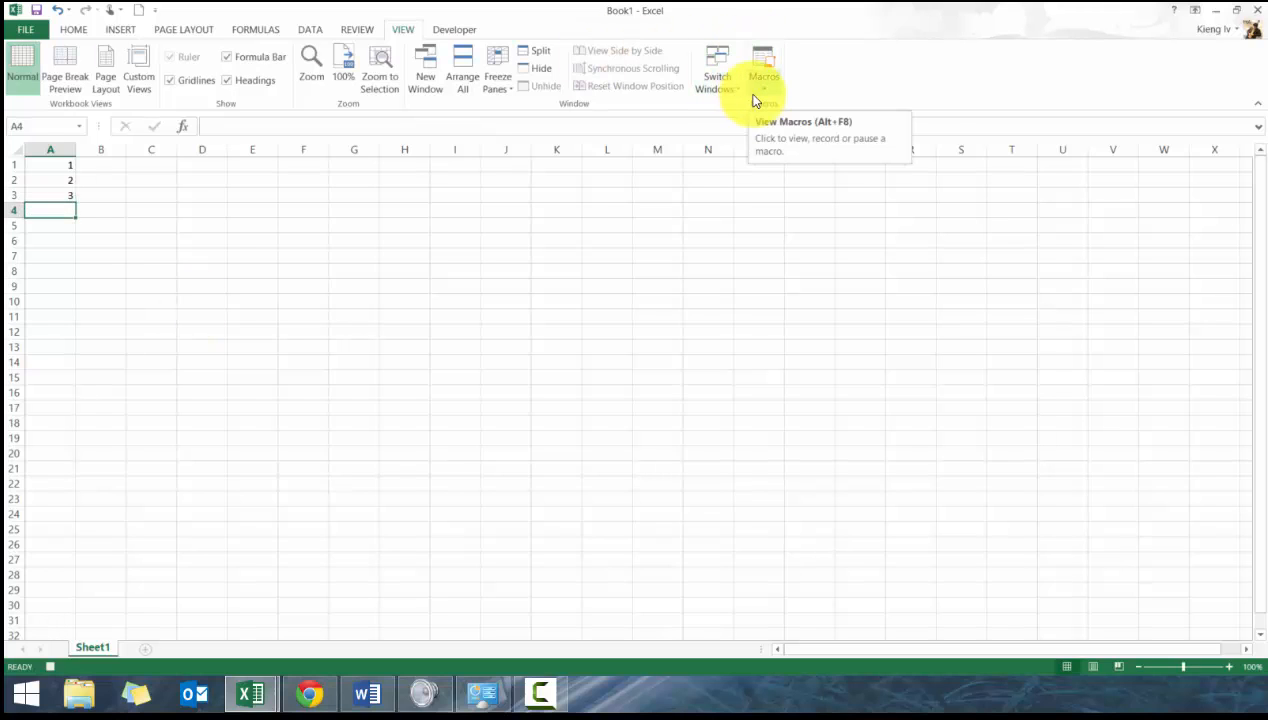
type("r")
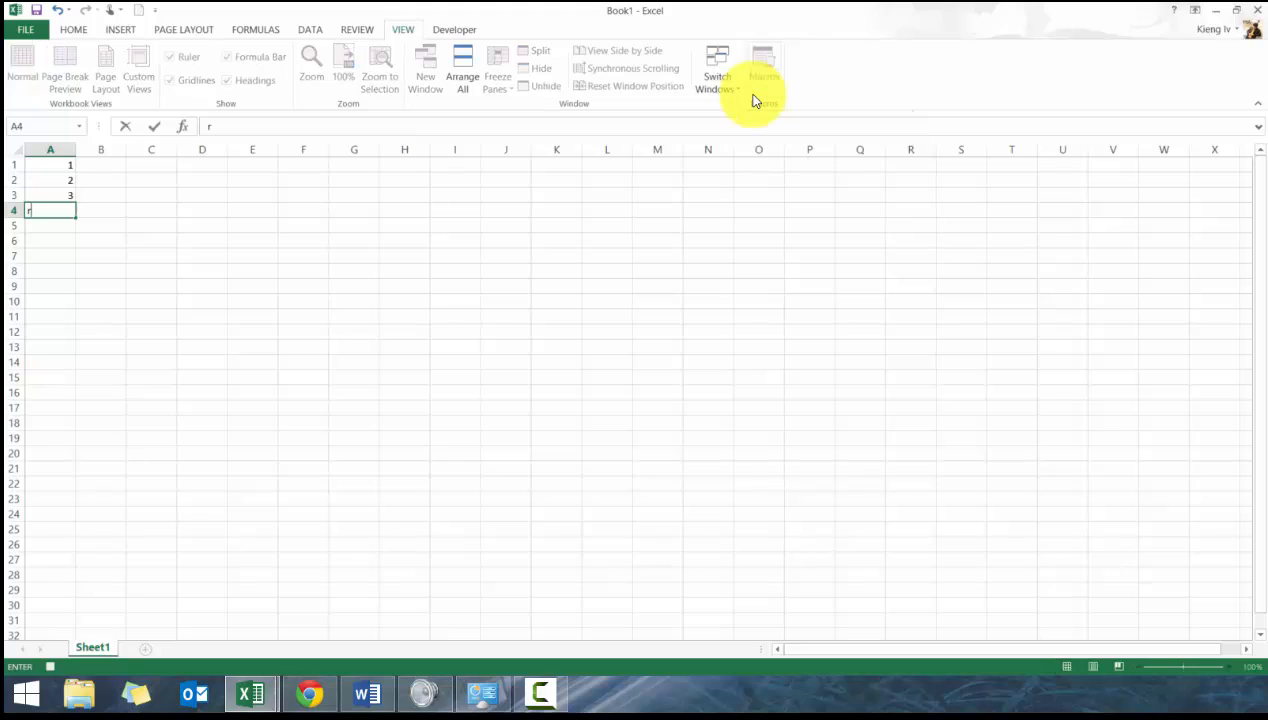
key("Return")
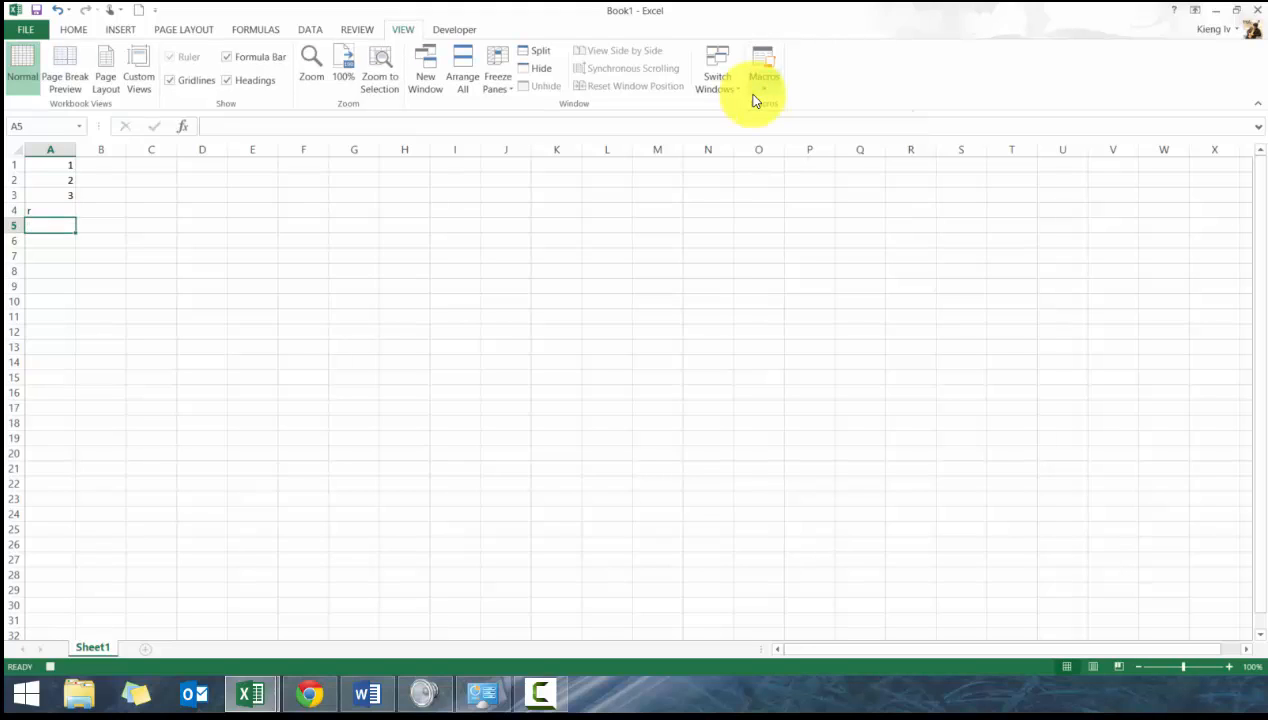
left_click(763, 70)
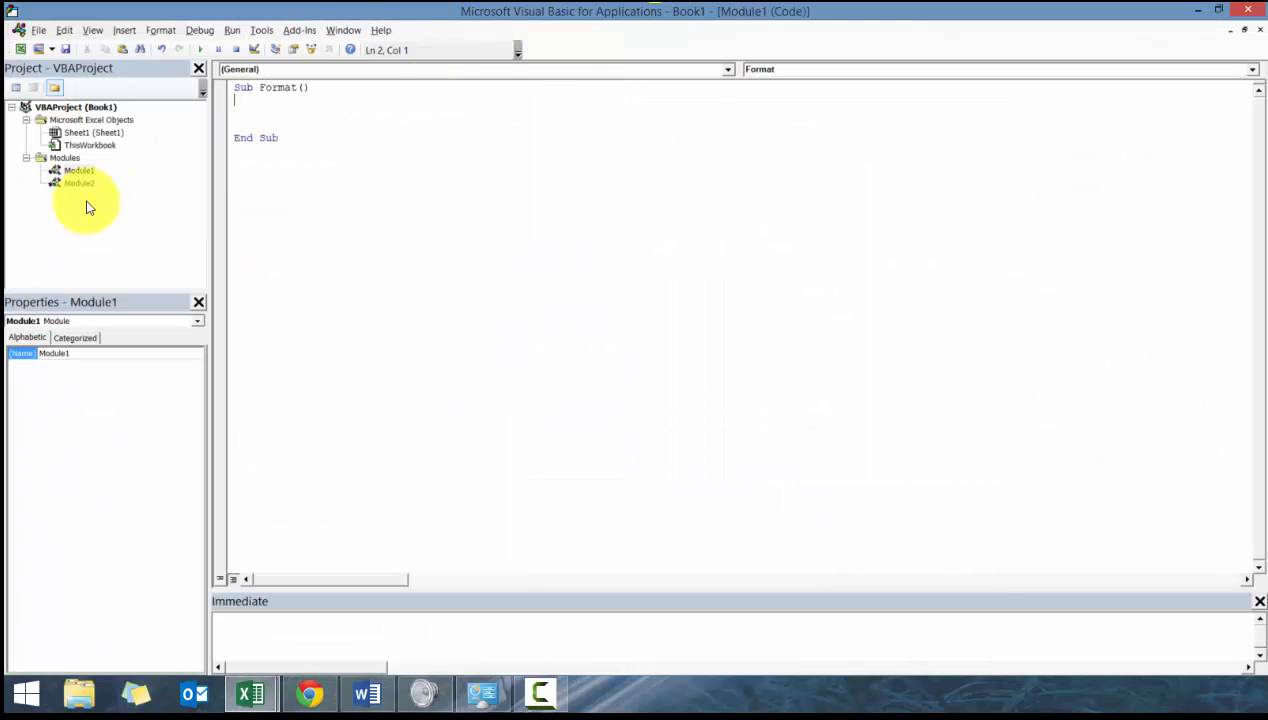
double_click(79, 183)
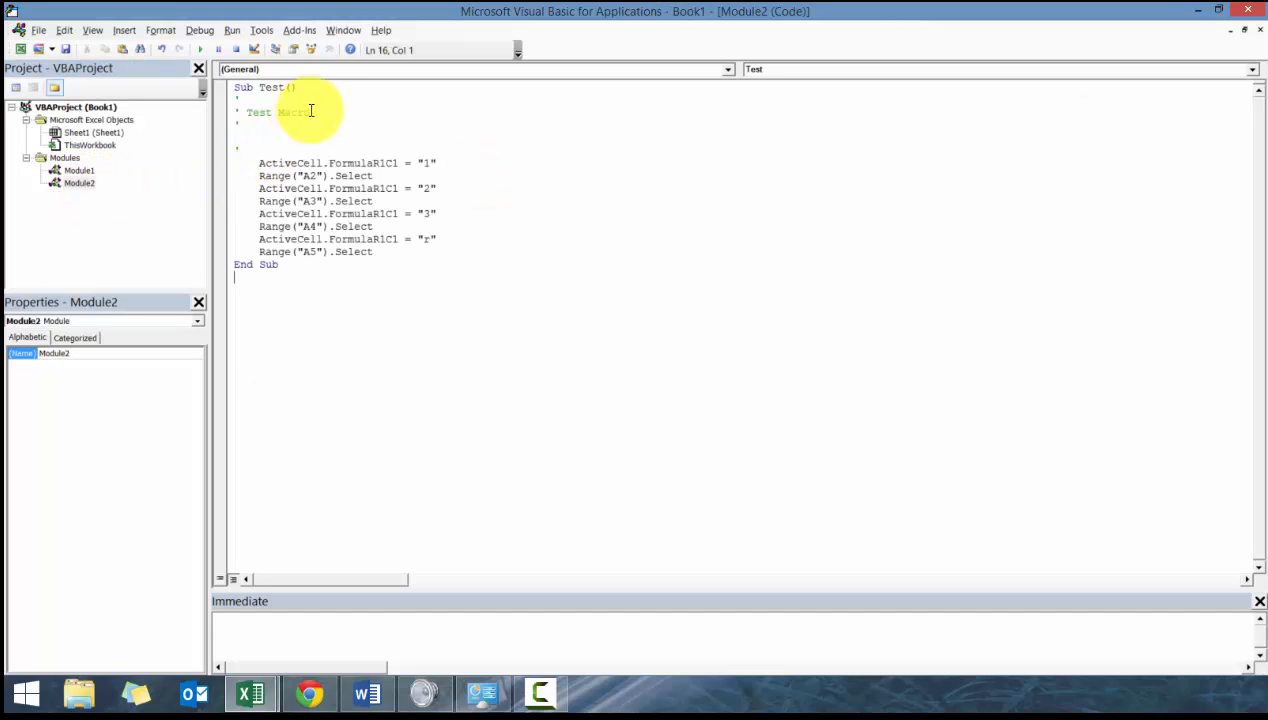
double_click(290, 112)
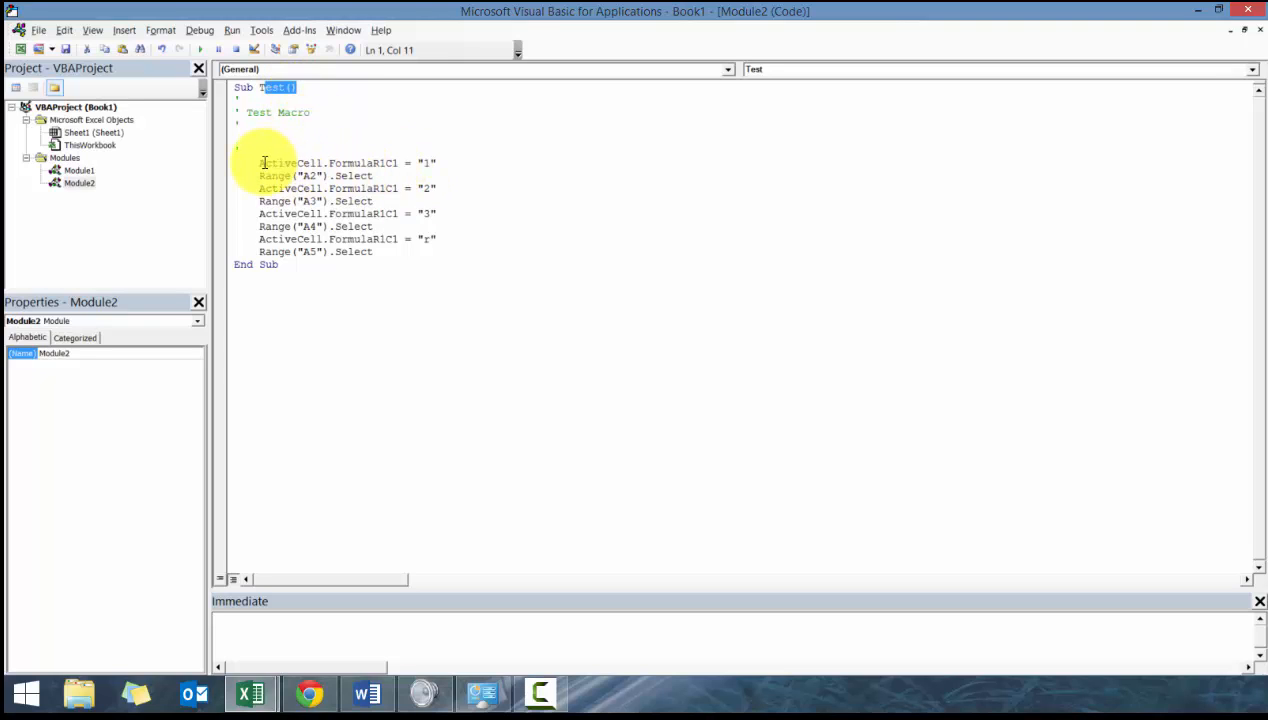
double_click(291, 163)
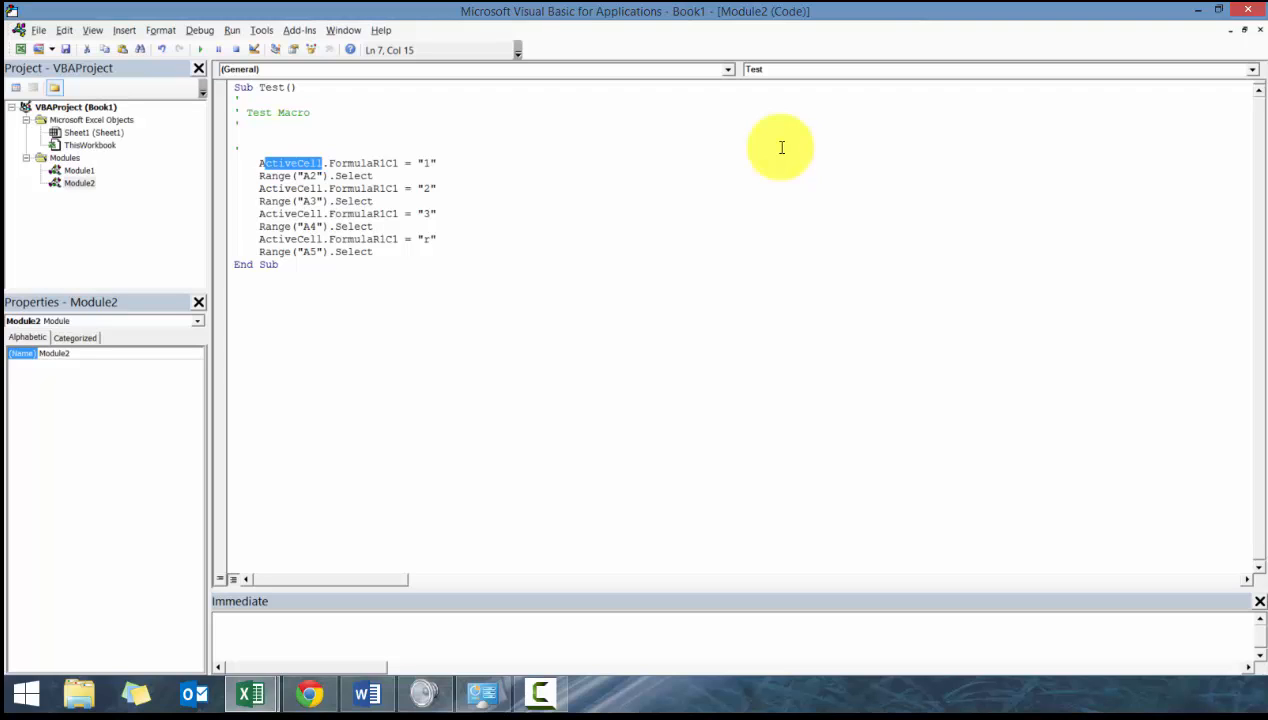
double_click(365, 162)
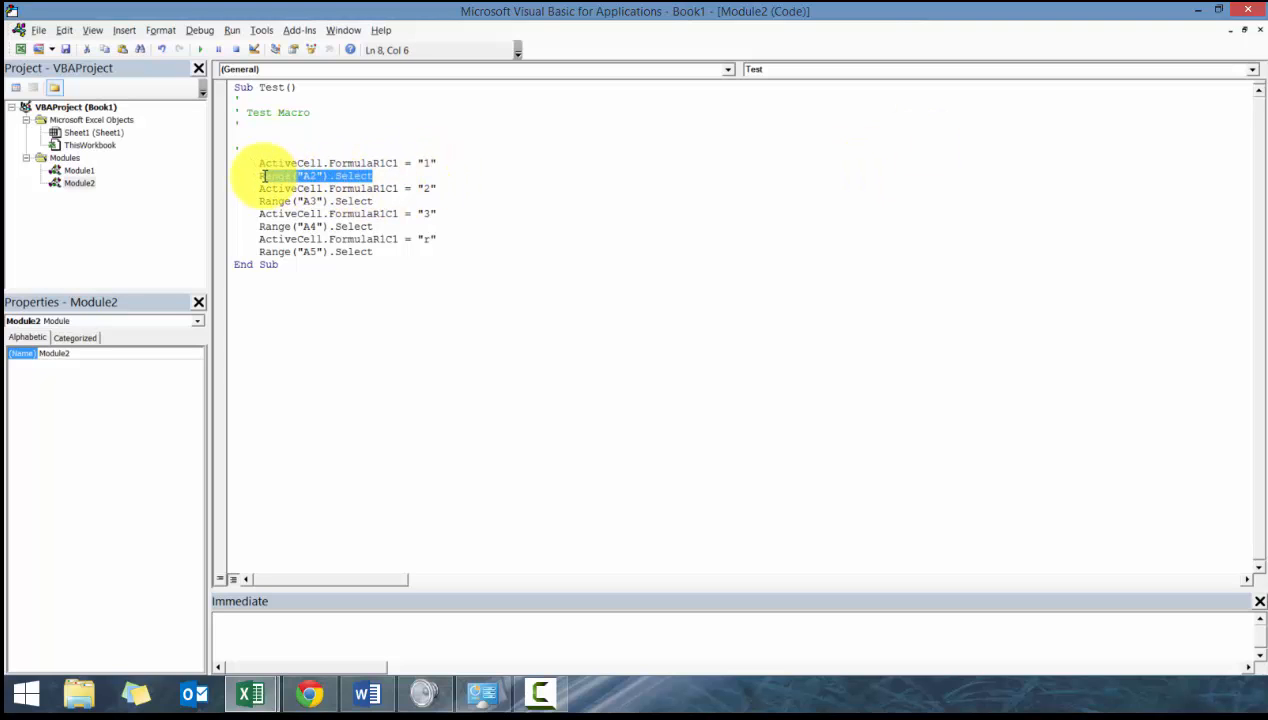
left_click(280, 188)
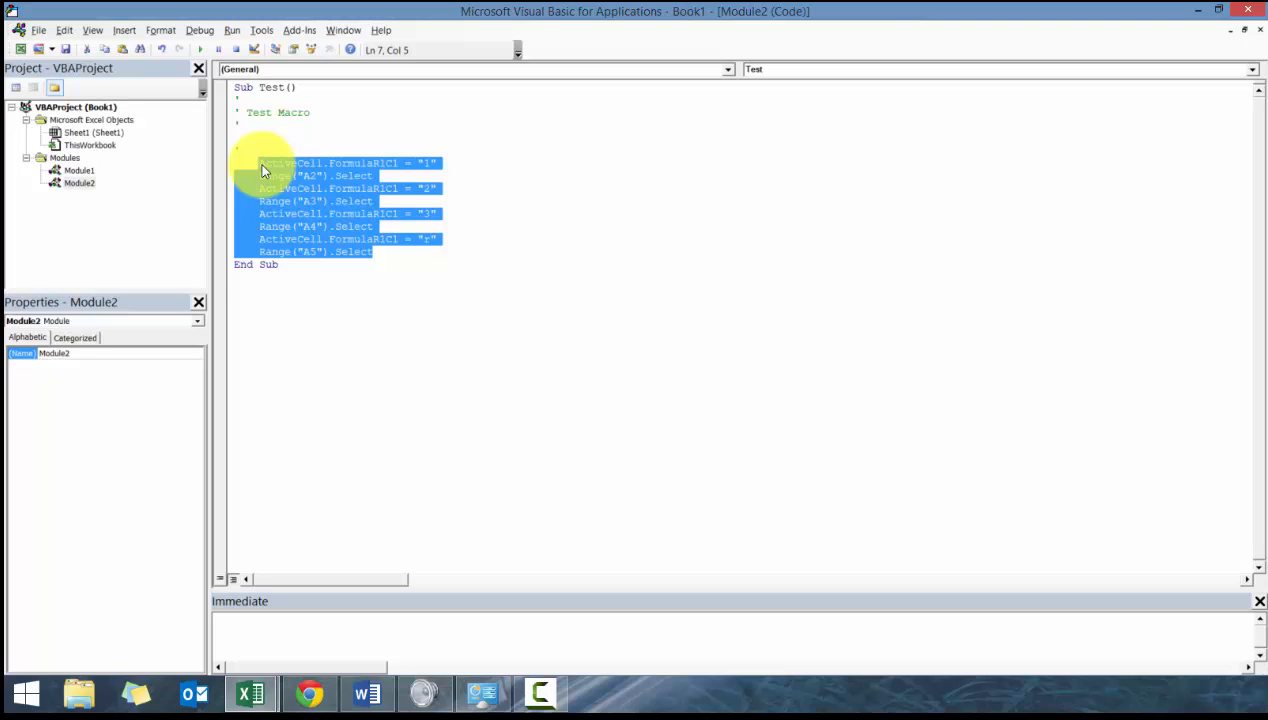
mouse_move(220, 128)
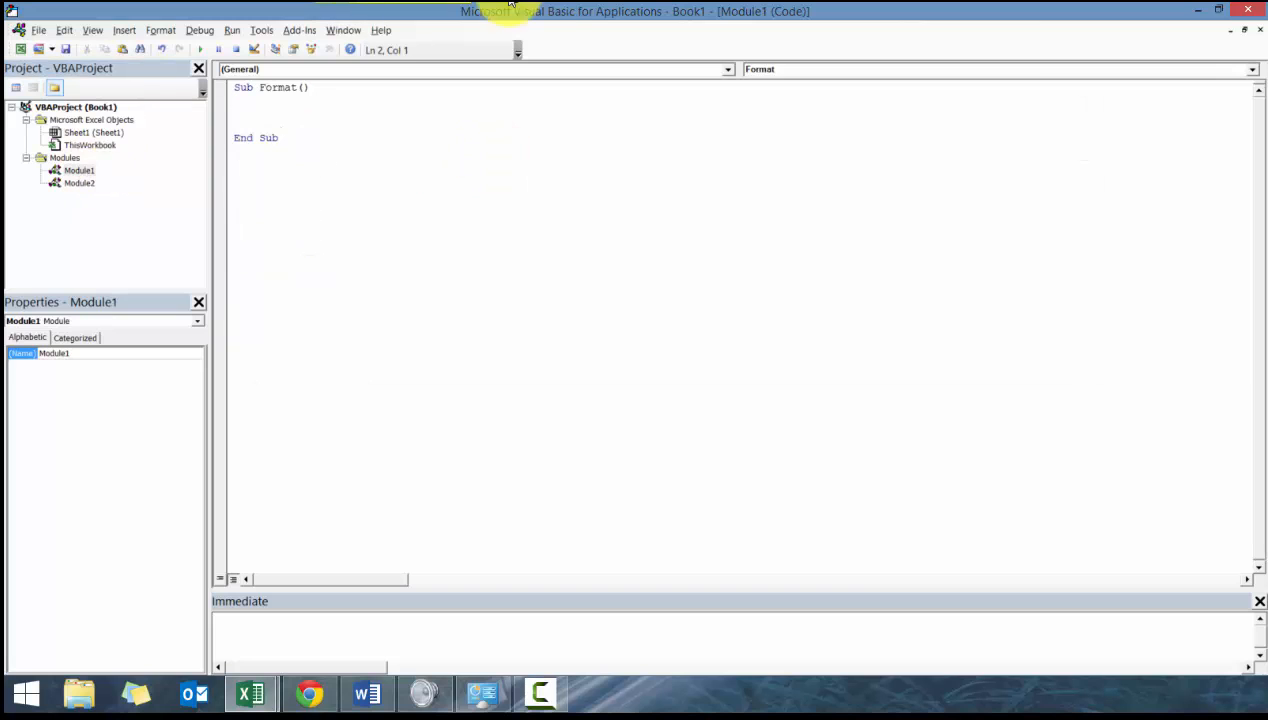
Step: Switch to Excel and use the Home tab to clear column A's values
left_click(1230, 29)
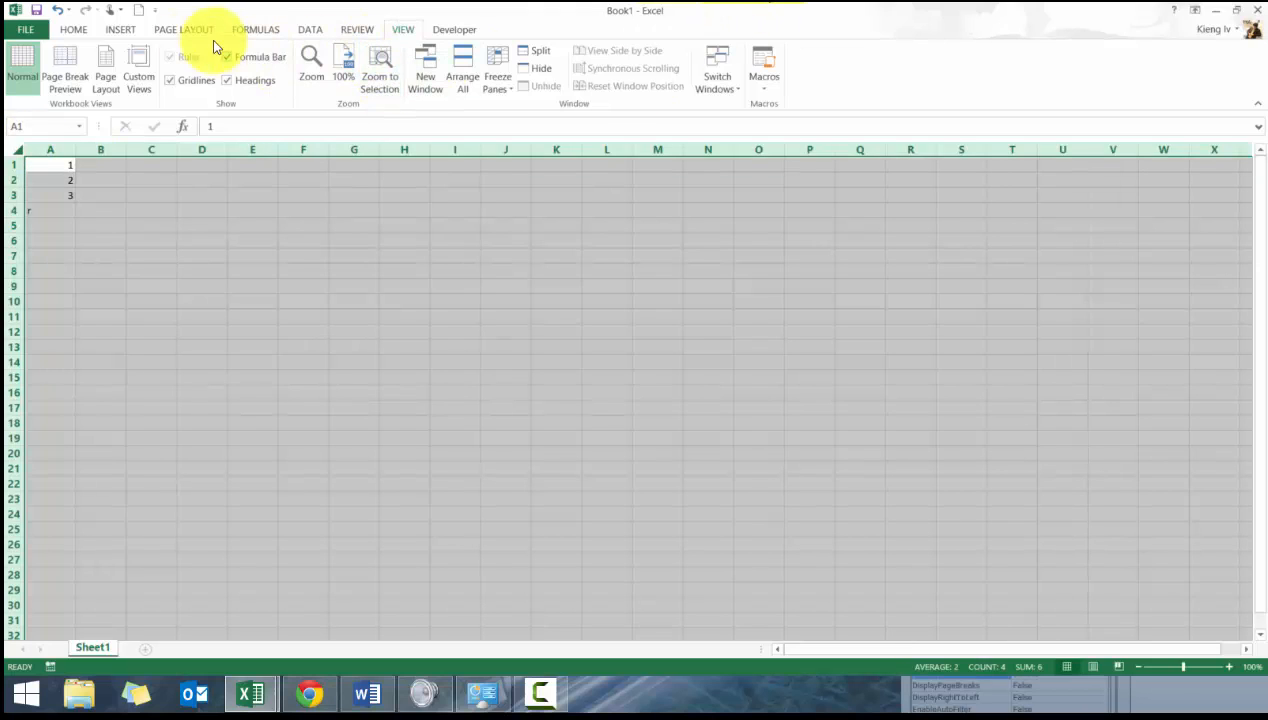
left_click(73, 29)
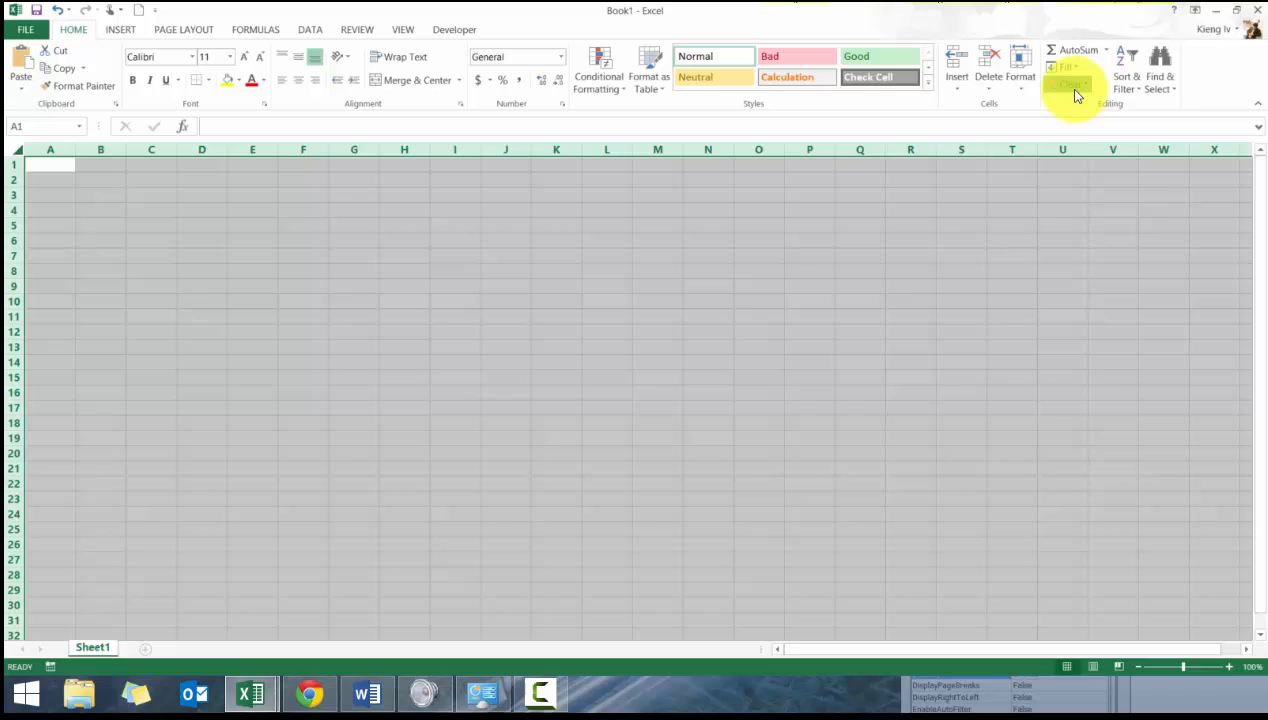
mouse_move(278, 665)
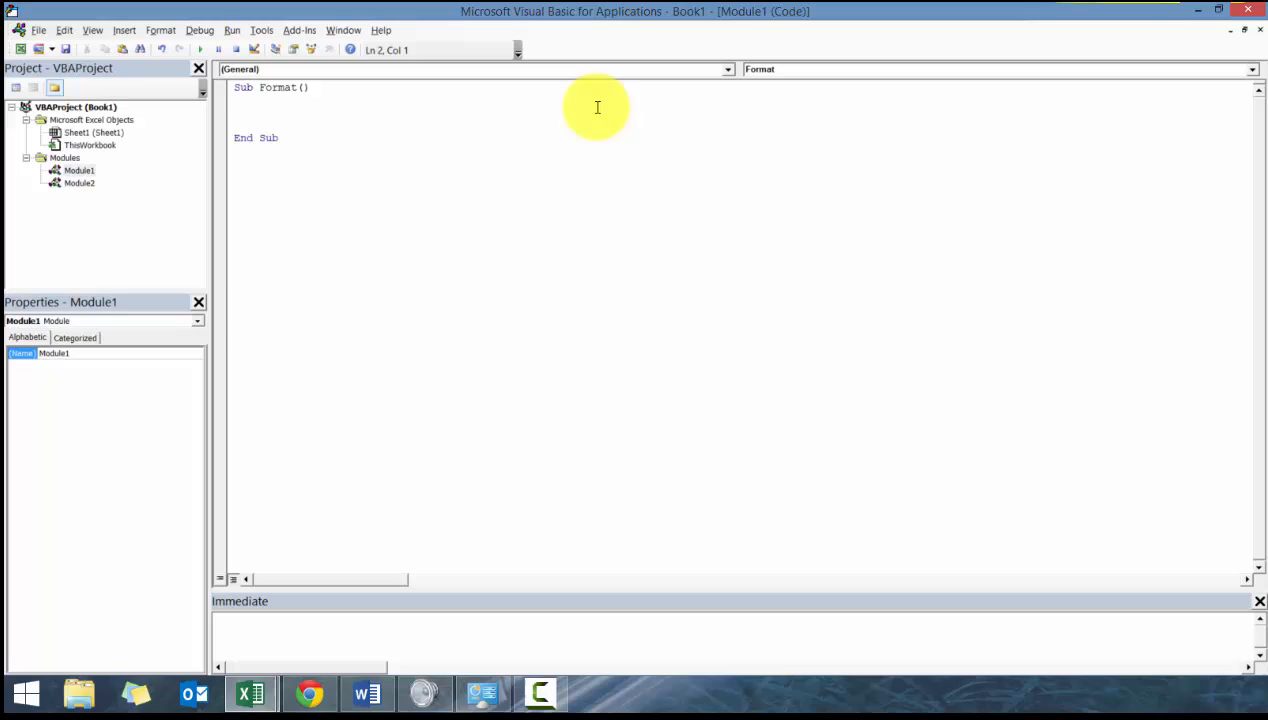
mouse_move(592, 13)
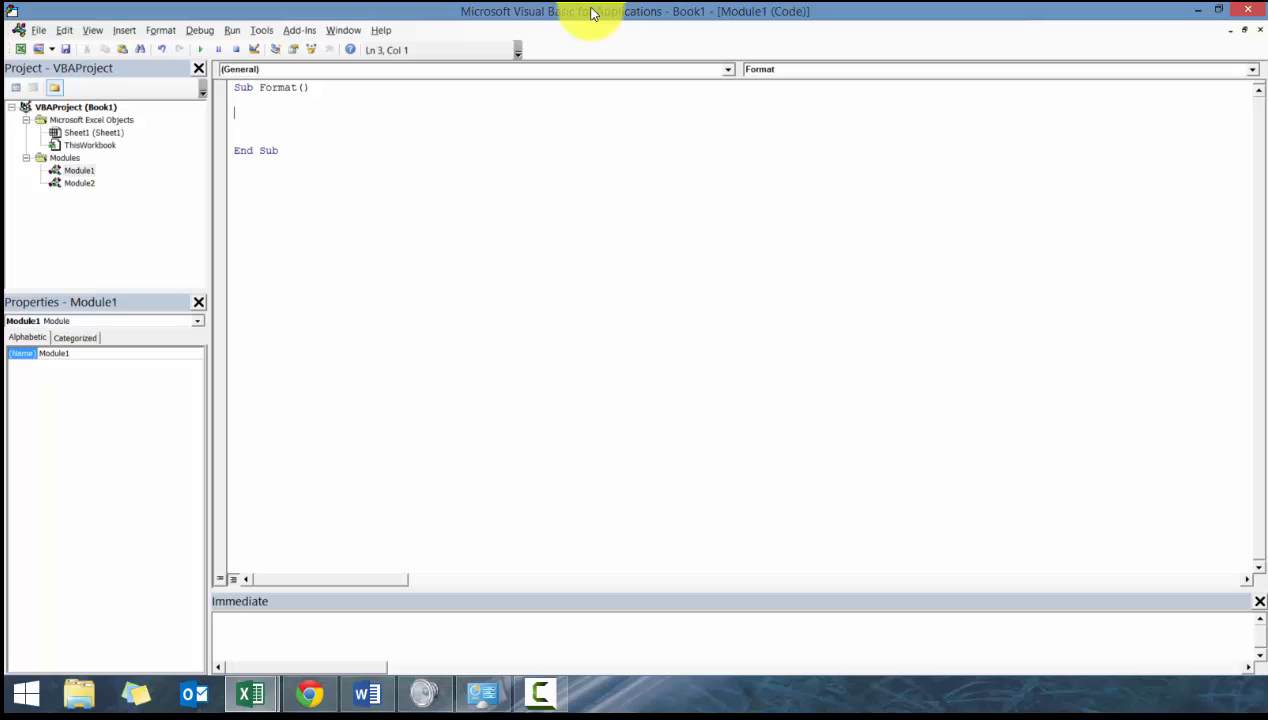
Step: Type range("A1") inside Sub Format and maximize the code editor
type("ran")
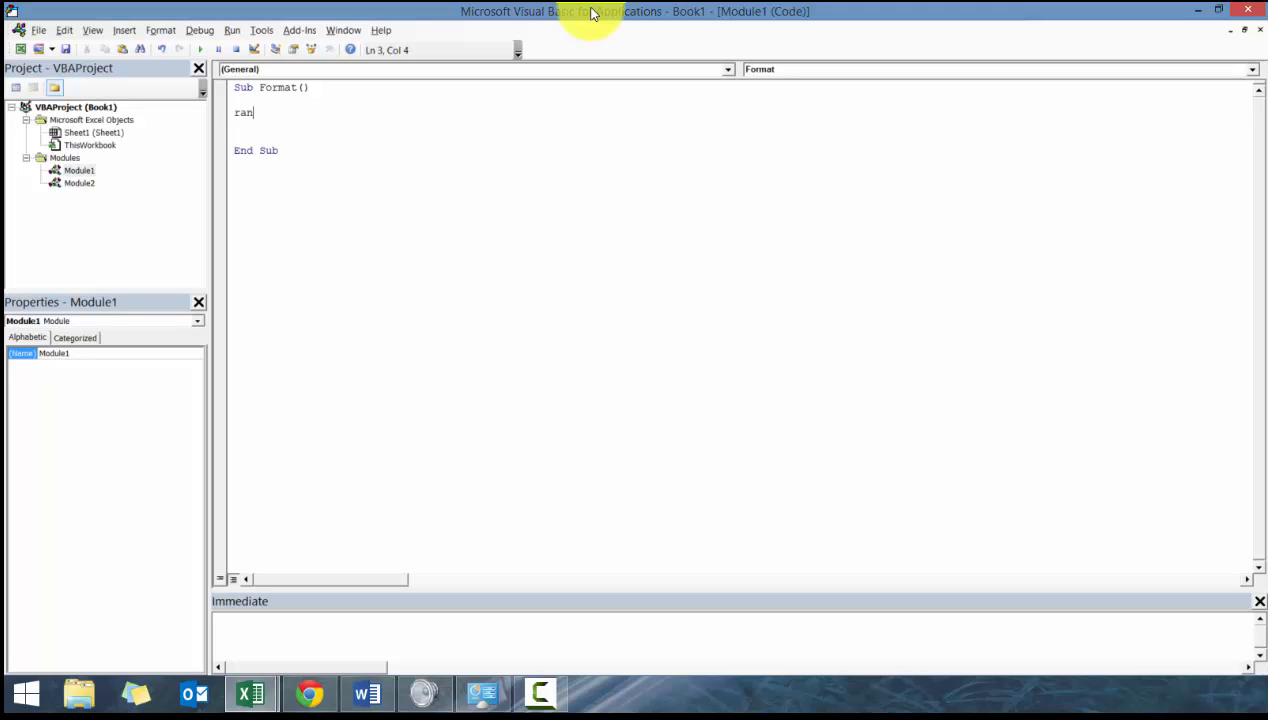
type("ge")
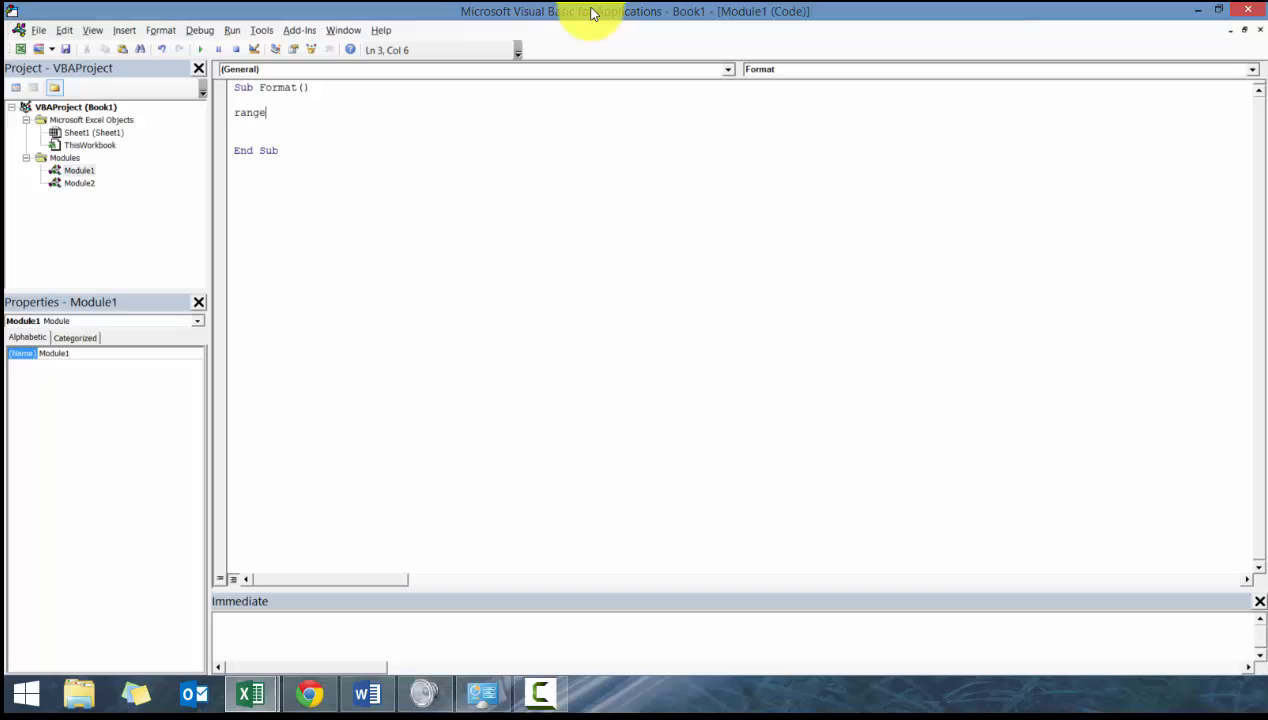
type("(\"")
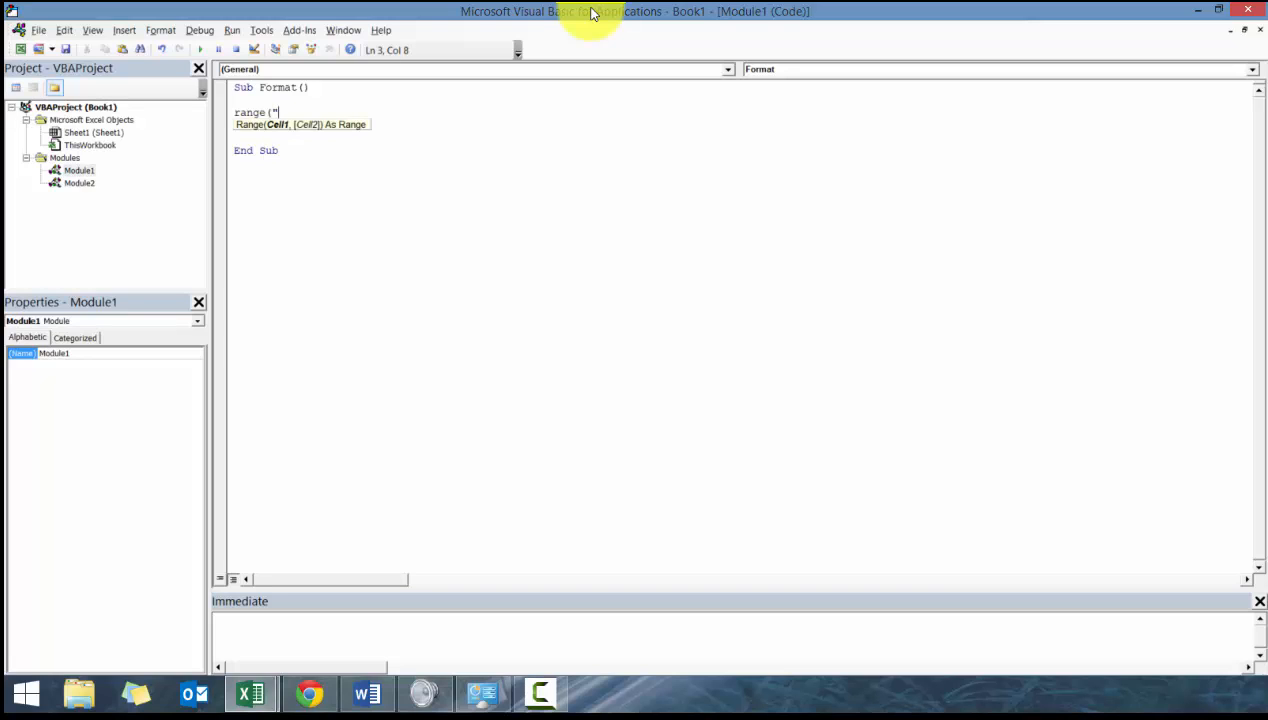
left_click(250, 693)
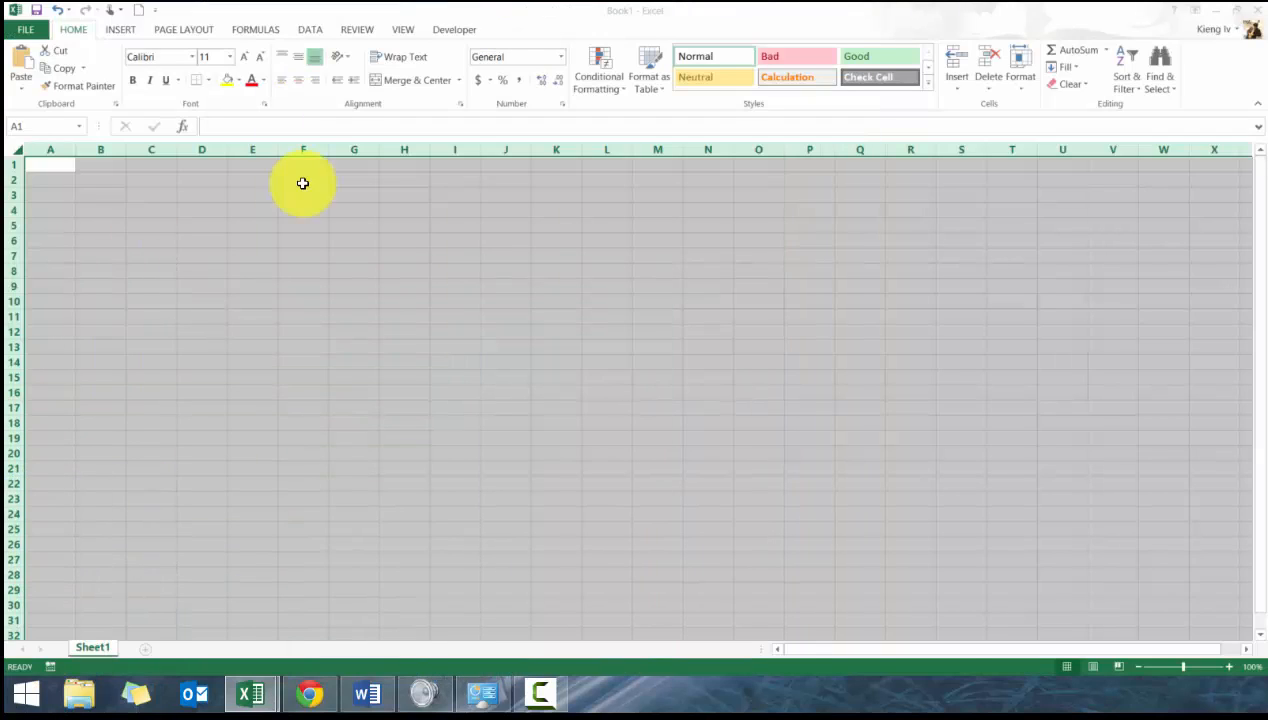
left_click_drag(100, 193, 100, 240)
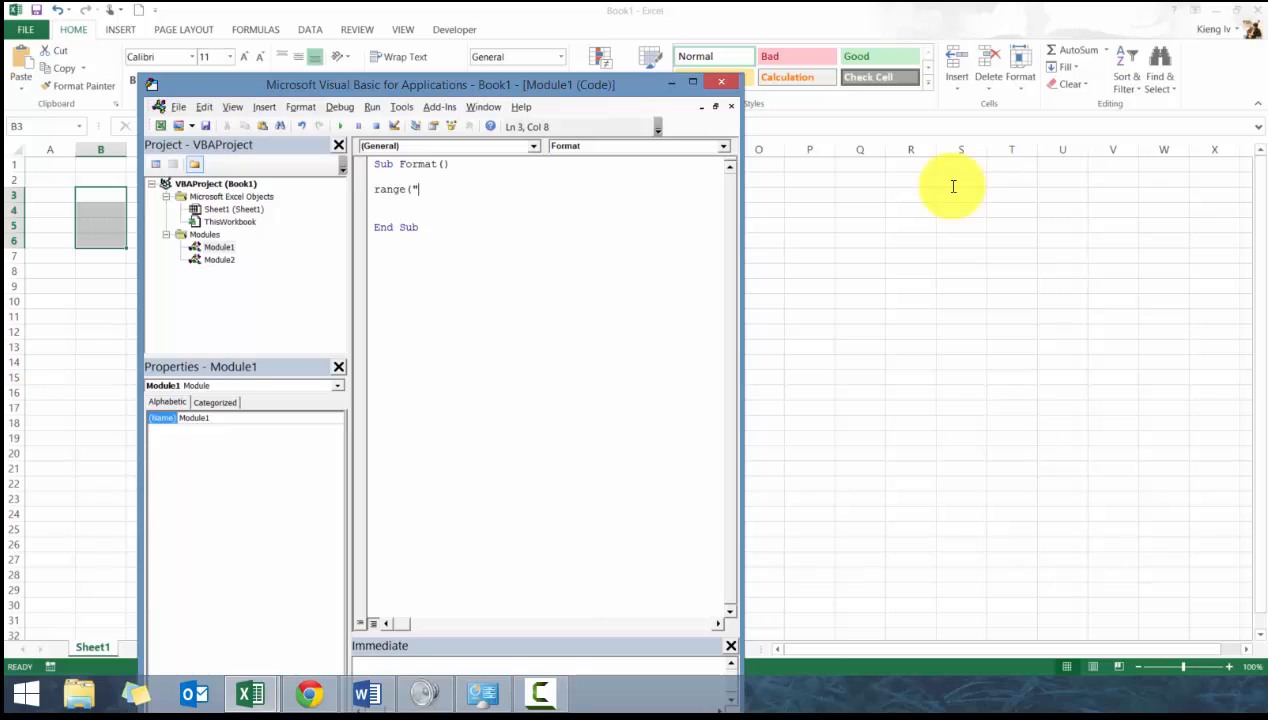
key("Backspace")
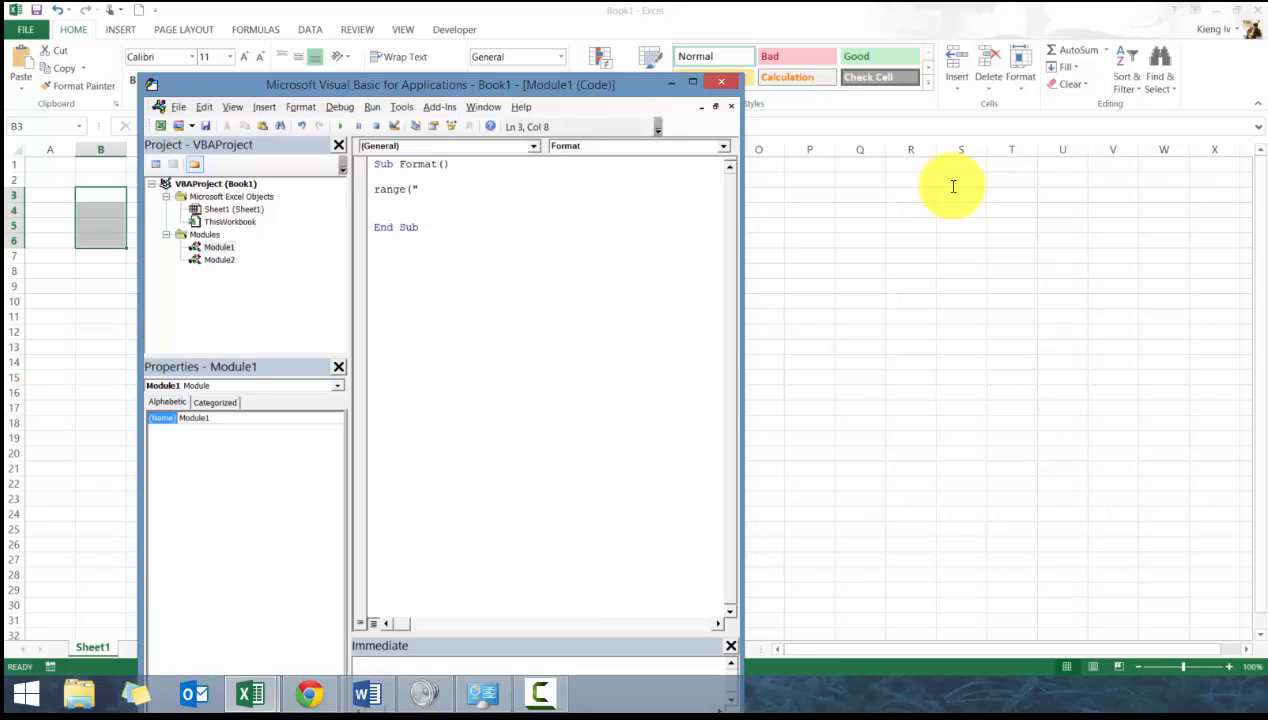
type("A1")
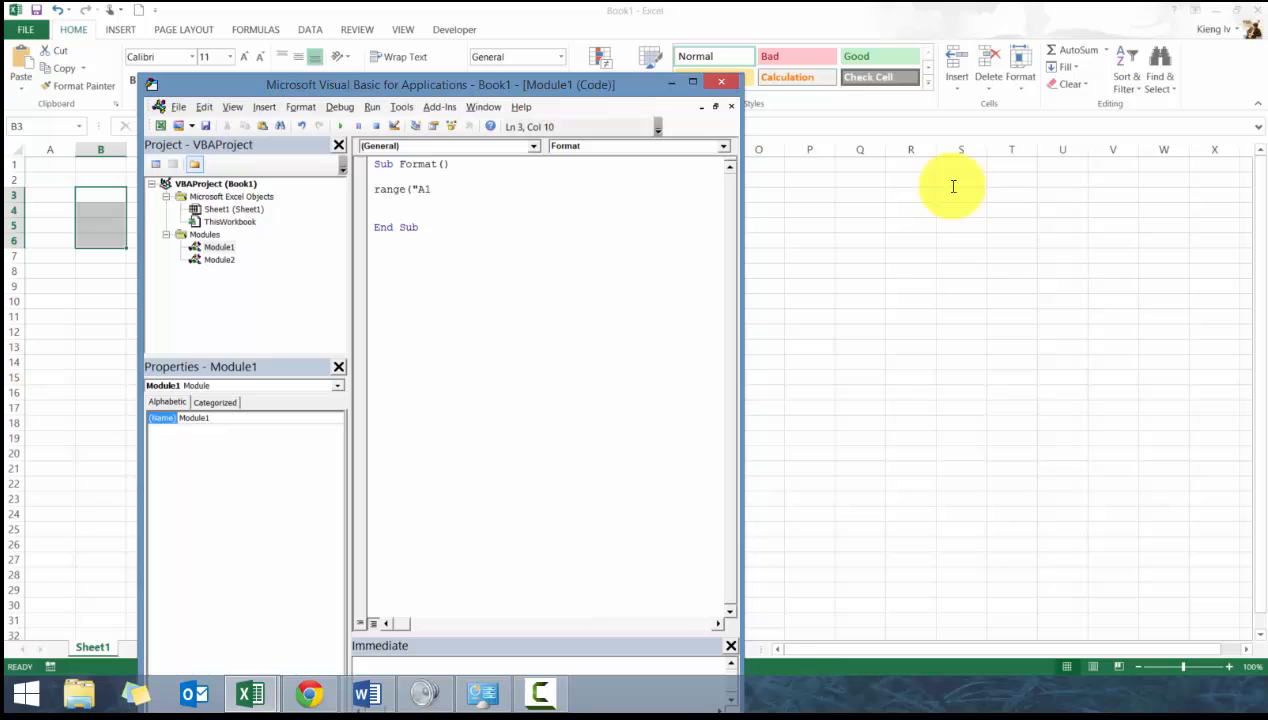
type("\")")
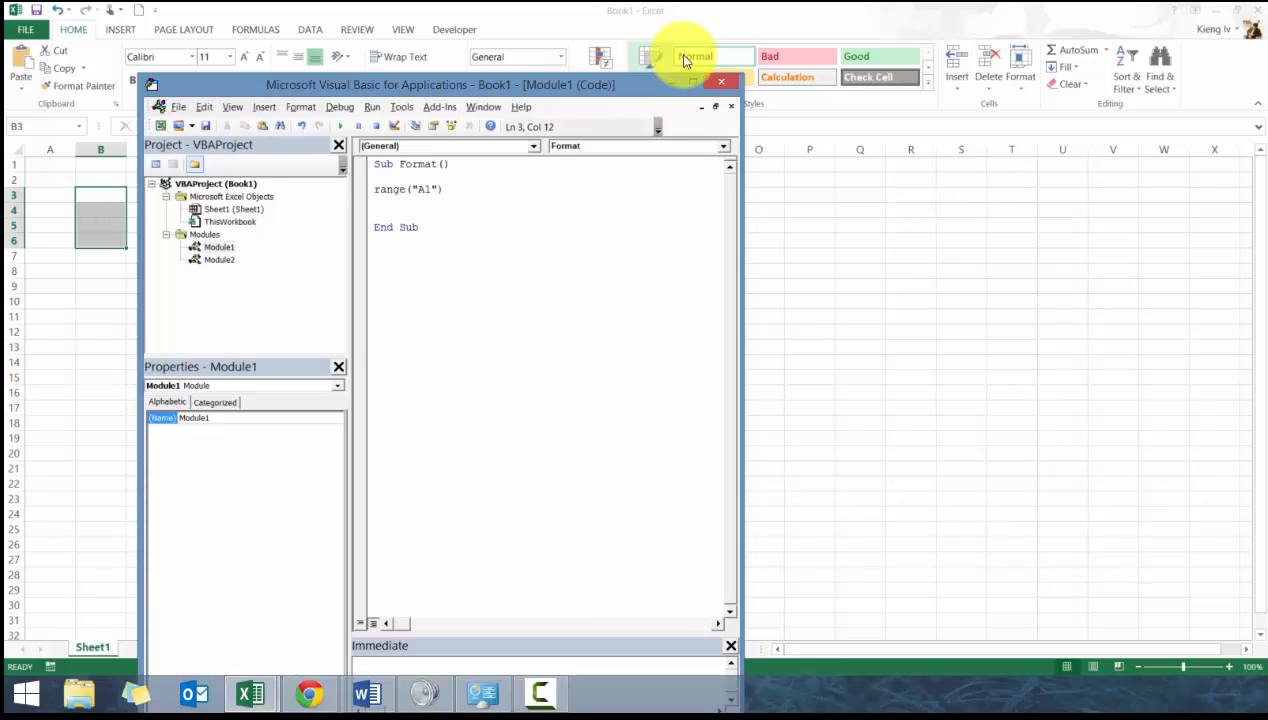
left_click(716, 106)
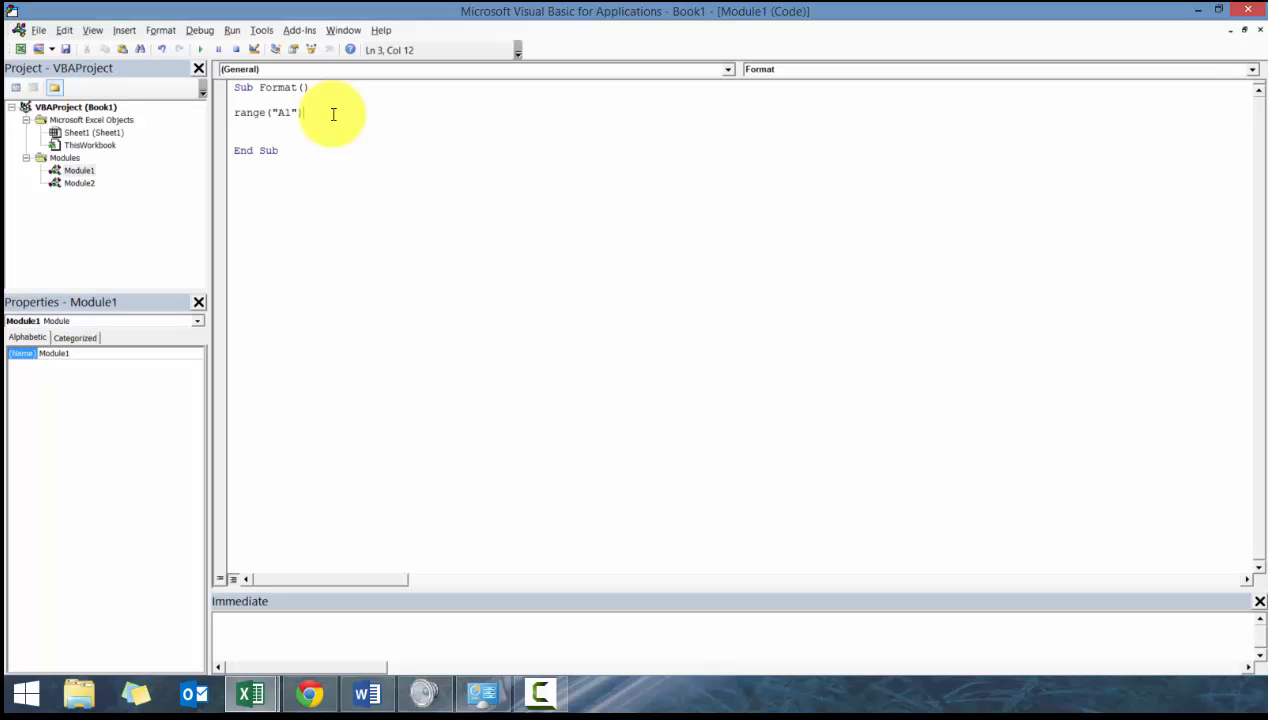
Step: Complete Range("A1").Value = 1, then copy the line and edit it for A2 = 2
type(".Value")
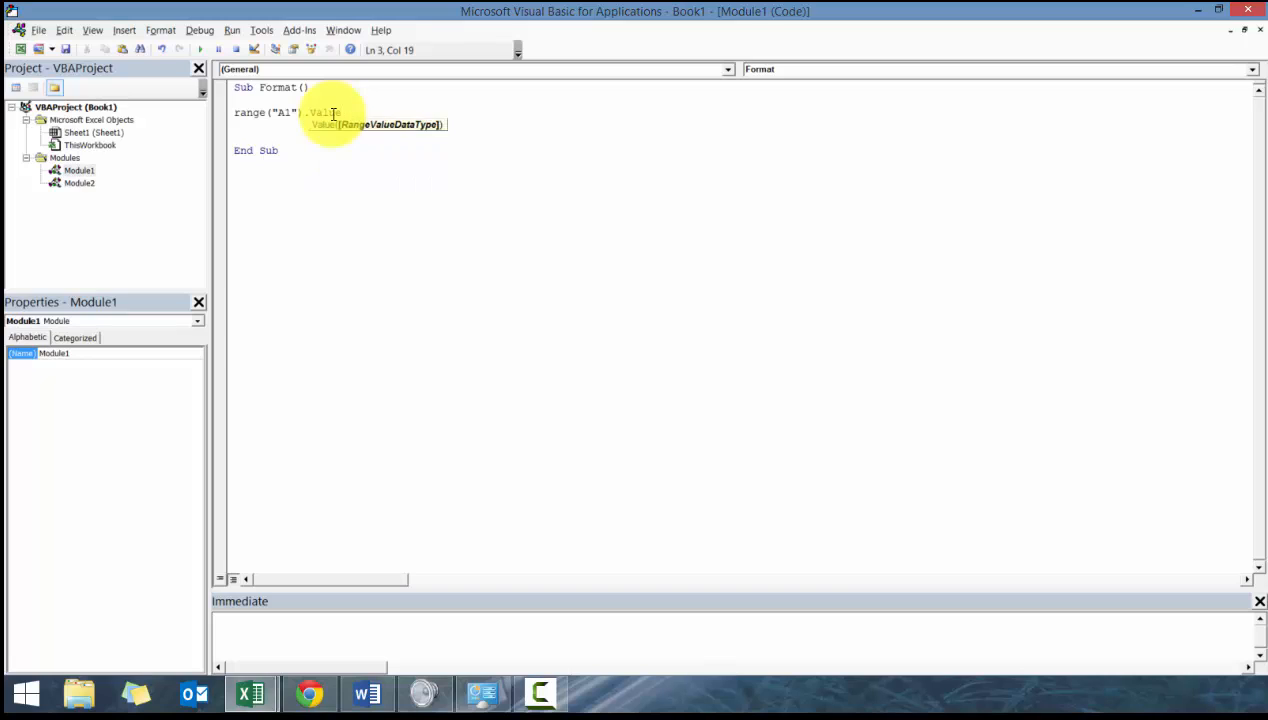
key("enter")
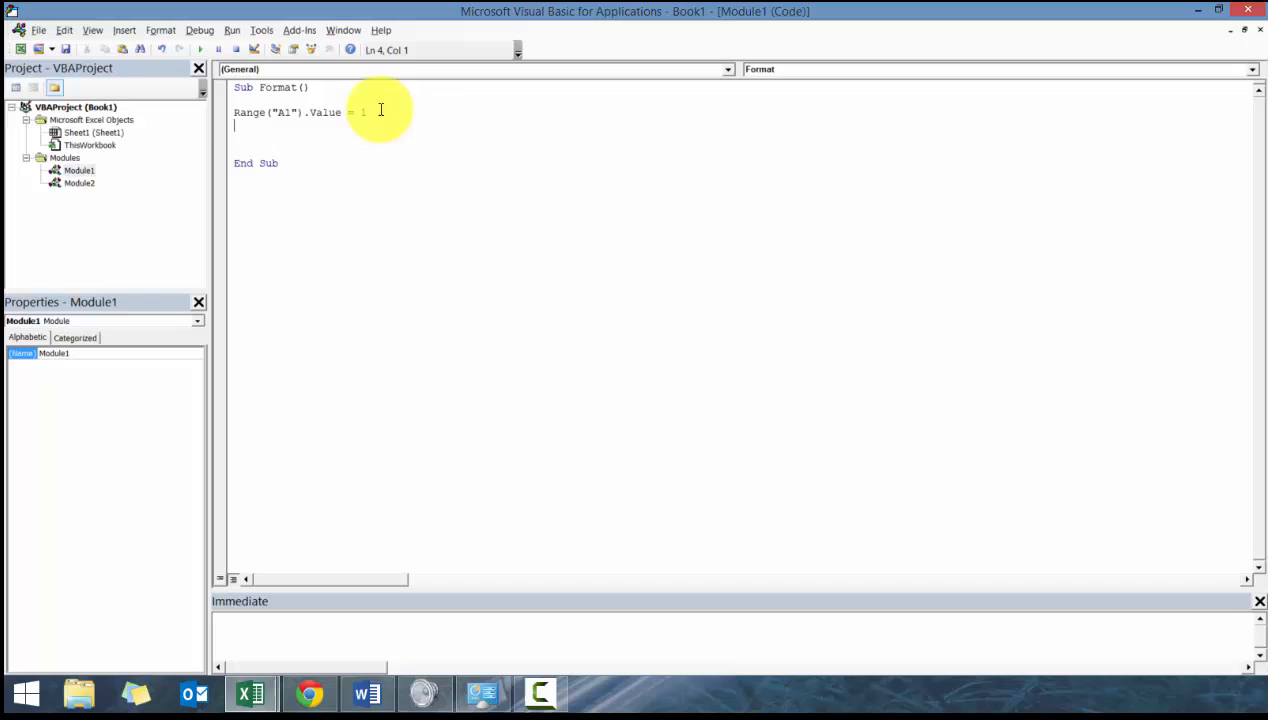
triple_click(290, 112)
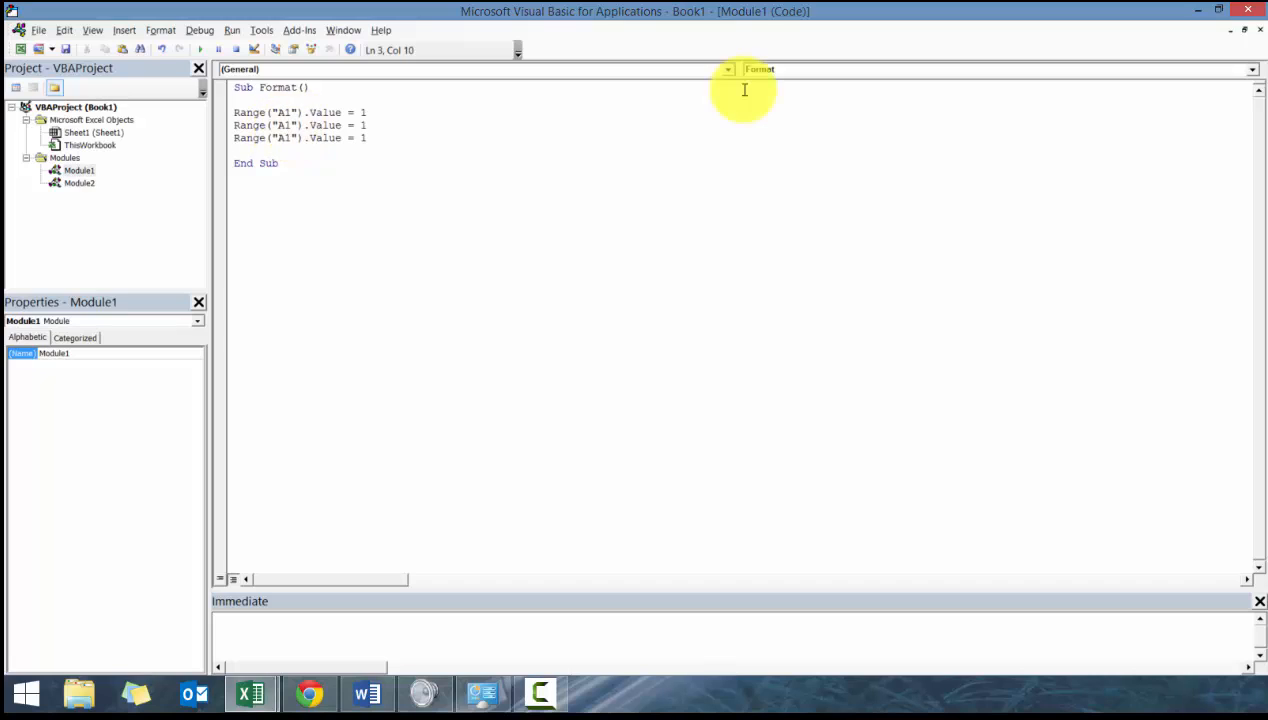
type("2")
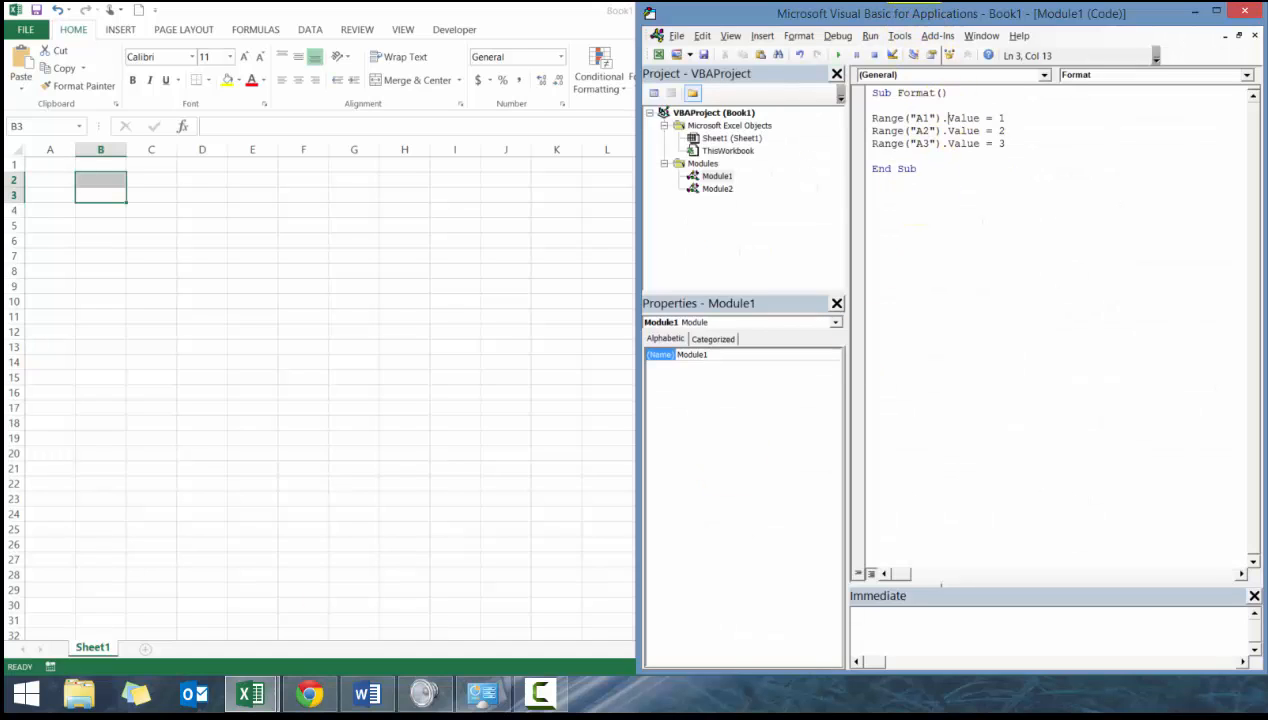
Step: Step through the Format macro with F8 so A1:A3 receive 1, 2 and 3
left_click(875, 105)
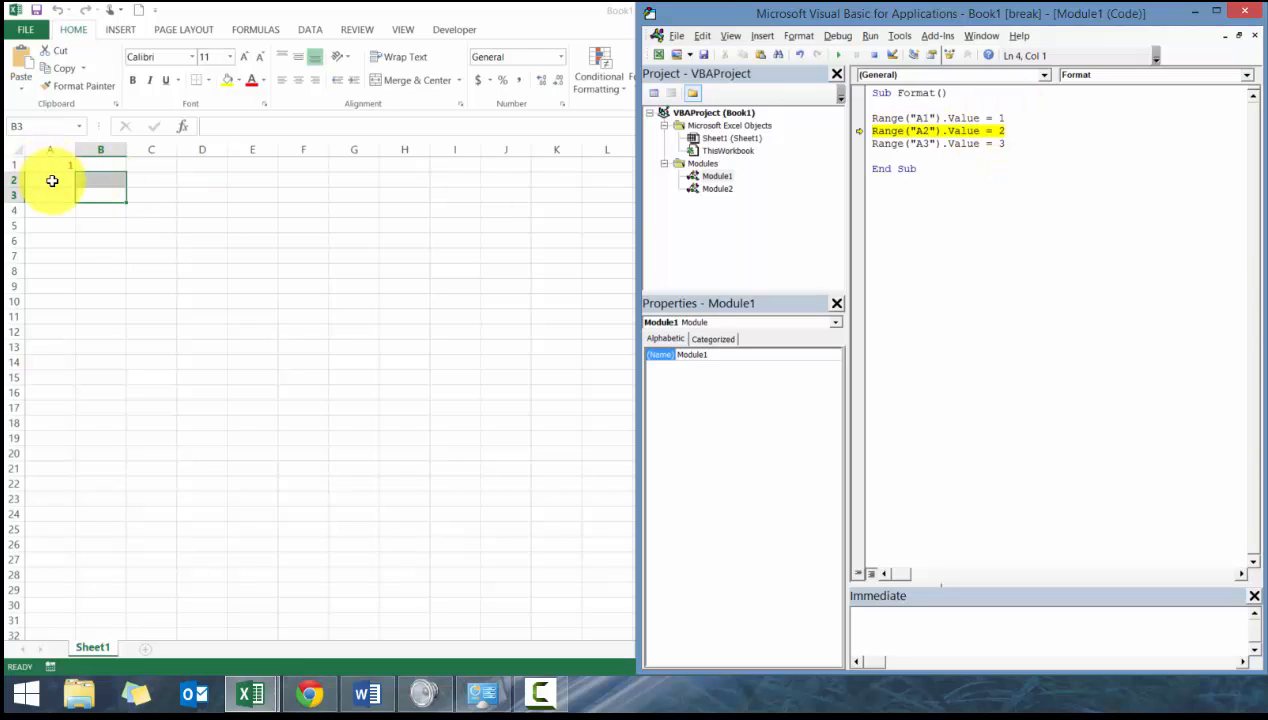
key("F8")
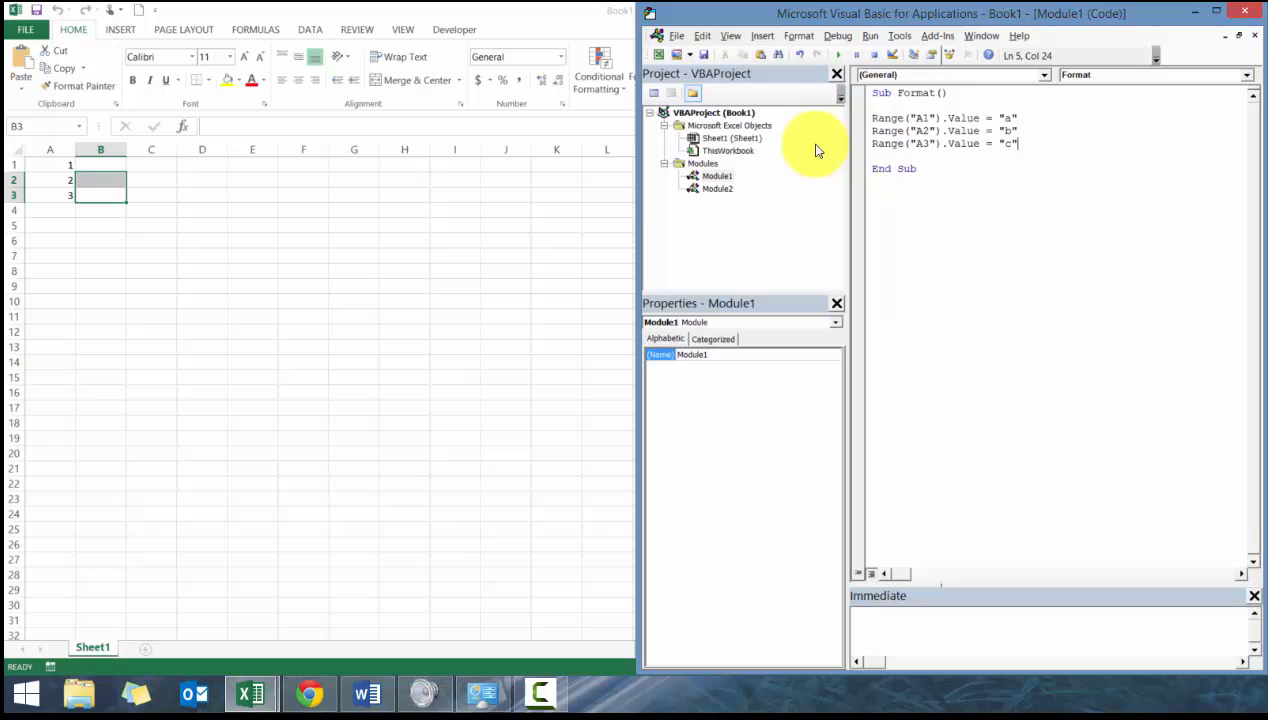
Step: Run the revised Format macro to fill A1, A2 and A3 with a, b, c
left_click(870, 35)
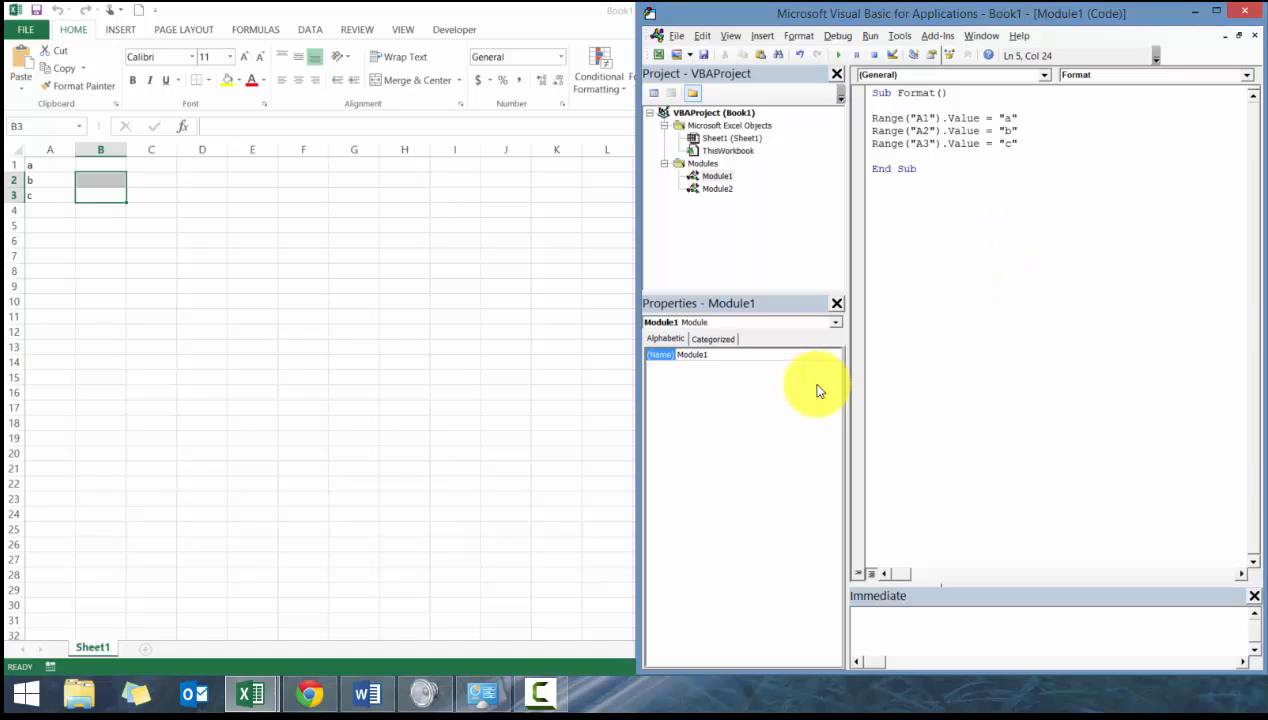
mouse_move(815, 378)
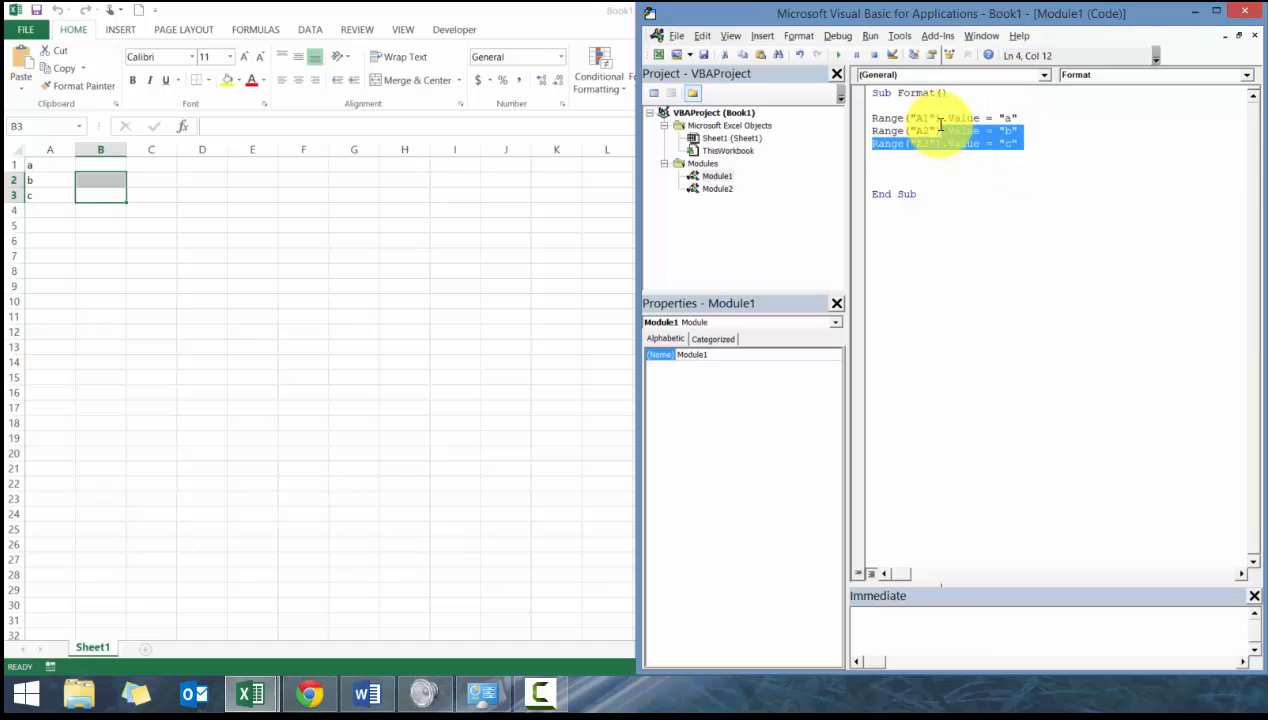
Step: Replace the Range lines with Range("A1").Select and ActiveCell.Value = 1, duplicated, then reopen Module1
left_click(920, 118)
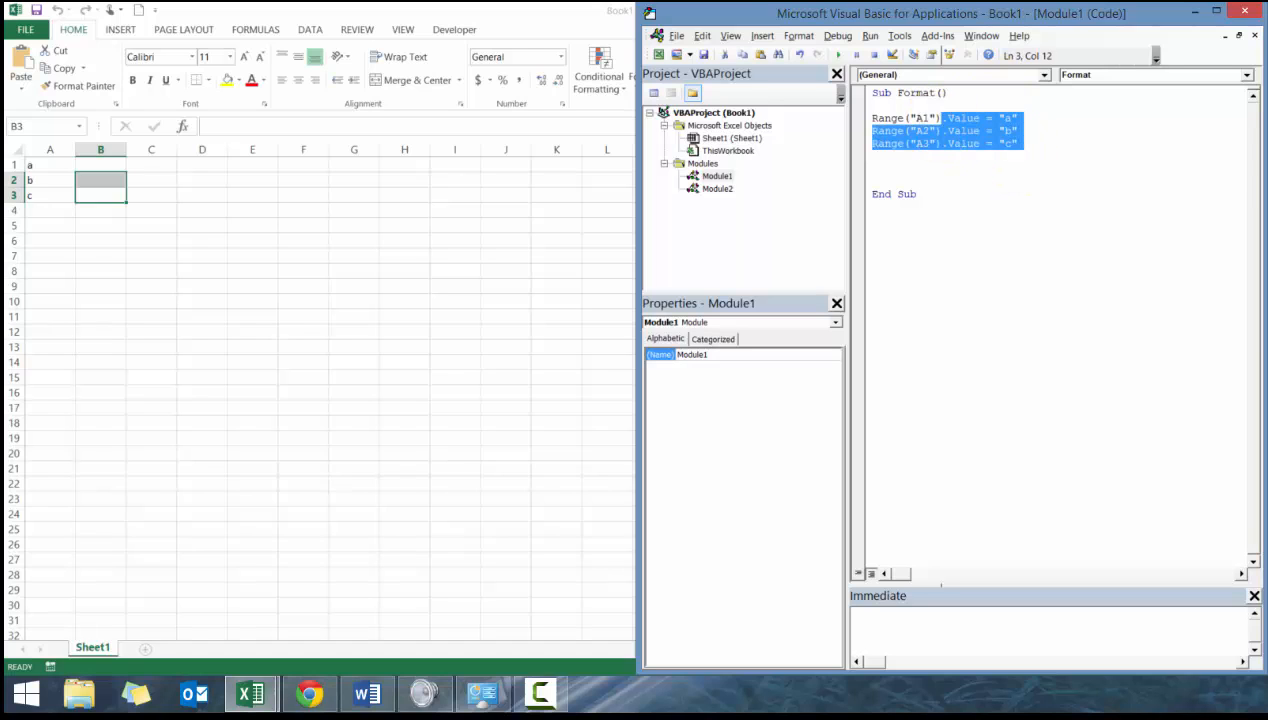
type("Range(\"A1\").Select")
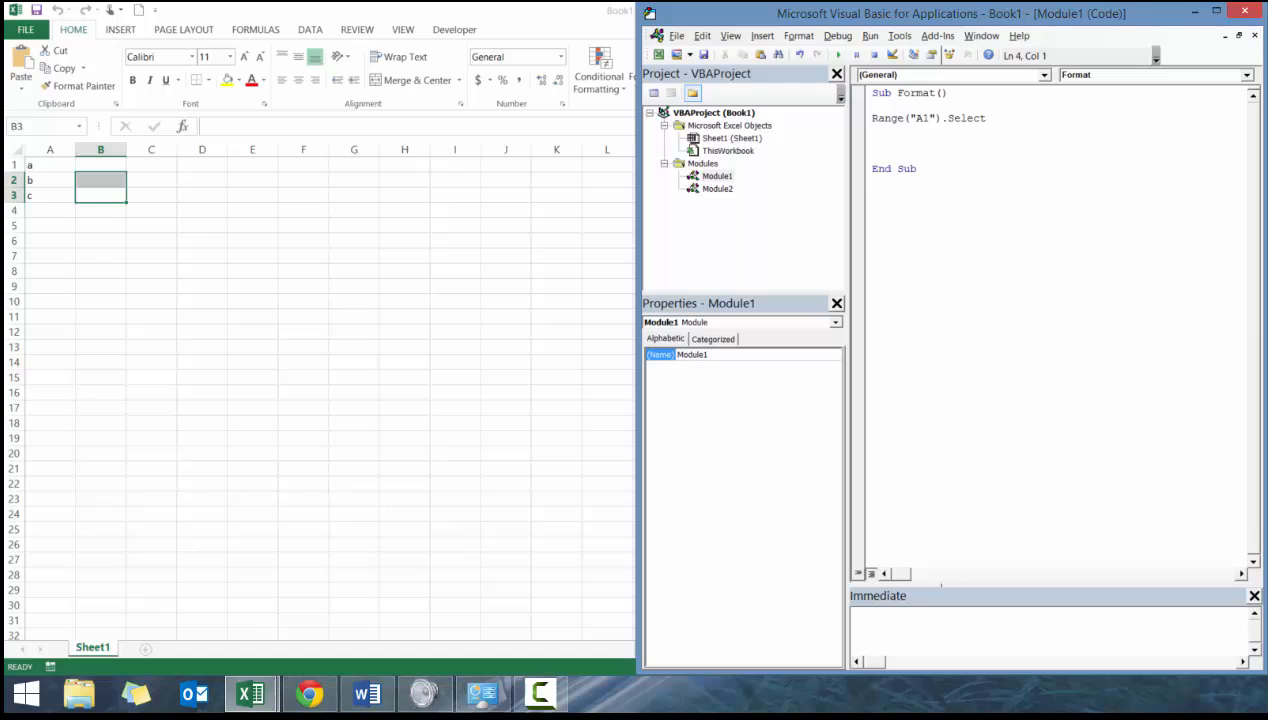
type("Active")
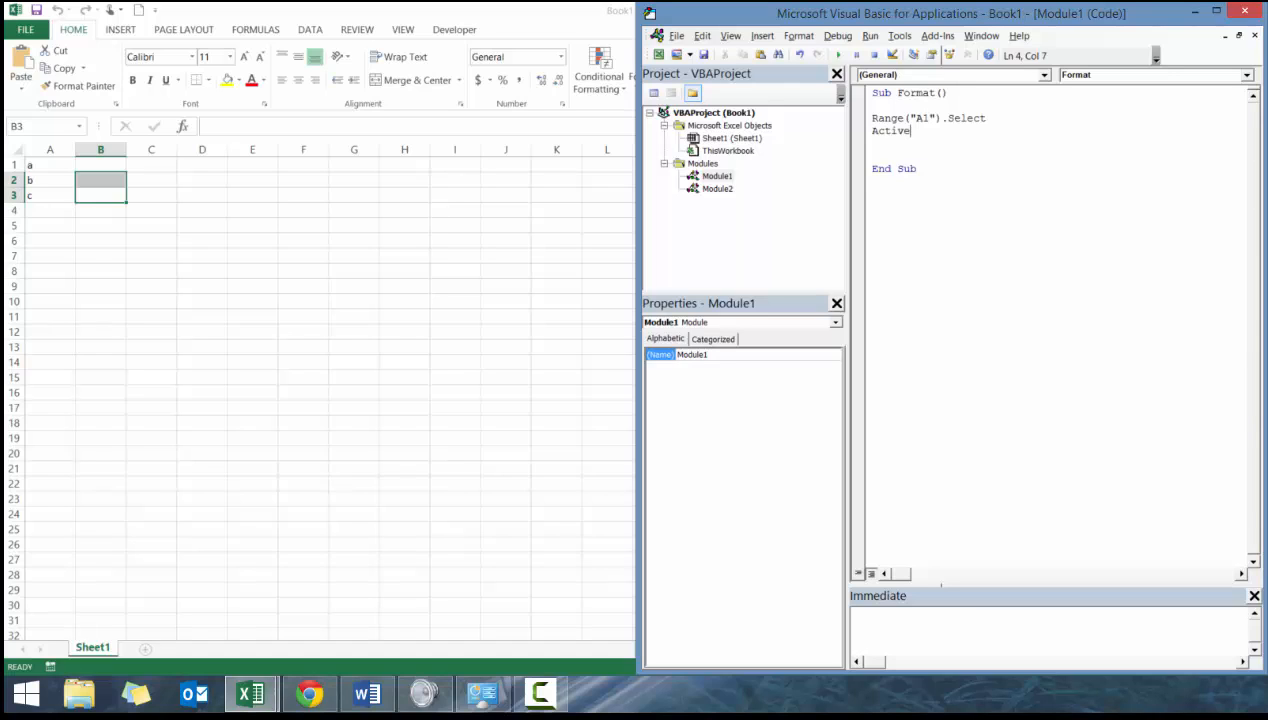
type("cell")
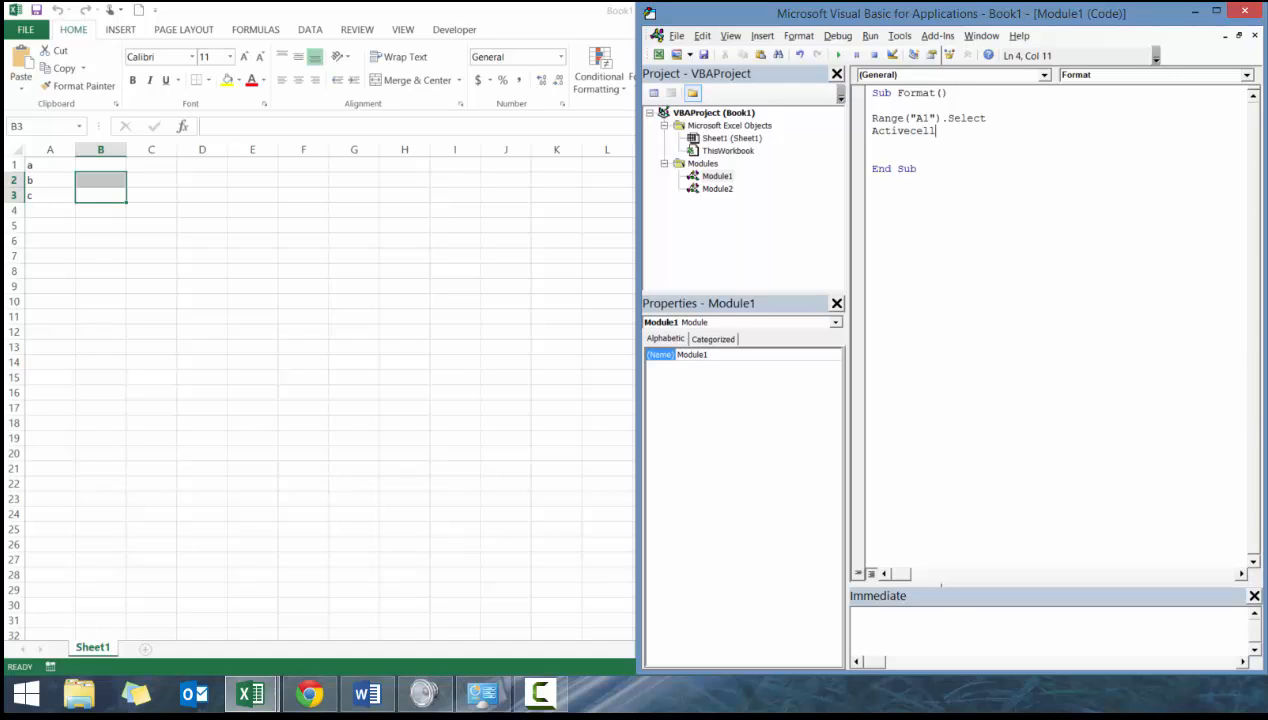
type(".")
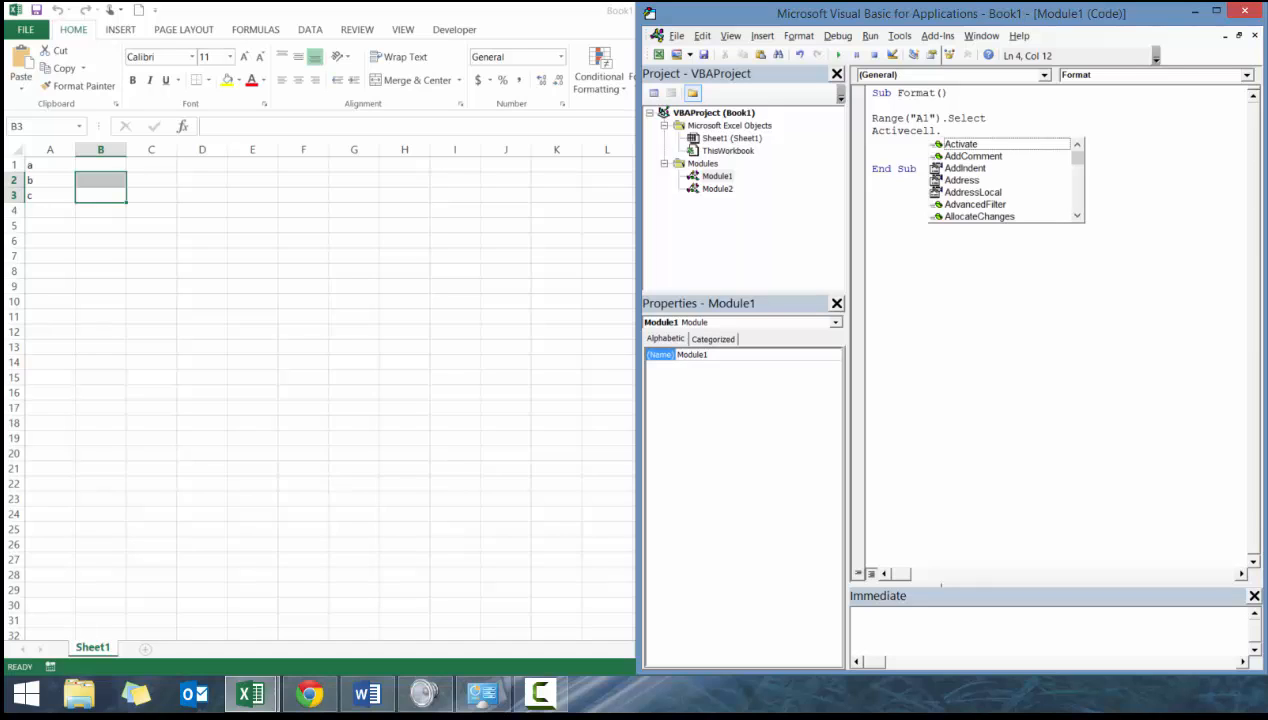
type("Value = 1")
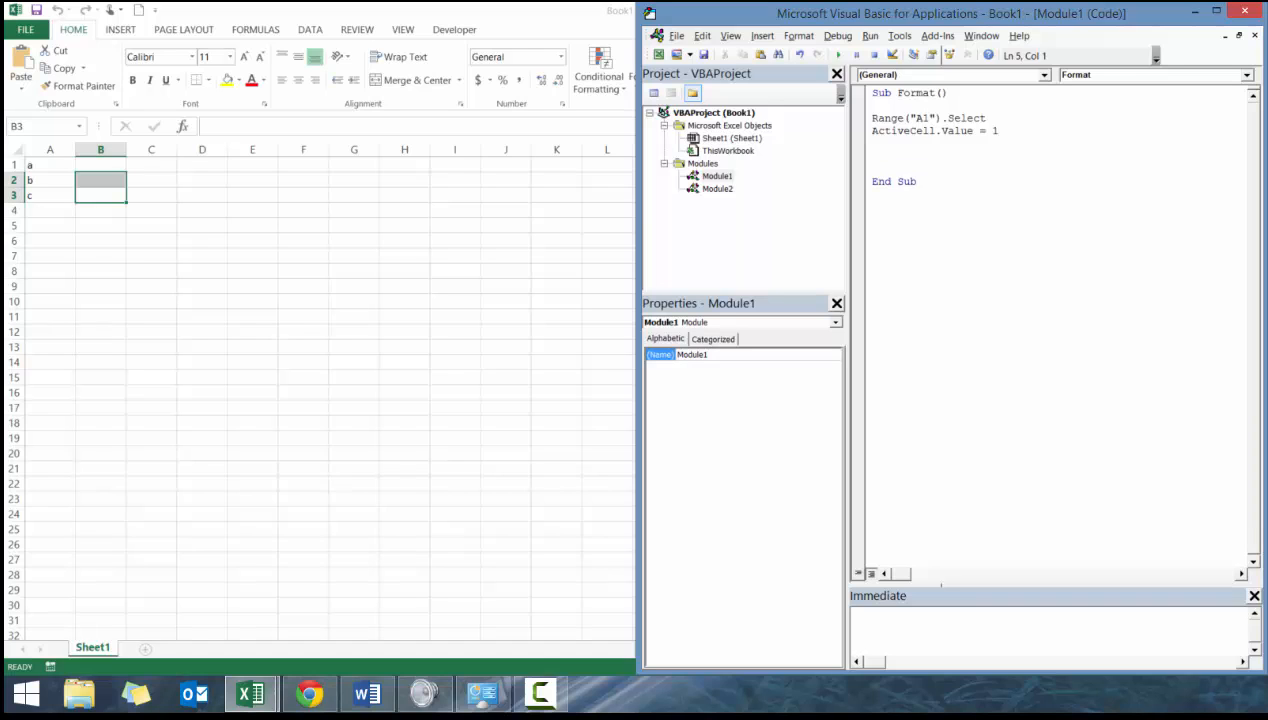
double_click(957, 131)
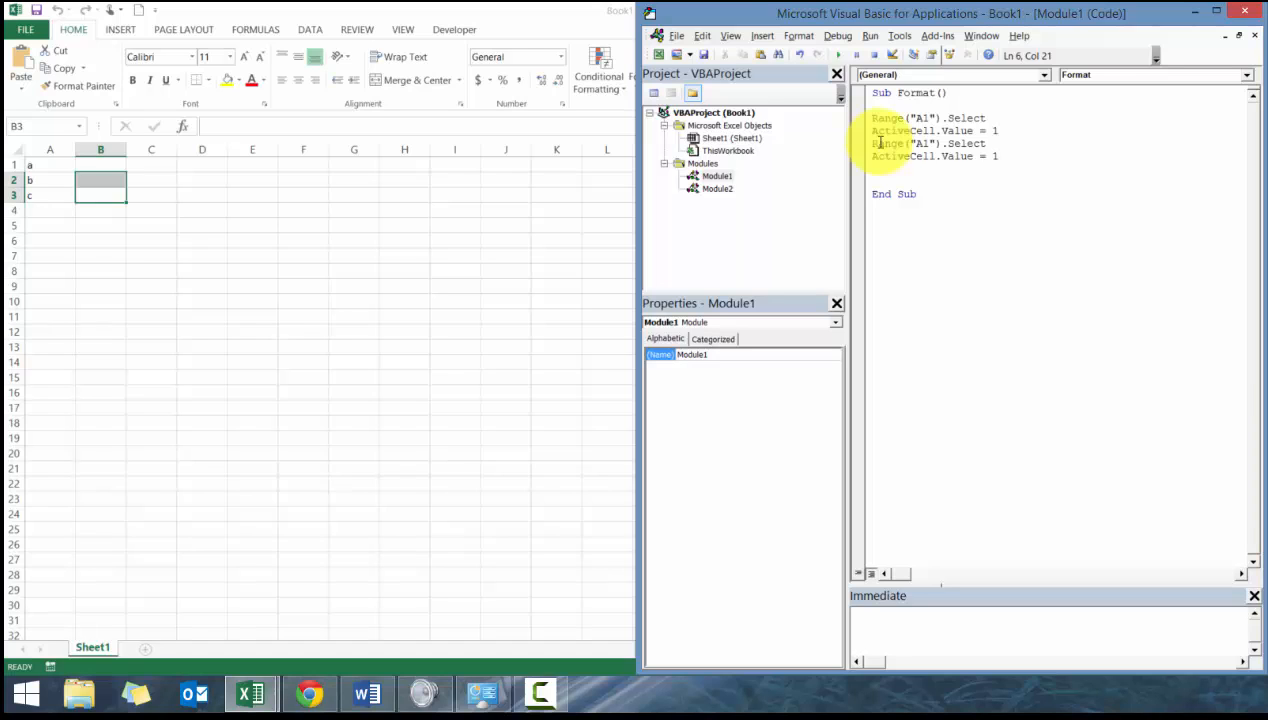
mouse_move(611, 168)
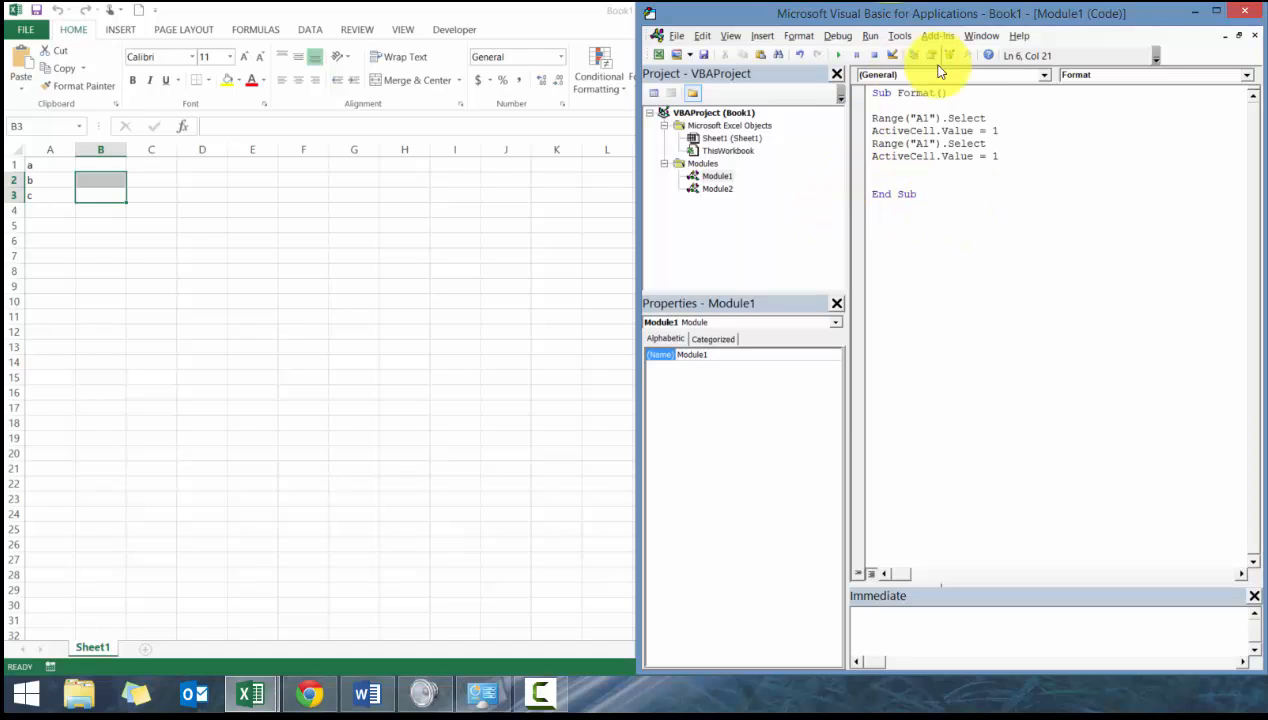
mouse_move(945, 222)
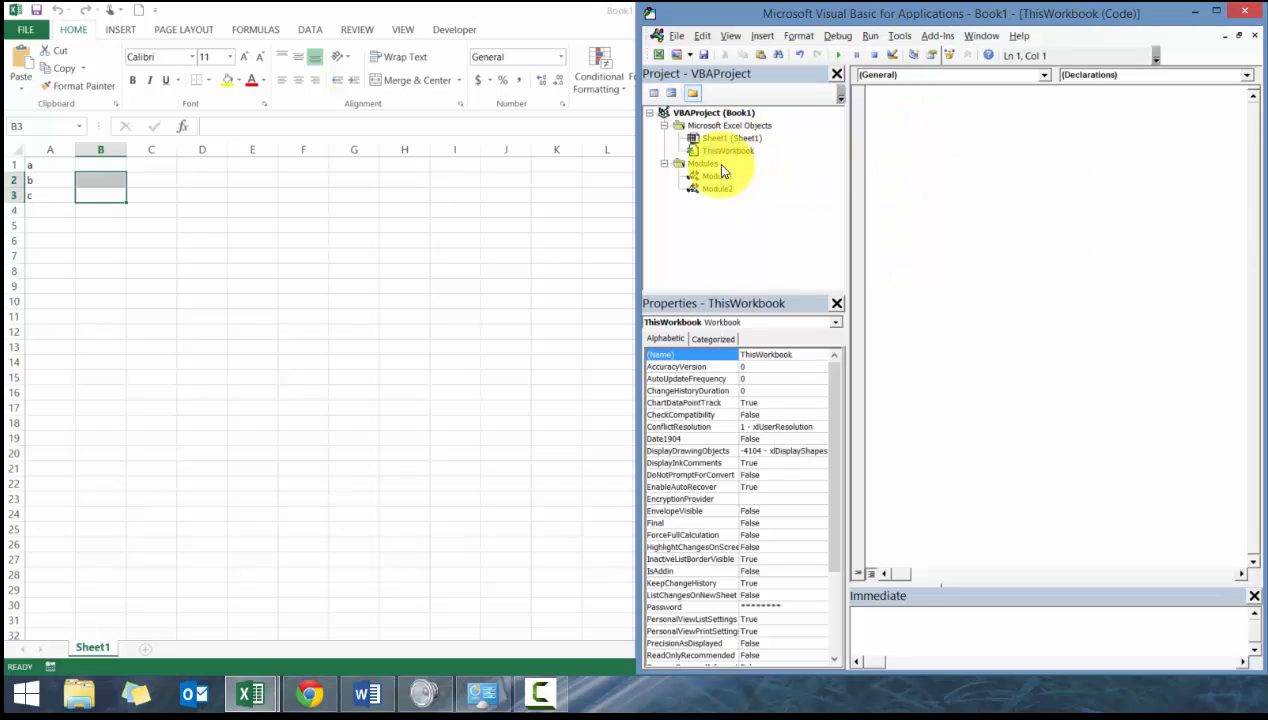
double_click(716, 176)
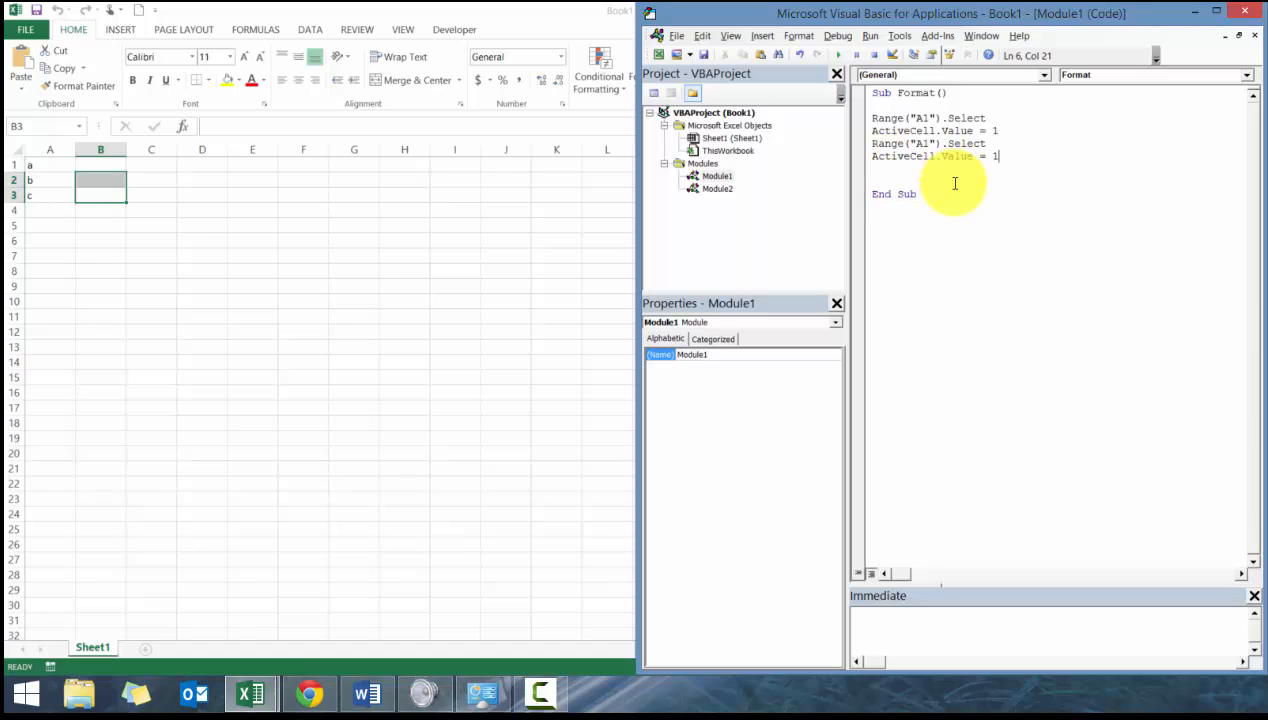